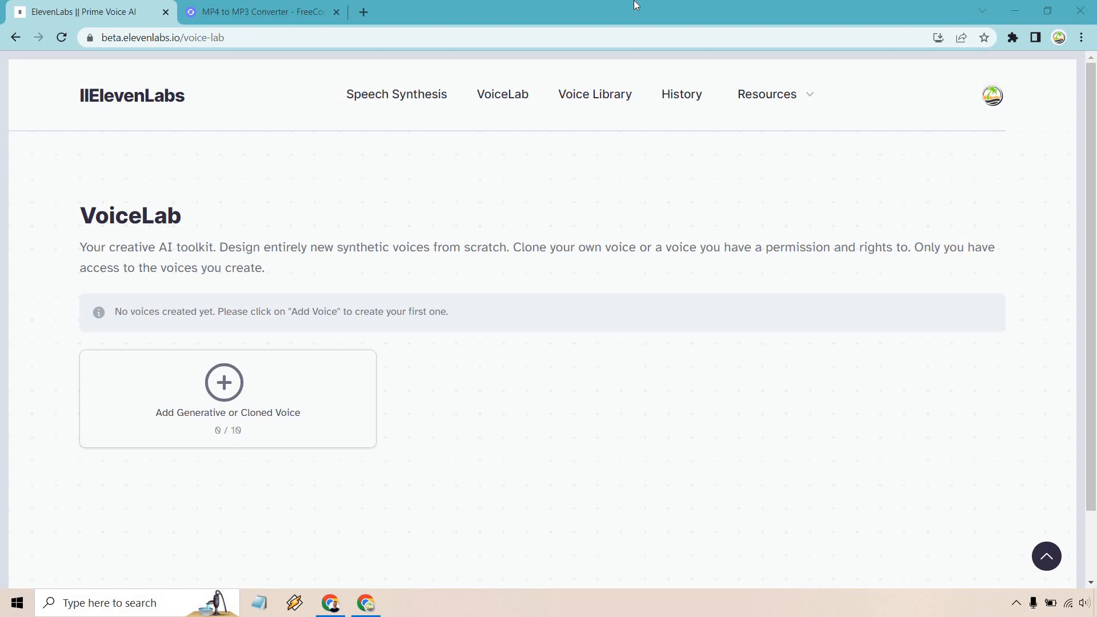
Read the VoiceLab introduction, then start adding a new generative or cloned voice.
left_click_drag(144, 268, 266, 268)
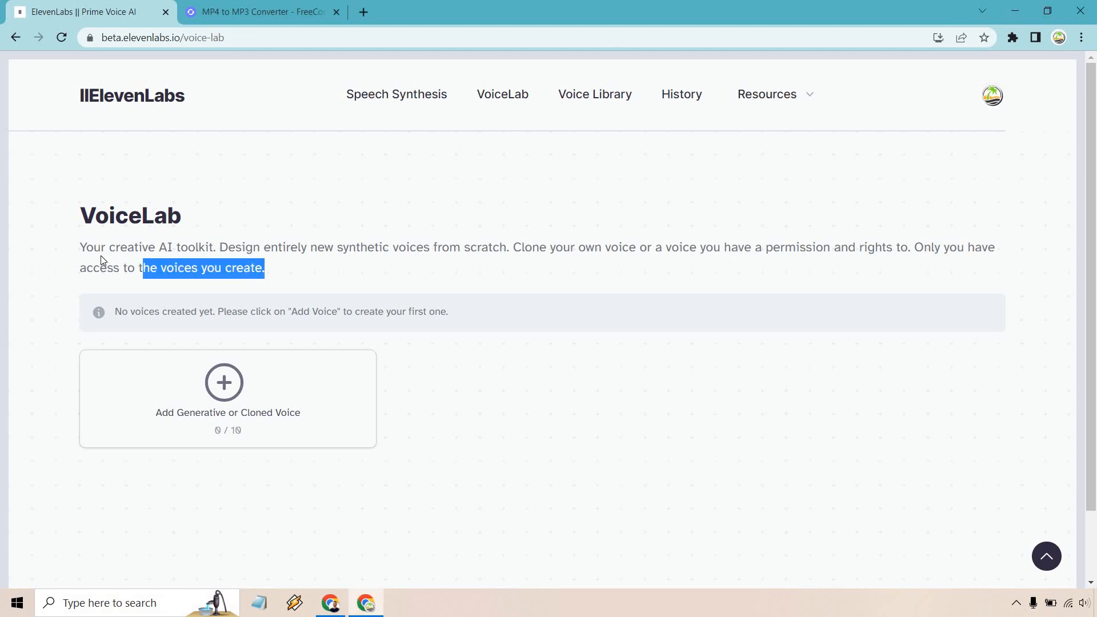
left_click_drag(80, 247, 265, 268)
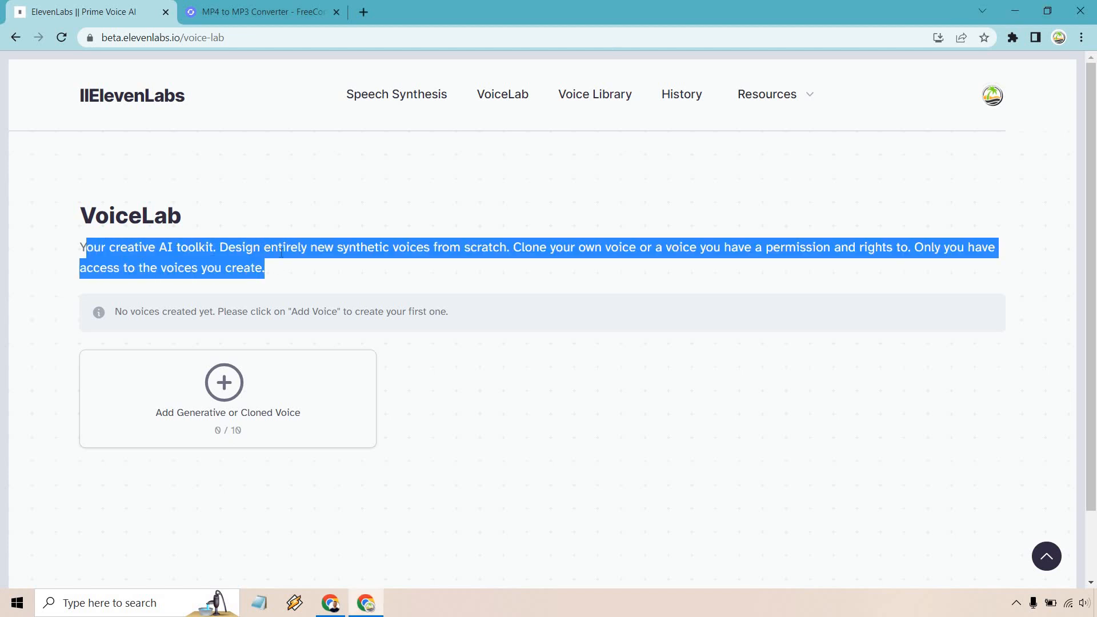
mouse_move(517, 261)
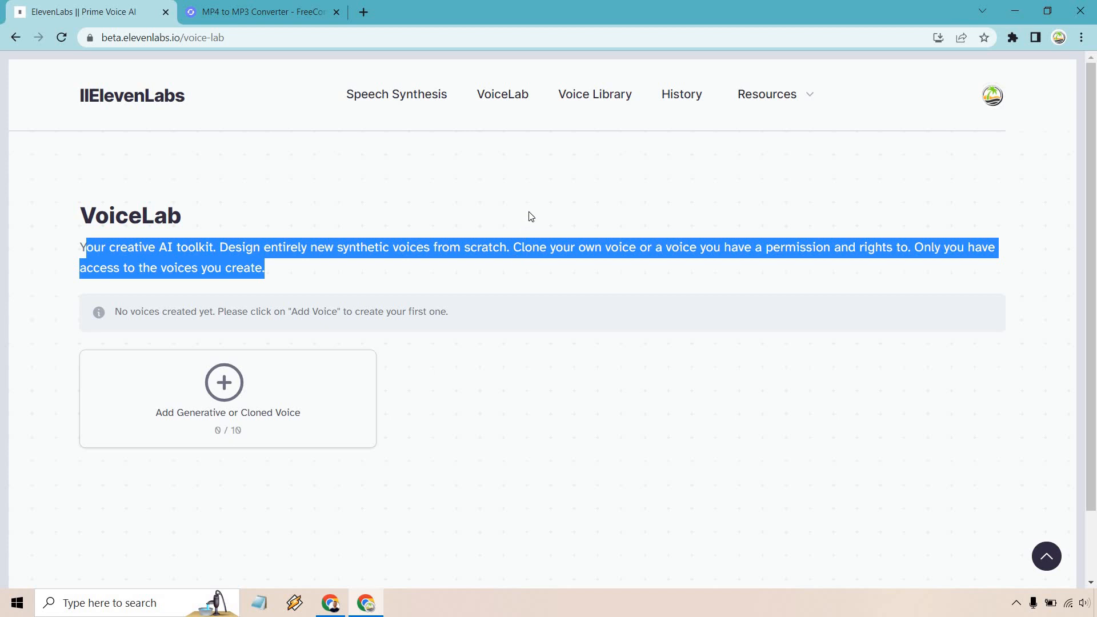
left_click(531, 215)
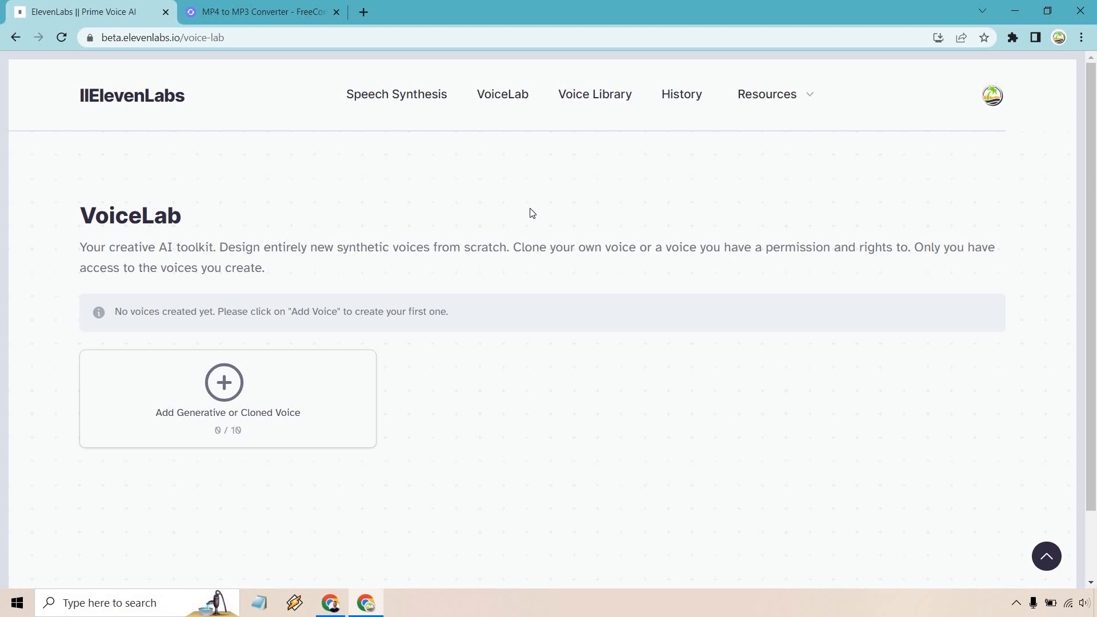
mouse_move(467, 330)
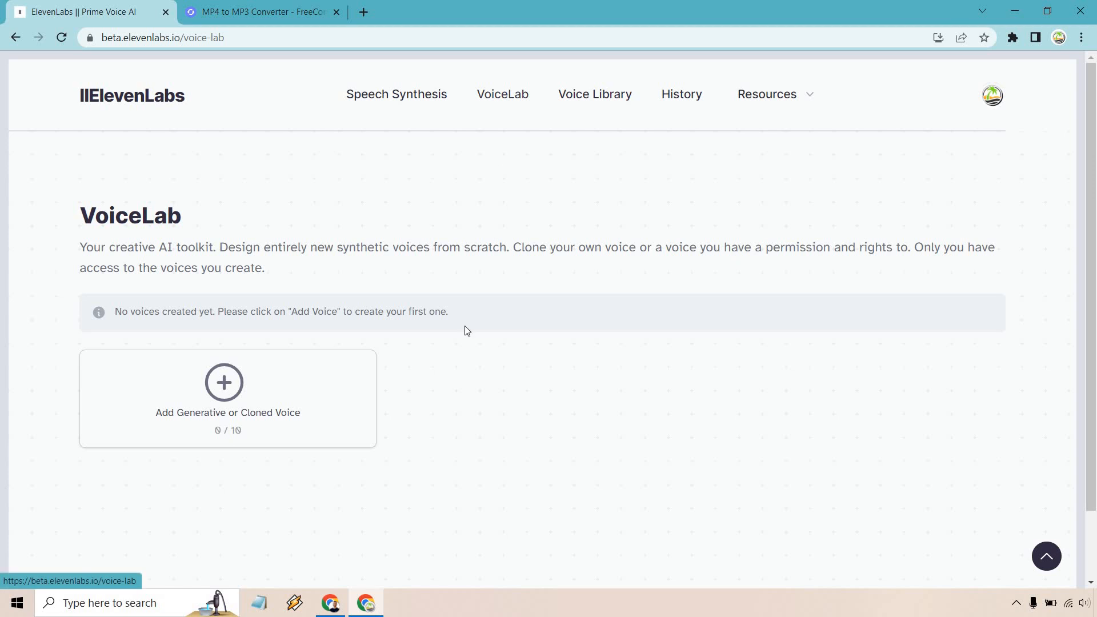
mouse_move(272, 379)
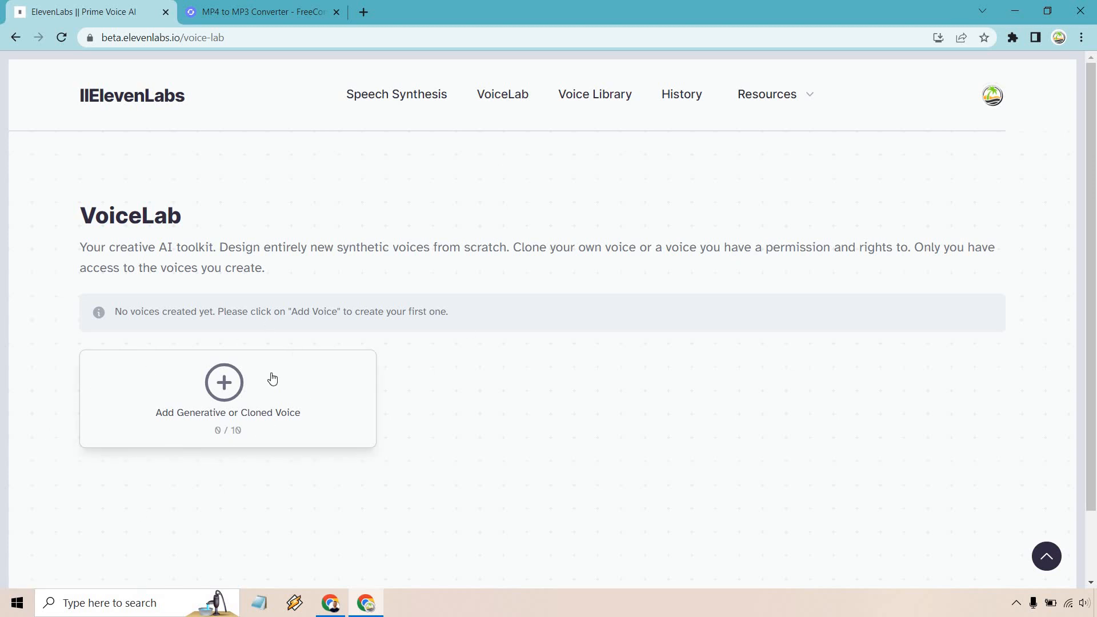
left_click(224, 383)
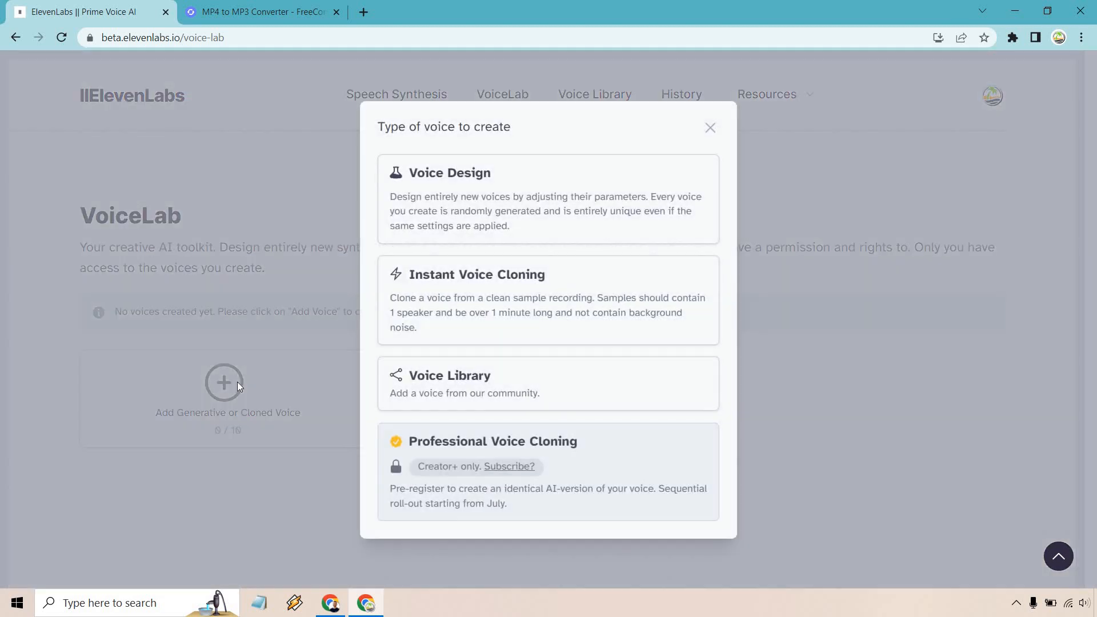
mouse_move(553, 331)
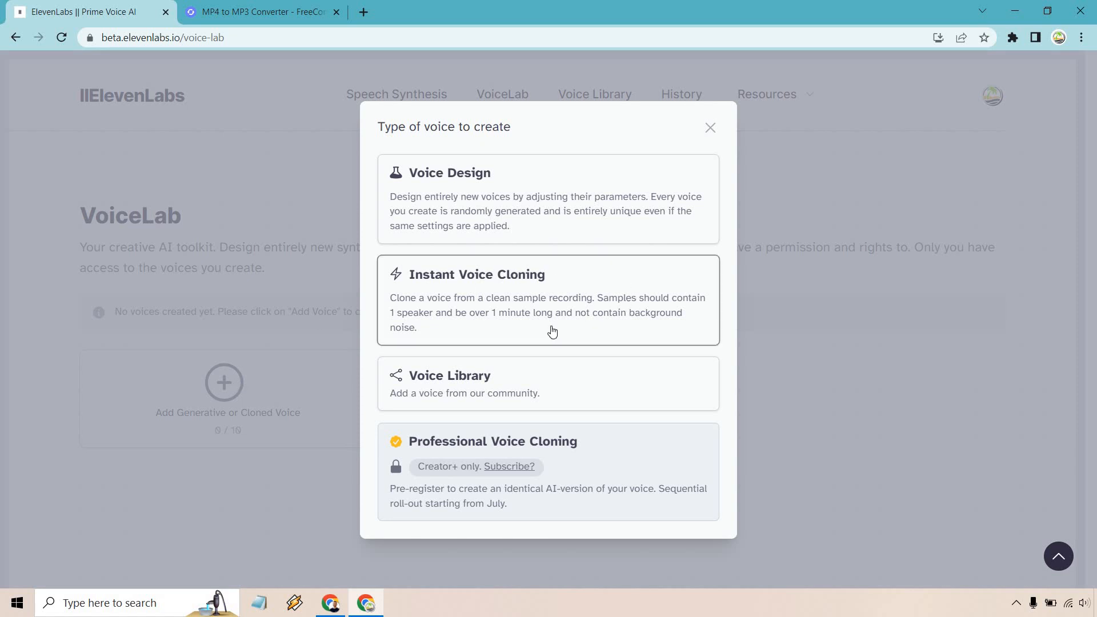
mouse_move(558, 302)
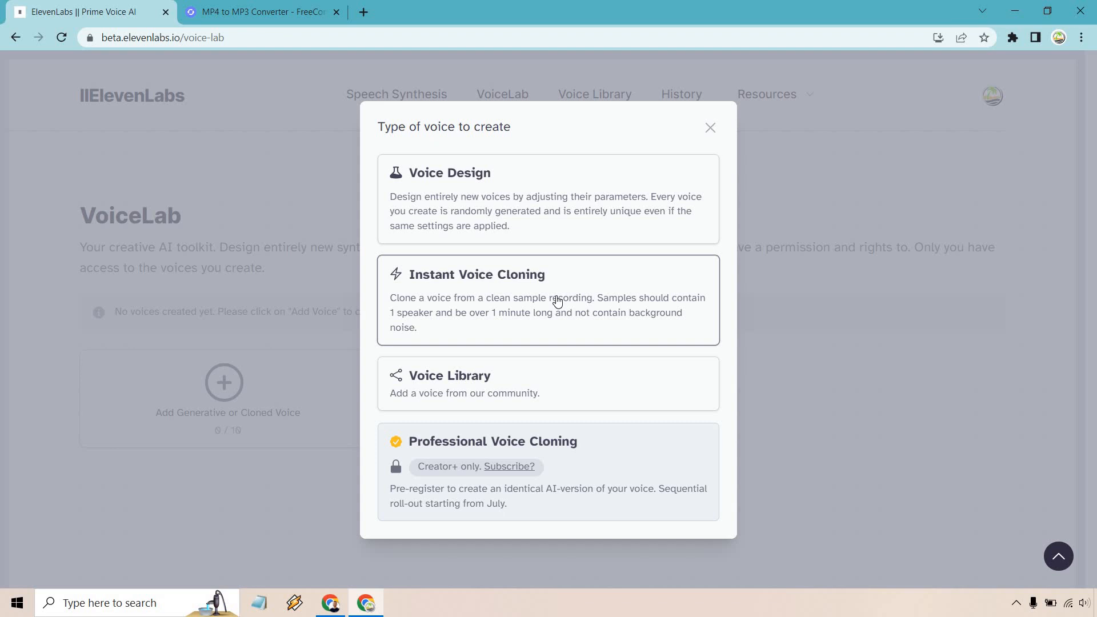
mouse_move(611, 331)
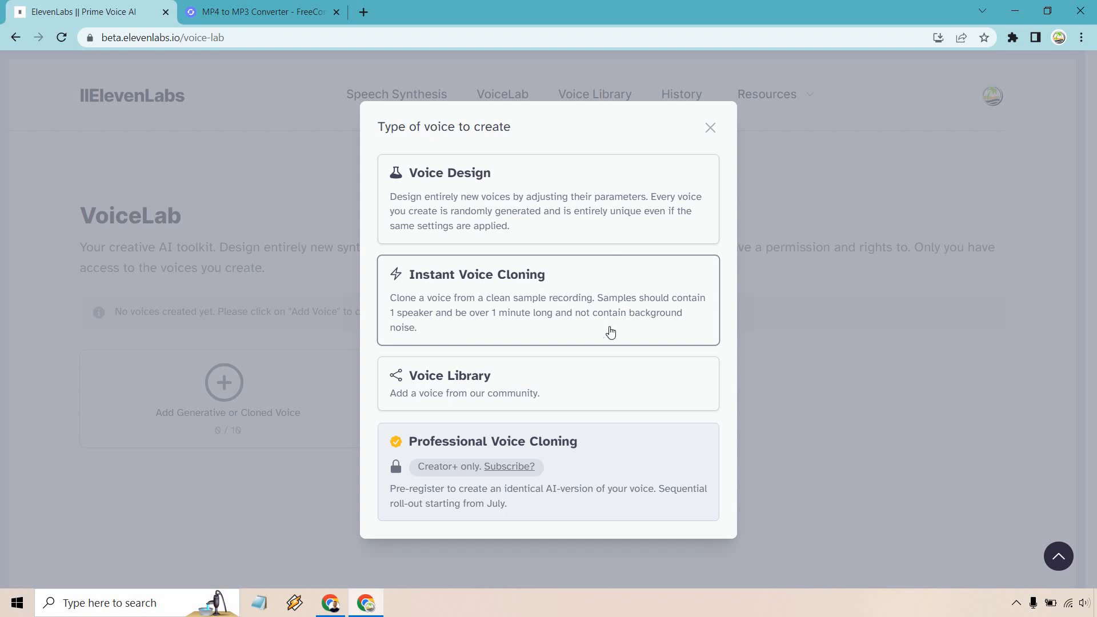
mouse_move(606, 286)
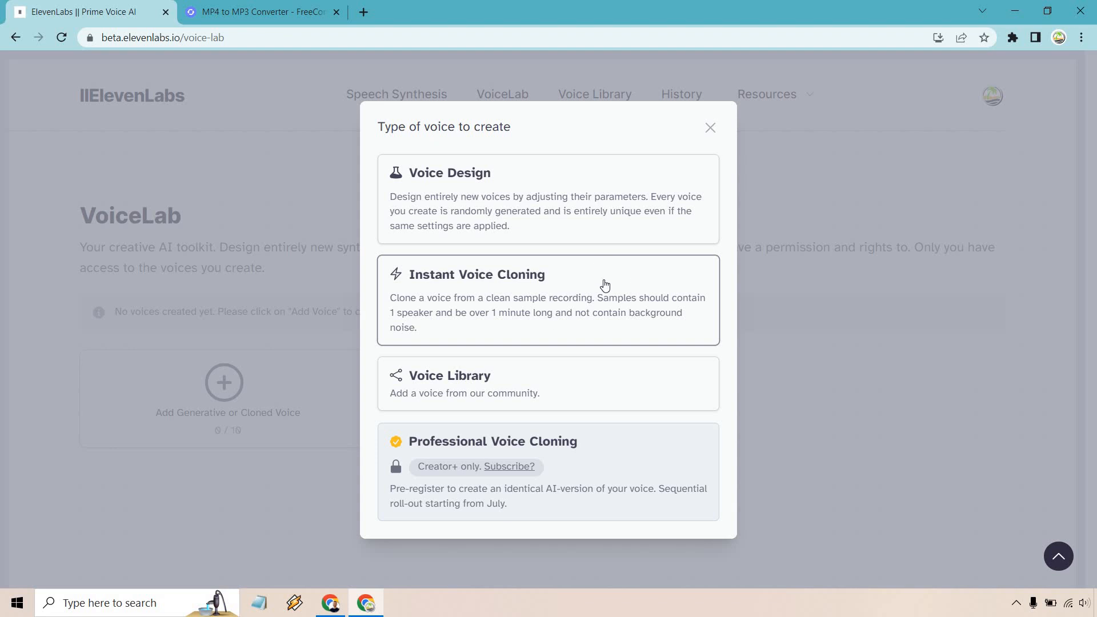
mouse_move(596, 299)
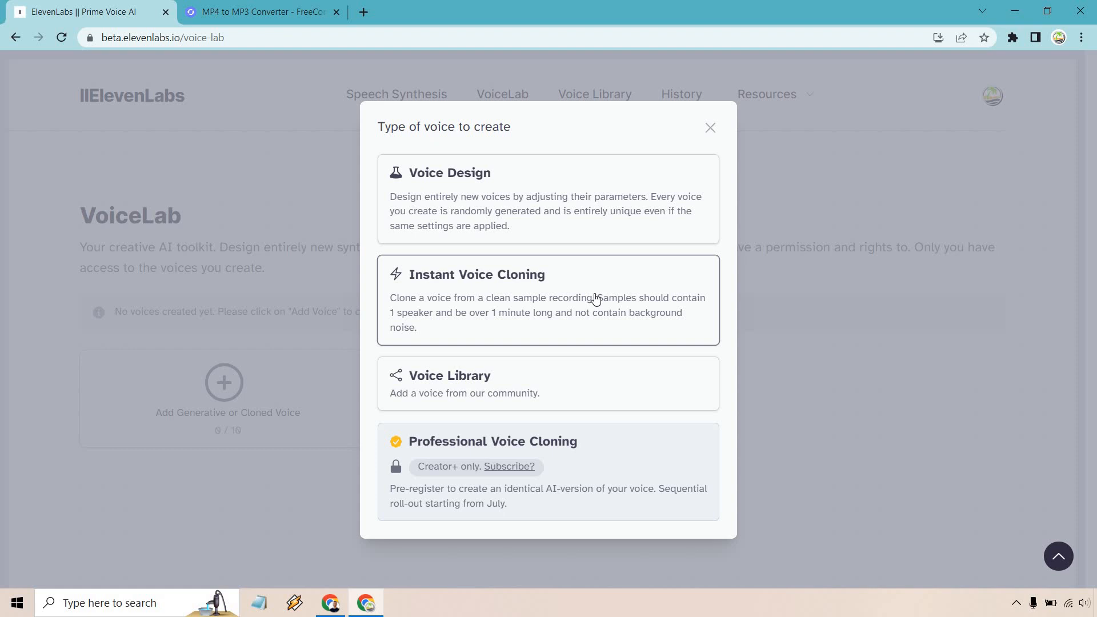
Choose Instant Voice Cloning, name it 'James From Marketing Island' and add an audio sample.
left_click(548, 300)
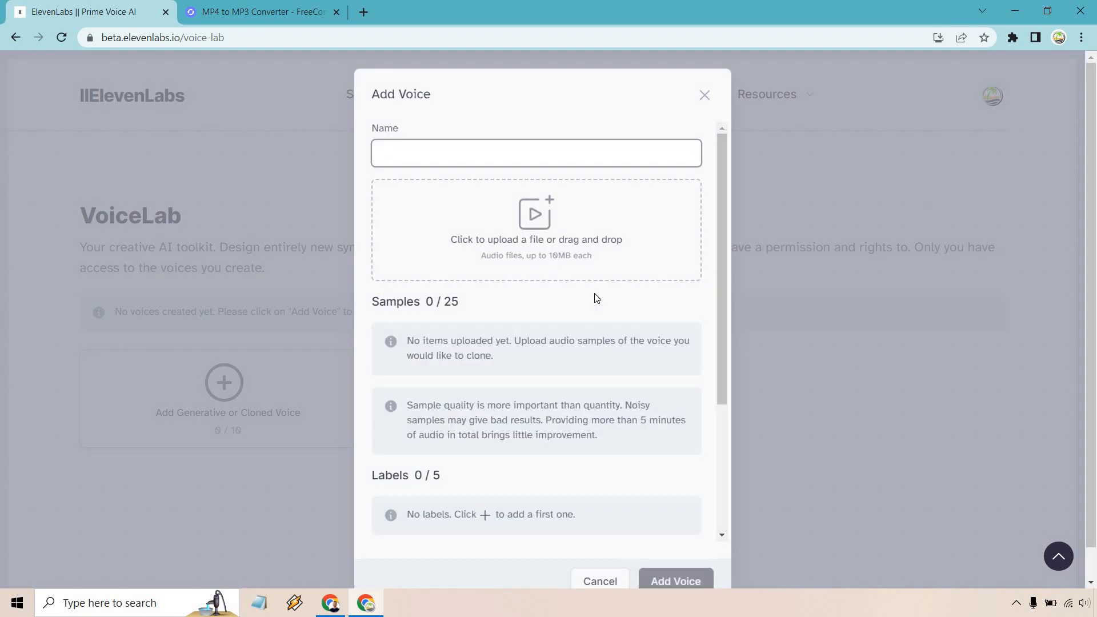
type("James From Marketing Island")
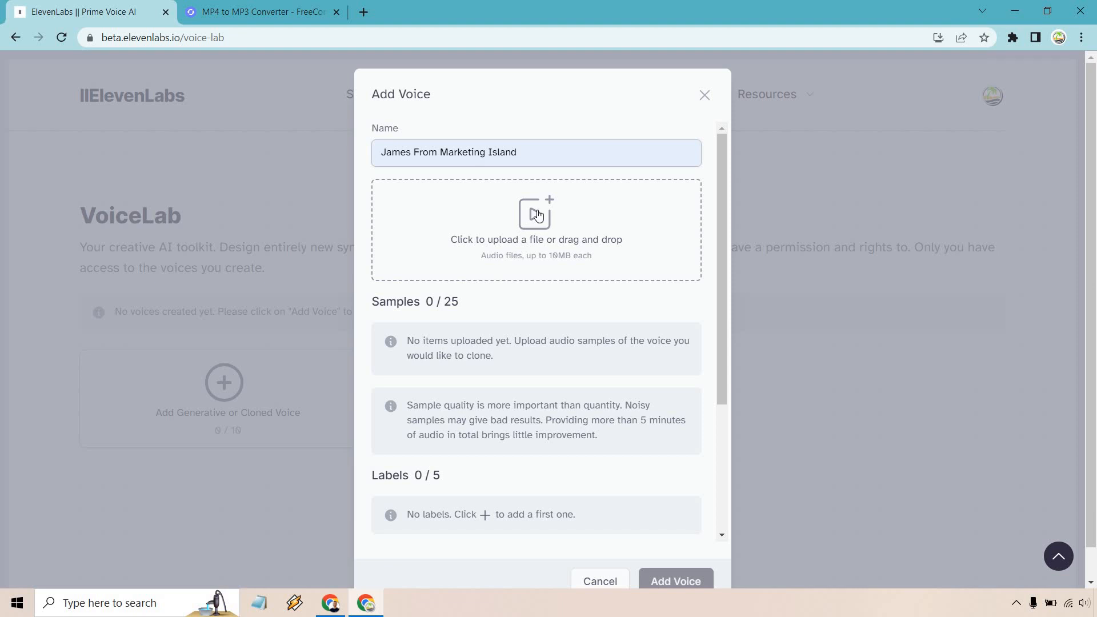
left_click(535, 218)
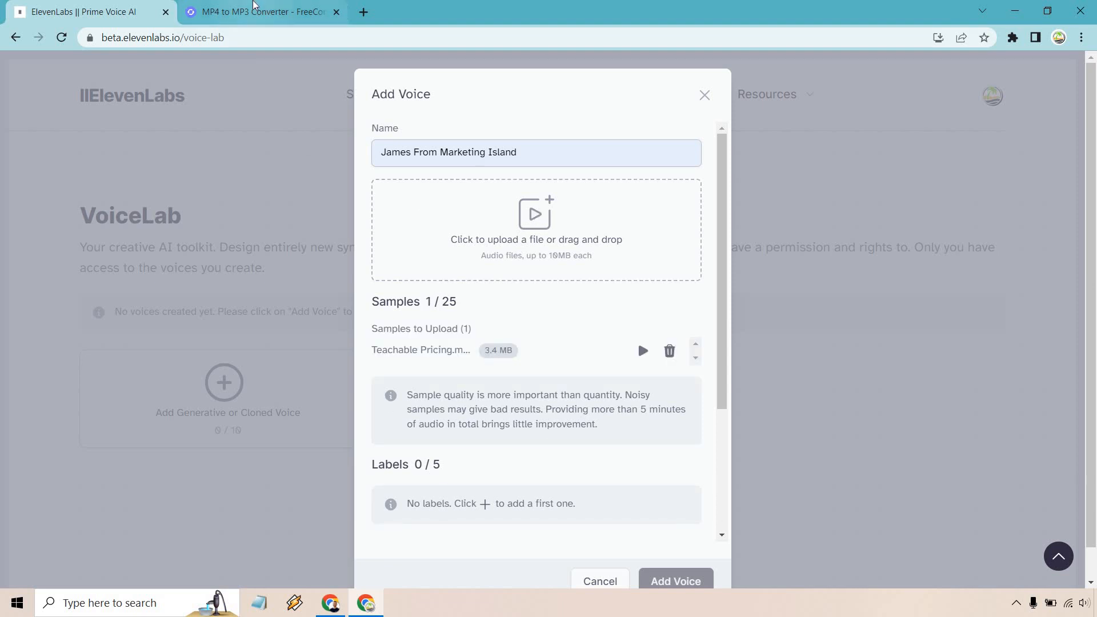
Look over the FreeConvert MP4 to MP3 converter page with its upload area and audio options.
left_click(262, 11)
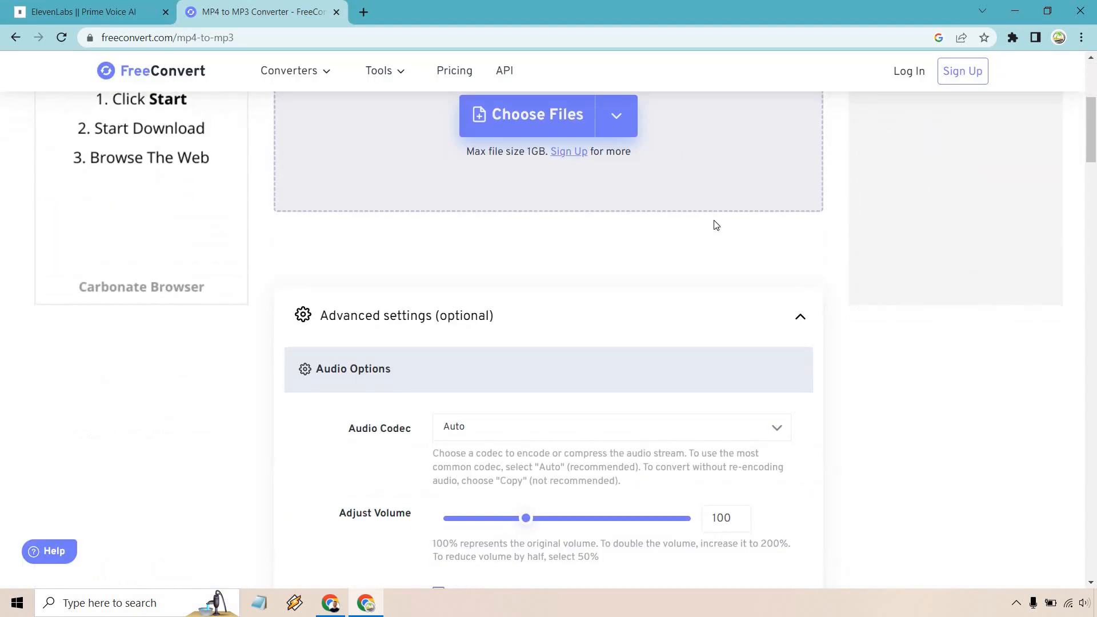
scroll("up", 3)
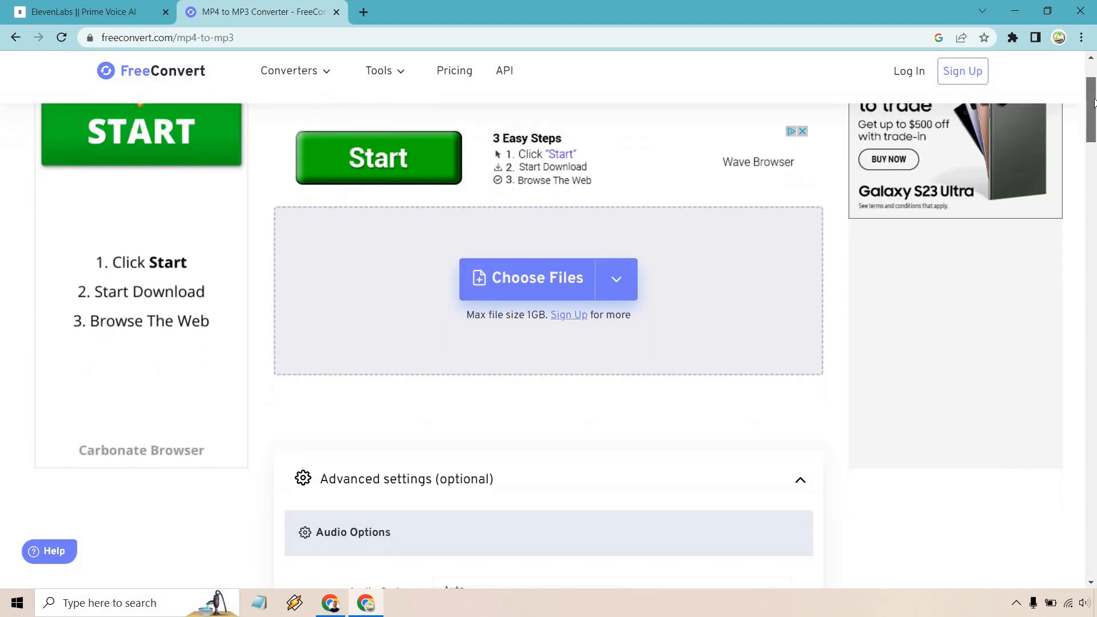
scroll("down", 3)
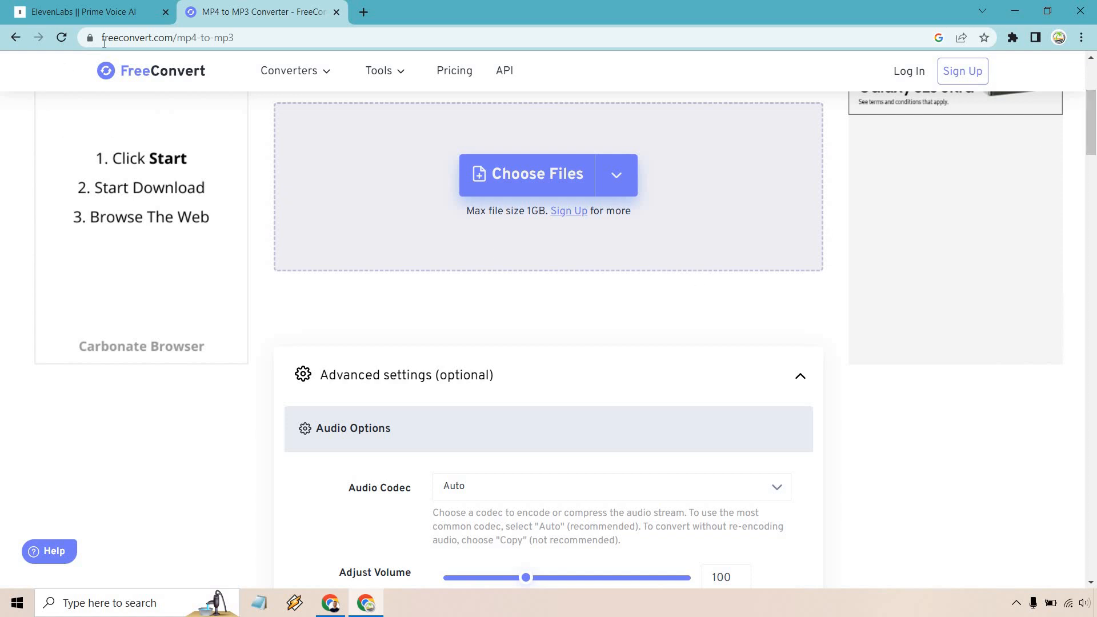
mouse_move(363, 284)
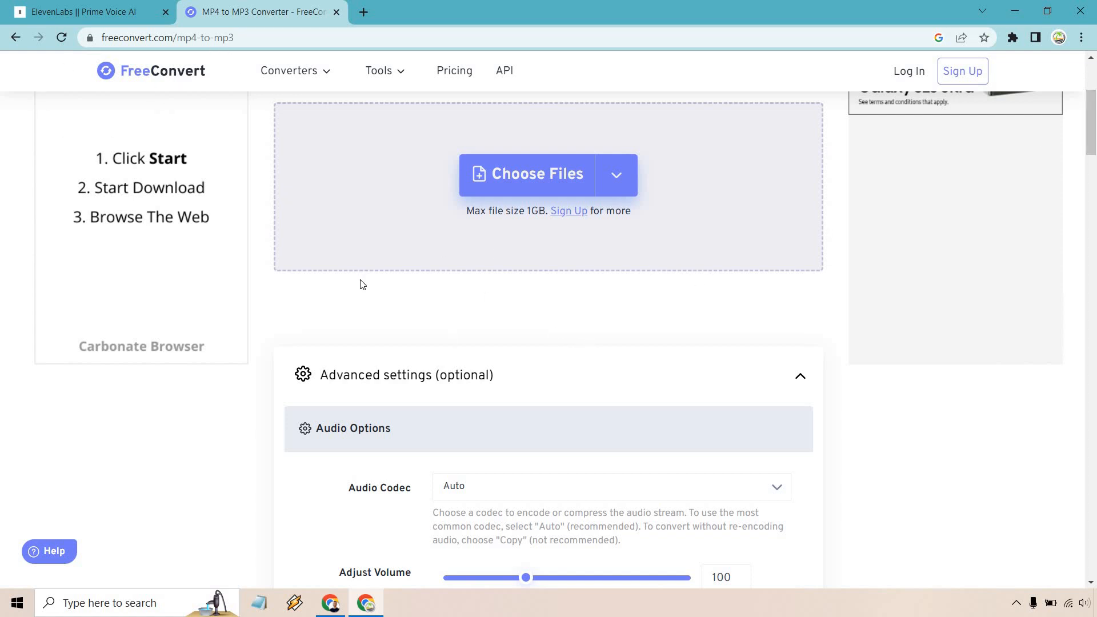
mouse_move(463, 320)
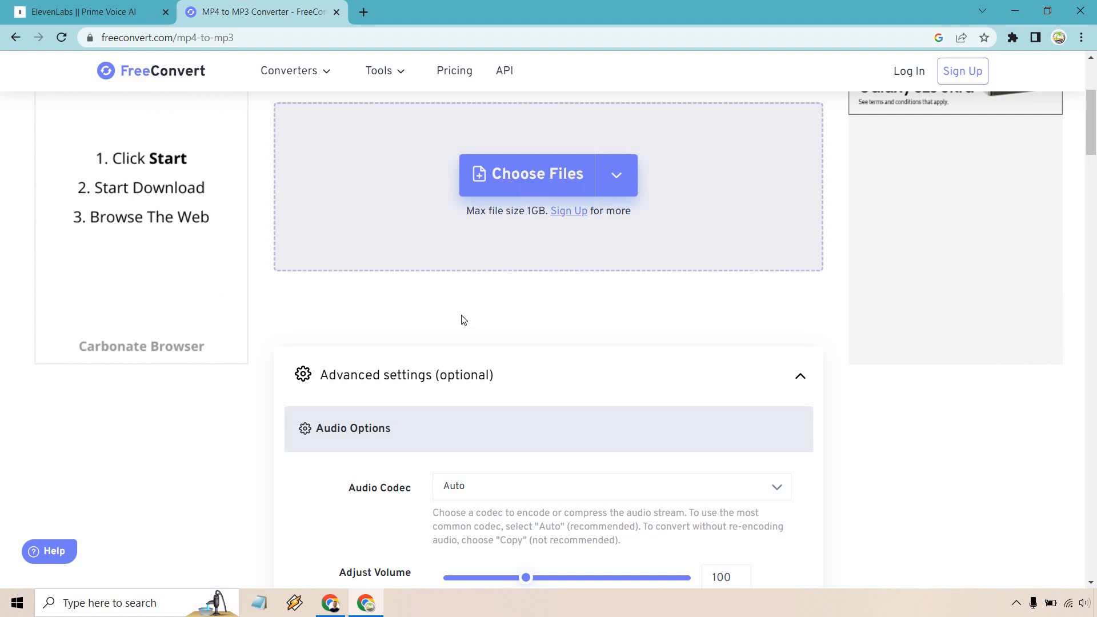
Return to the Add Voice form and reveal its Labels and Description fields.
left_click(80, 11)
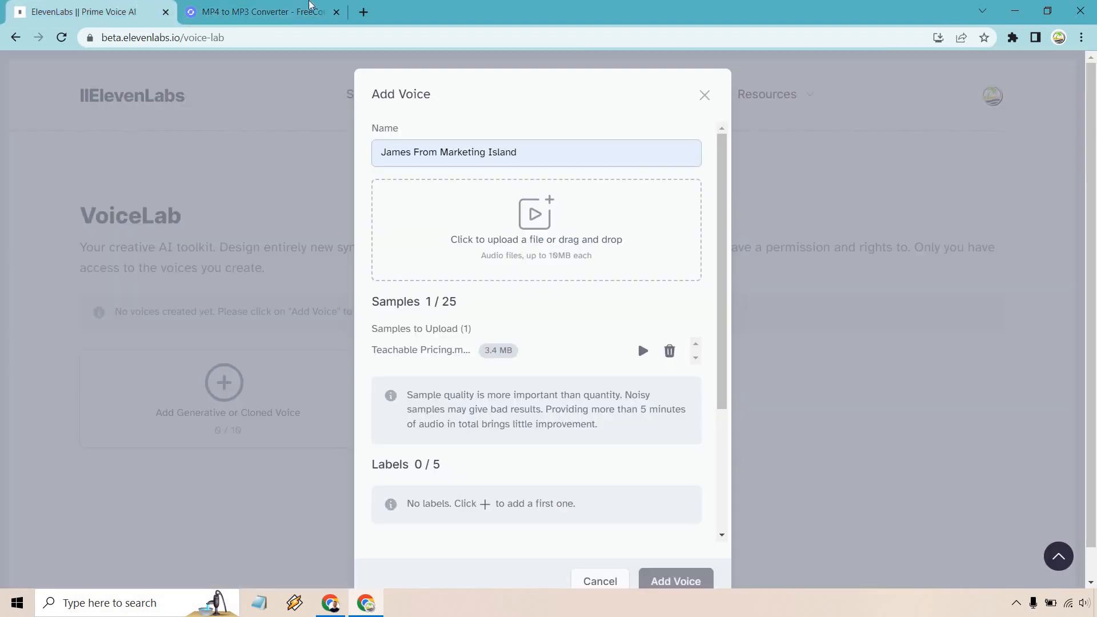
mouse_move(595, 6)
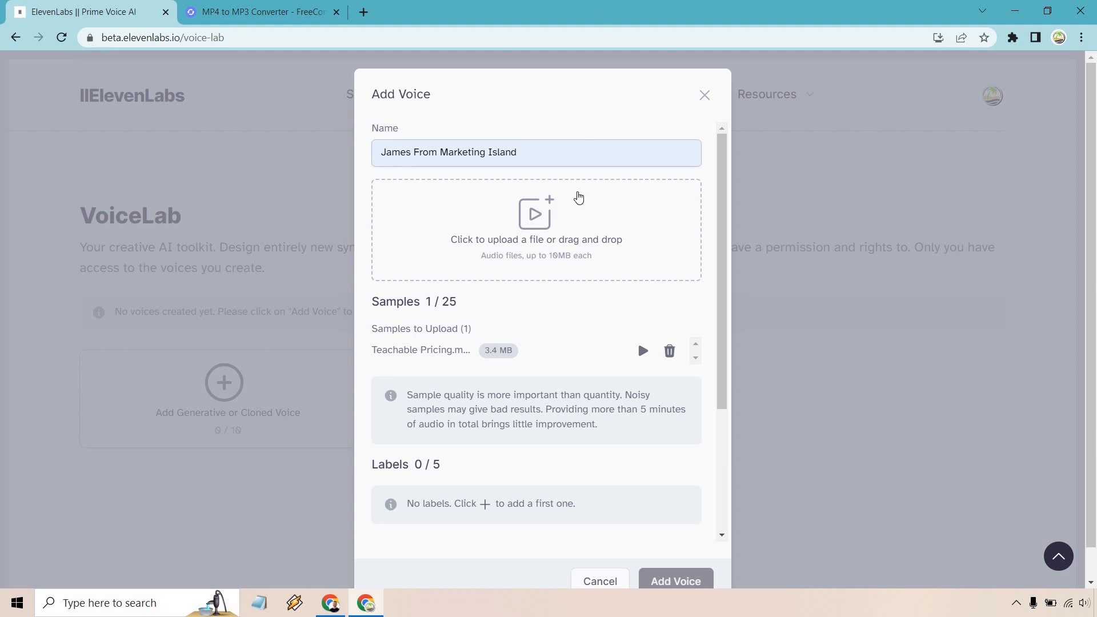
scroll("down", 3)
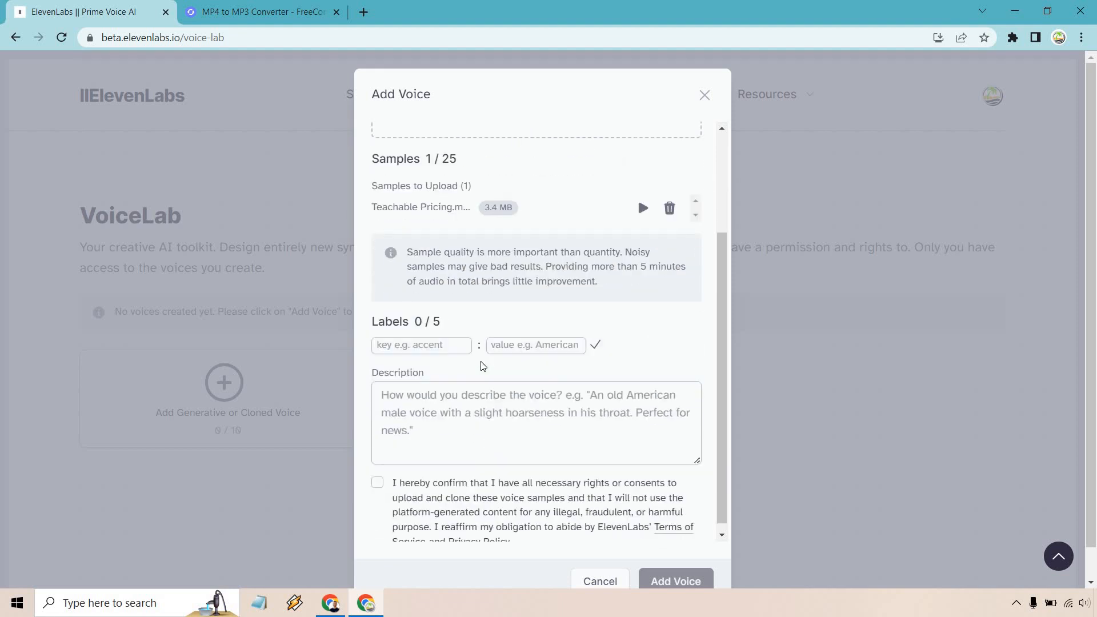
Add labels Accent: American and Gender: Male, then enter Age: Middle-aged.
left_click(421, 345)
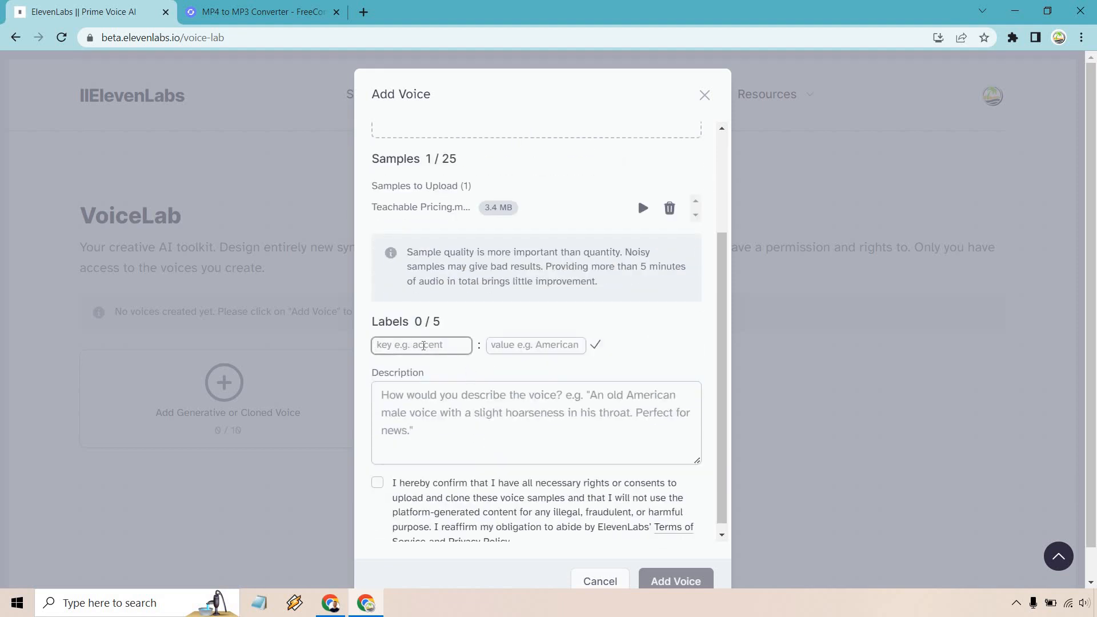
type("A")
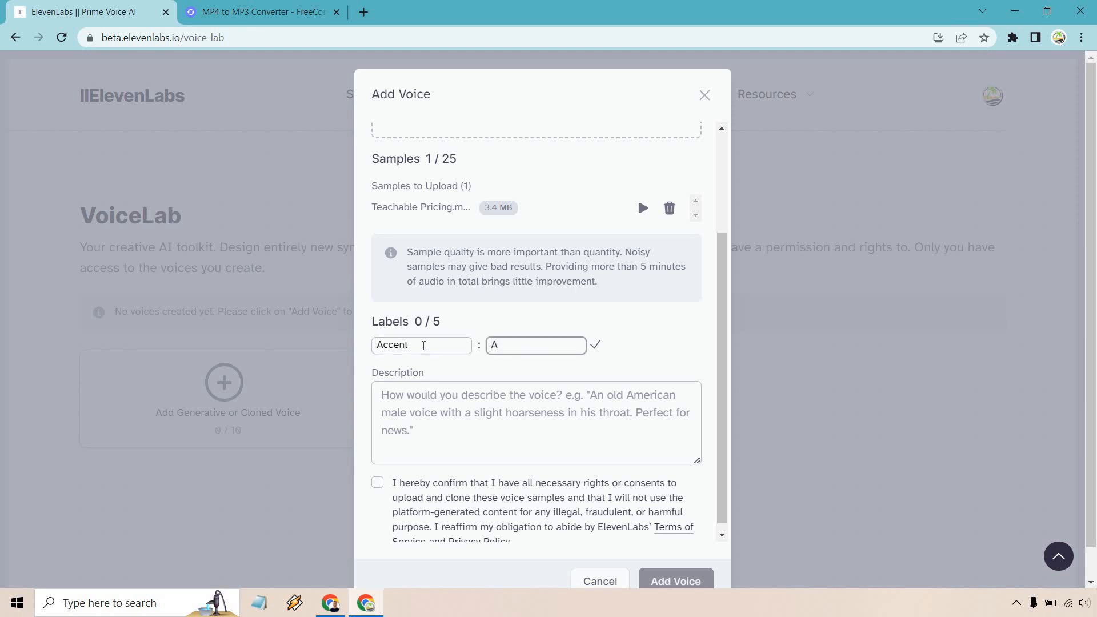
type("merican")
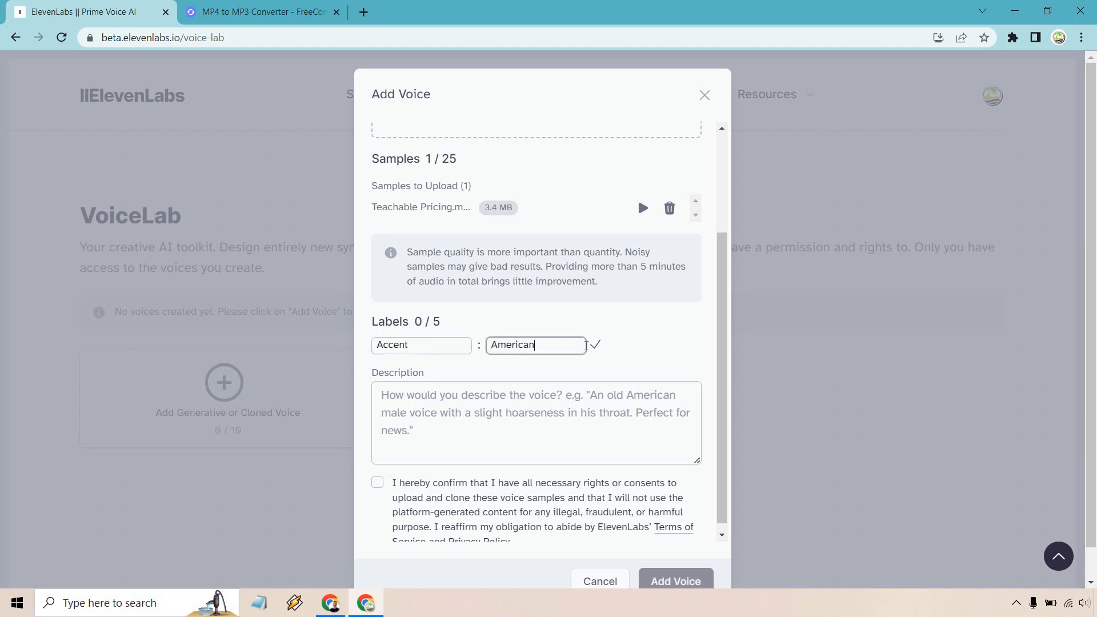
left_click(598, 346)
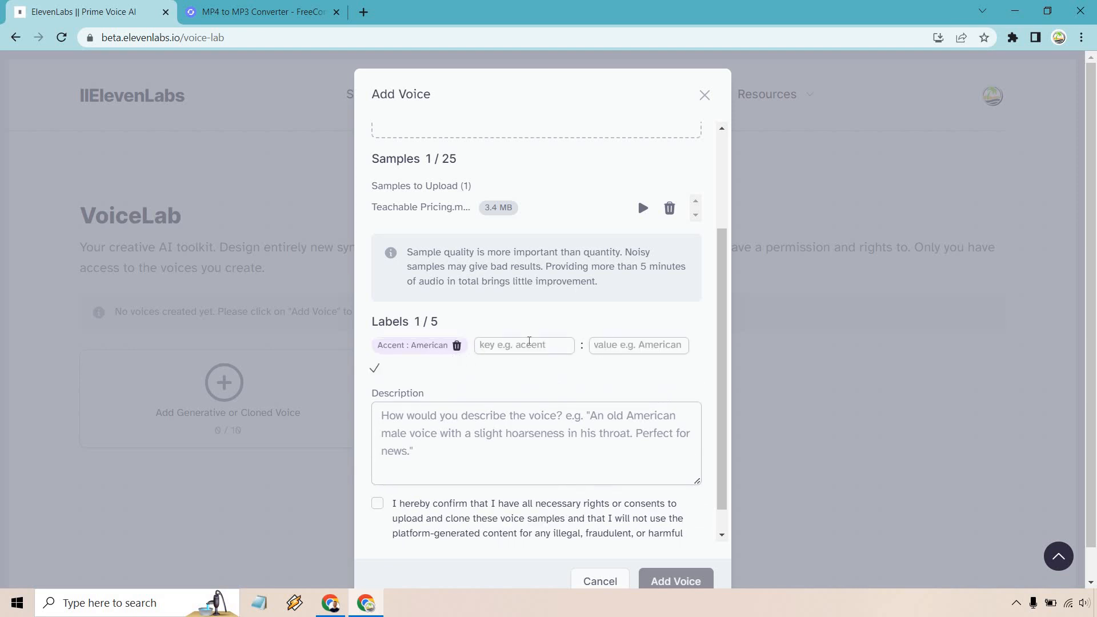
type("Gende")
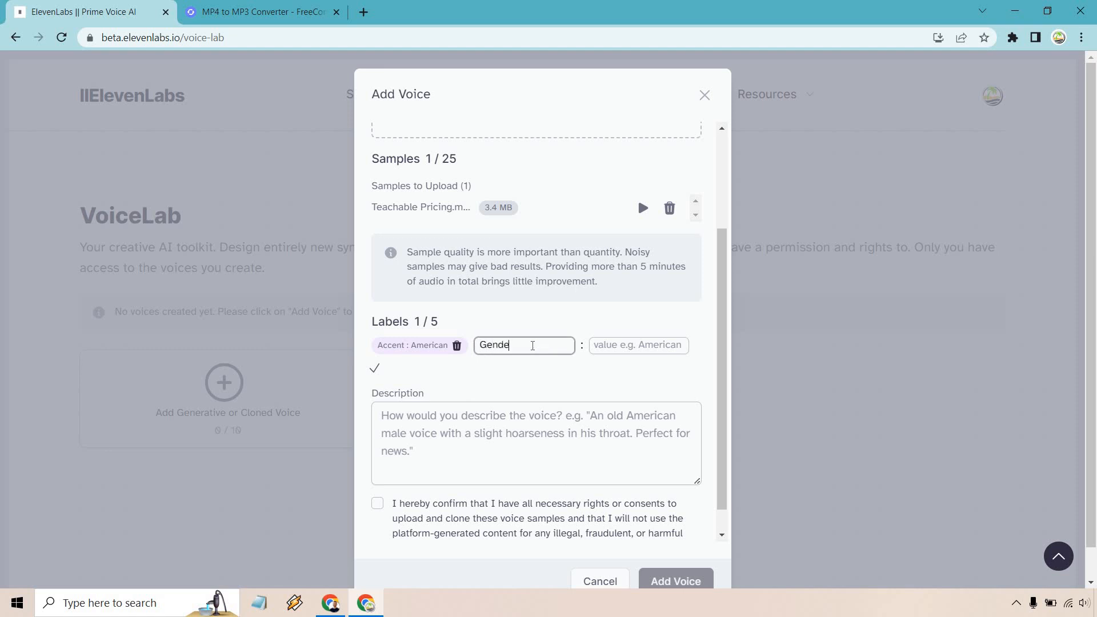
type("Male")
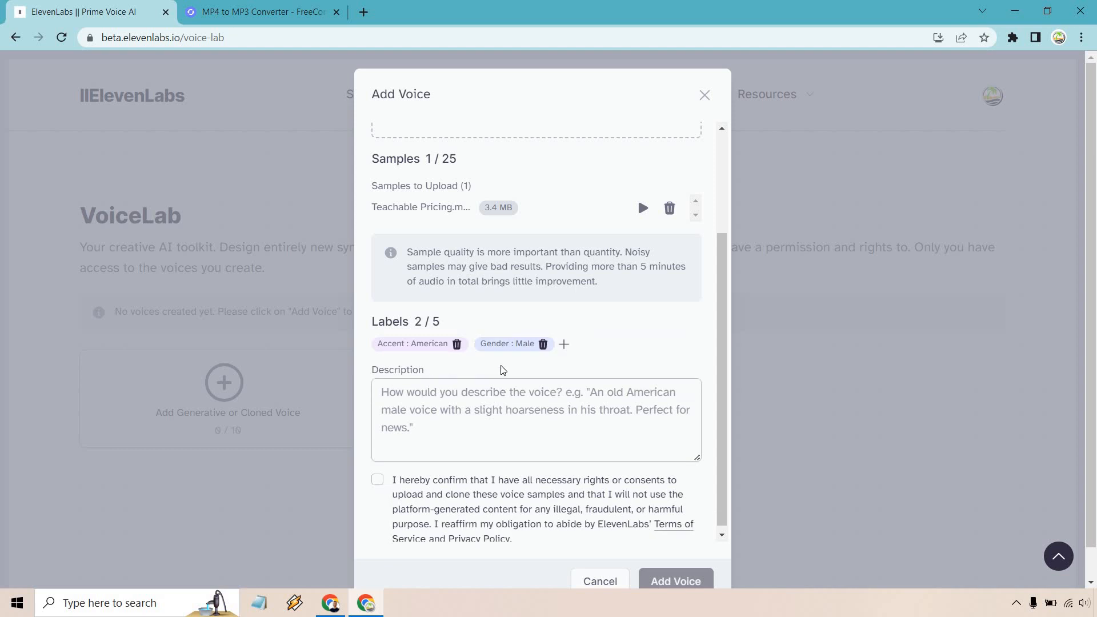
left_click(565, 344)
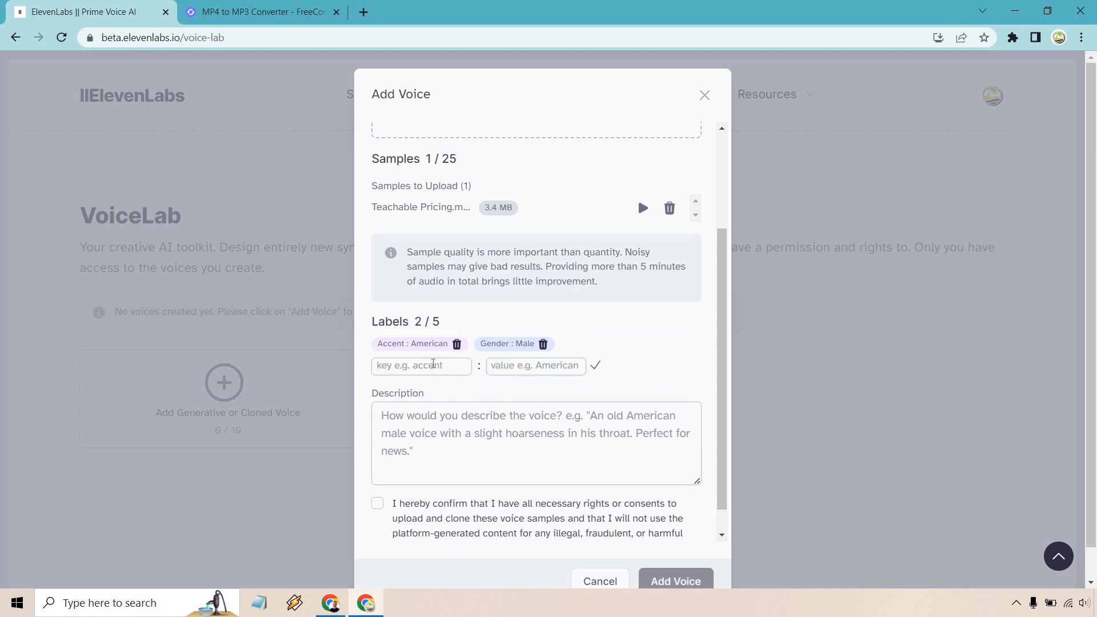
type("Age")
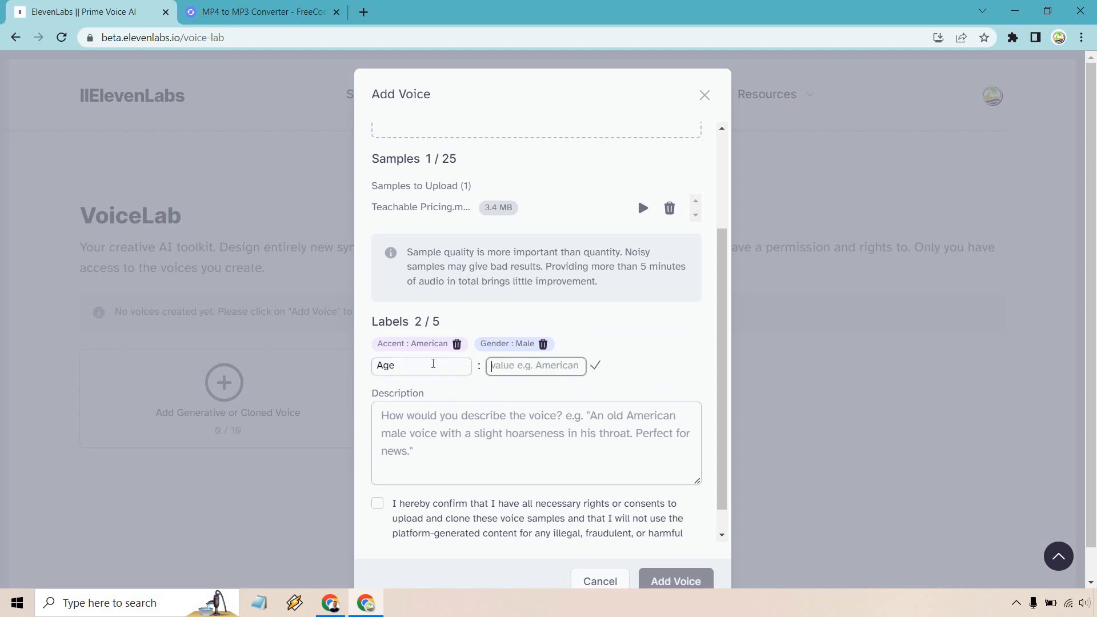
type("Middle-aged")
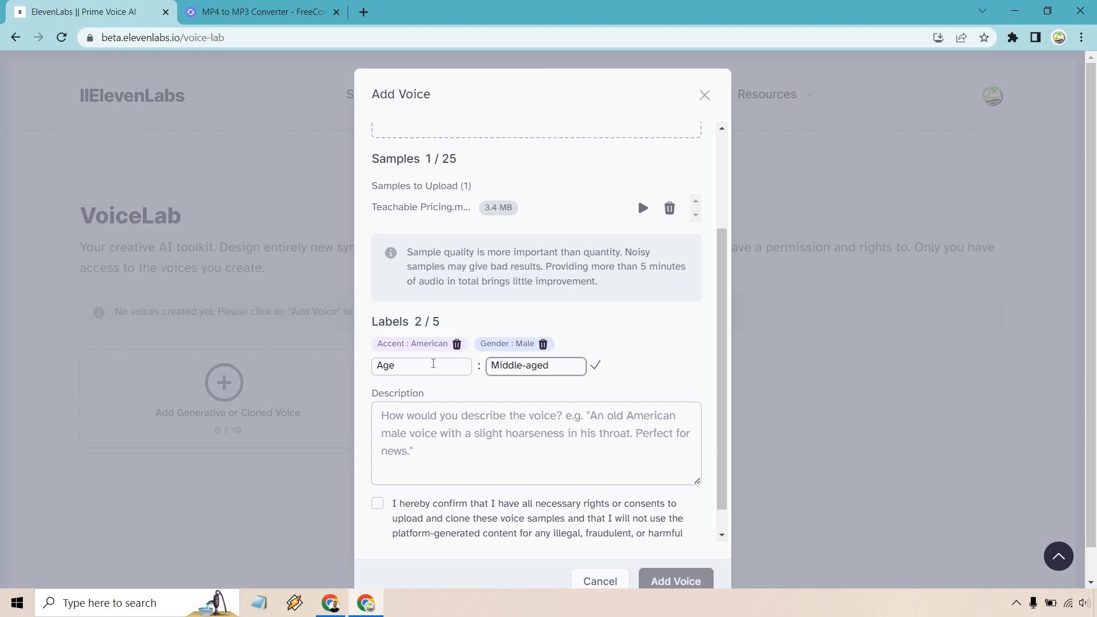
Confirm the Age label, describe a 36-year-old man mixing confidence with comedy, confirm rights and add the voice.
left_click(595, 365)
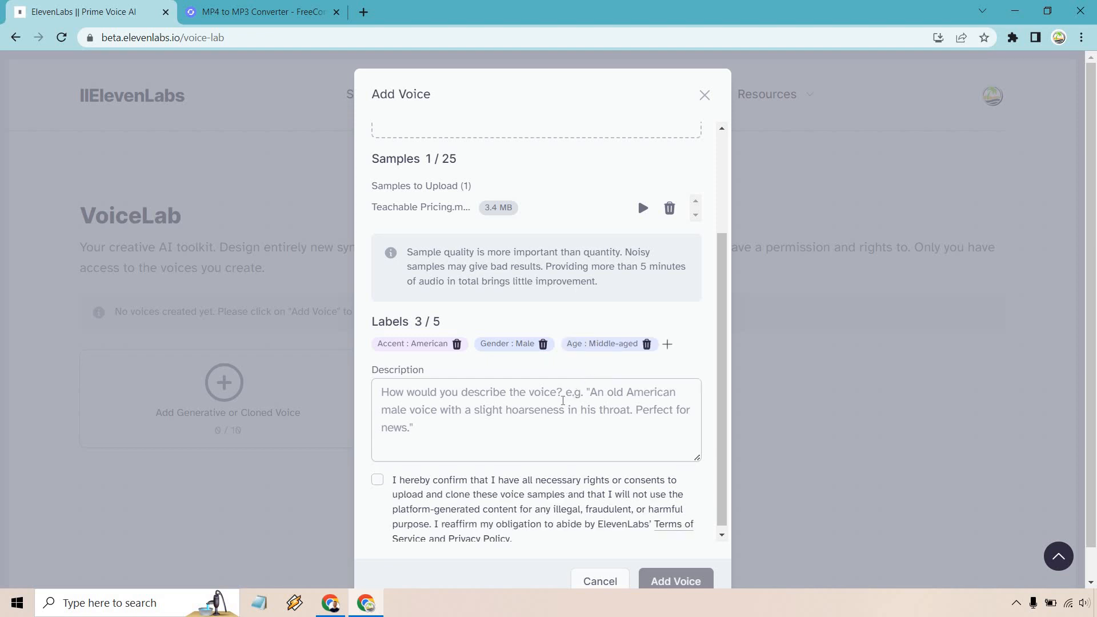
left_click(563, 420)
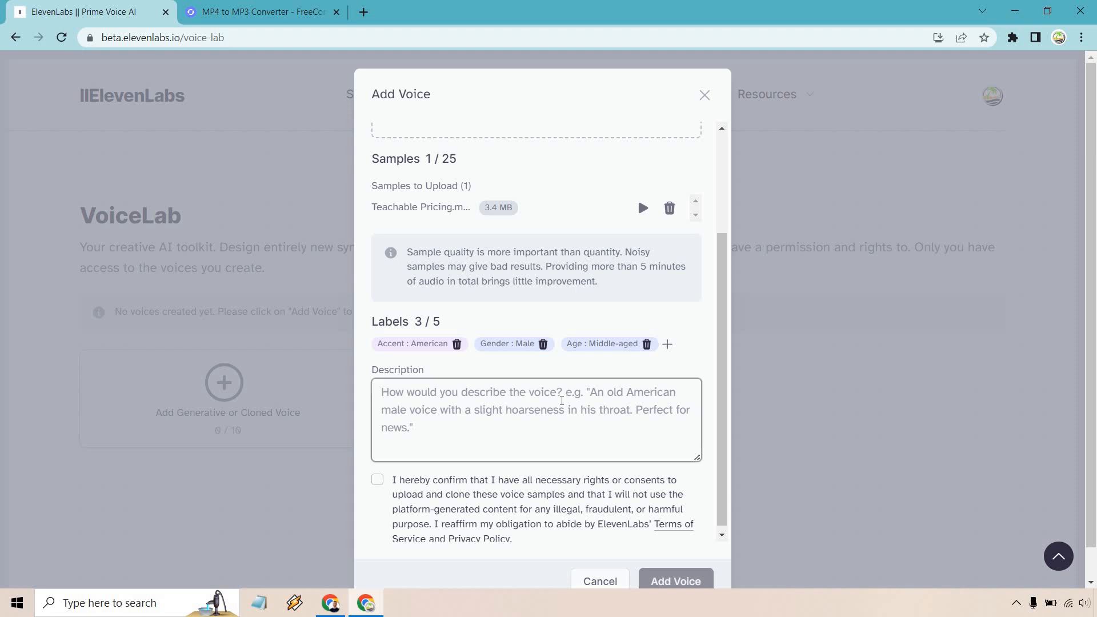
type("A 36 year old man who mixes confidence with comedy. Straight to the point, and factual.")
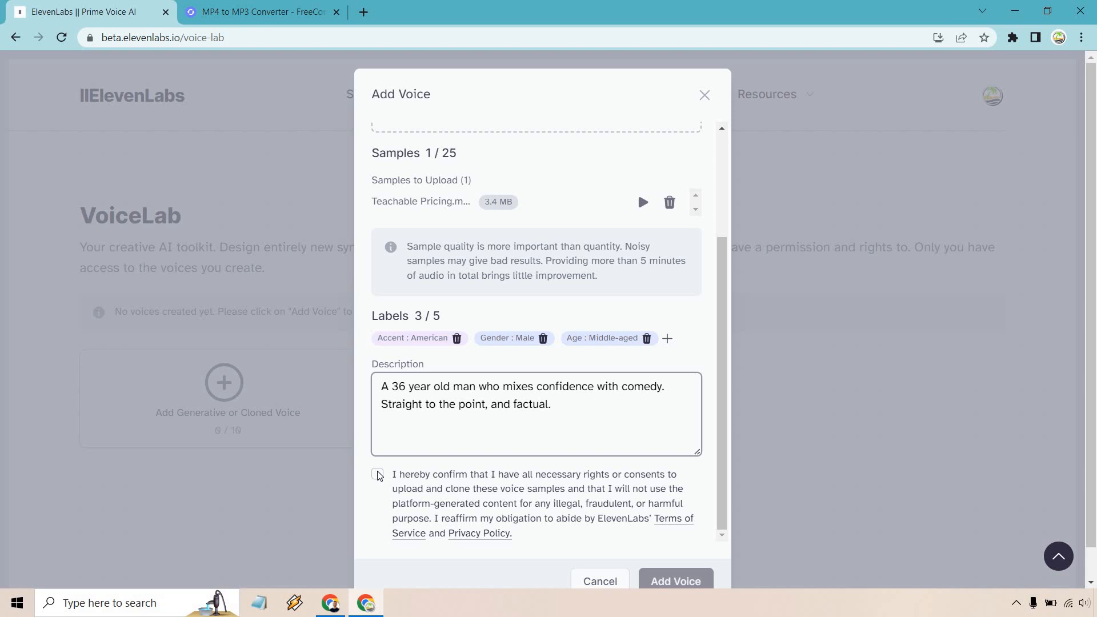
left_click(377, 474)
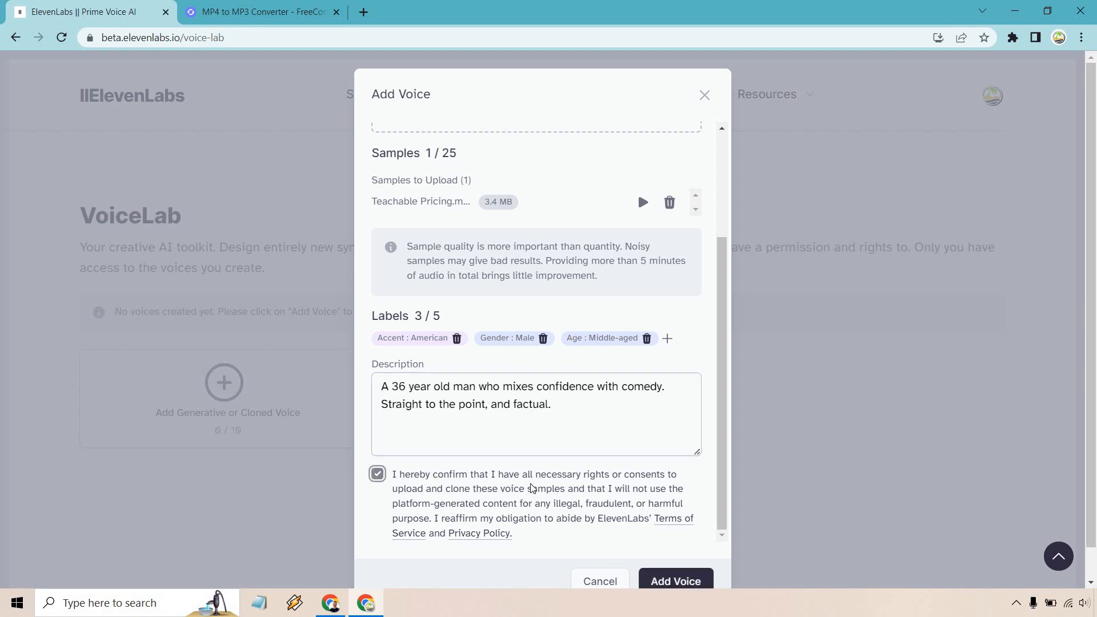
left_click(676, 580)
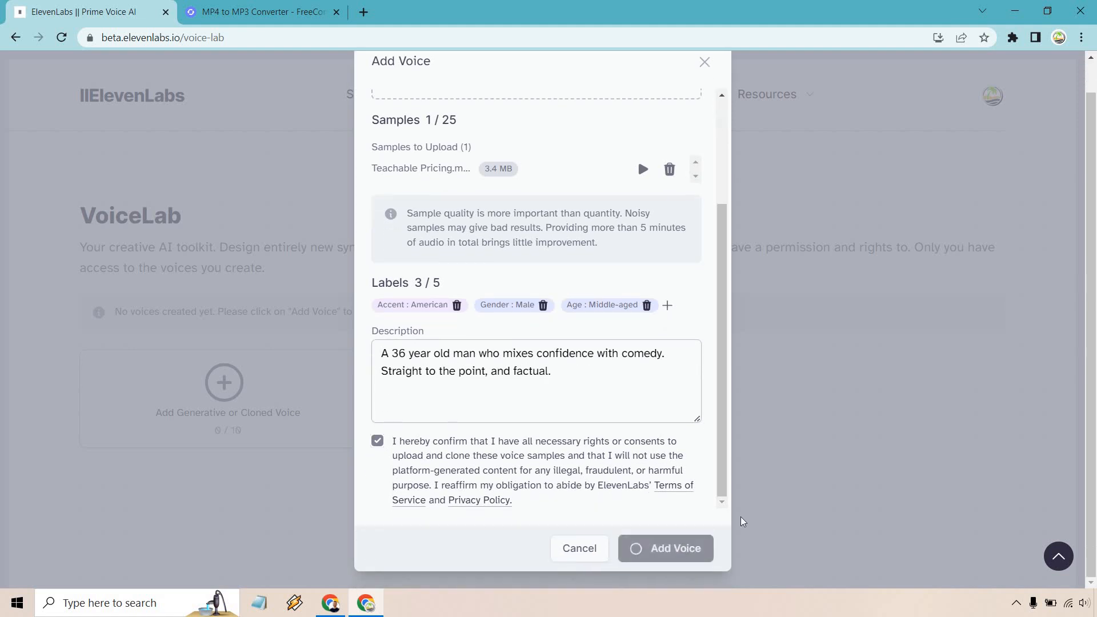
Close the FreeConvert tab and review the James From Marketing Island voice details without changes.
left_click(665, 548)
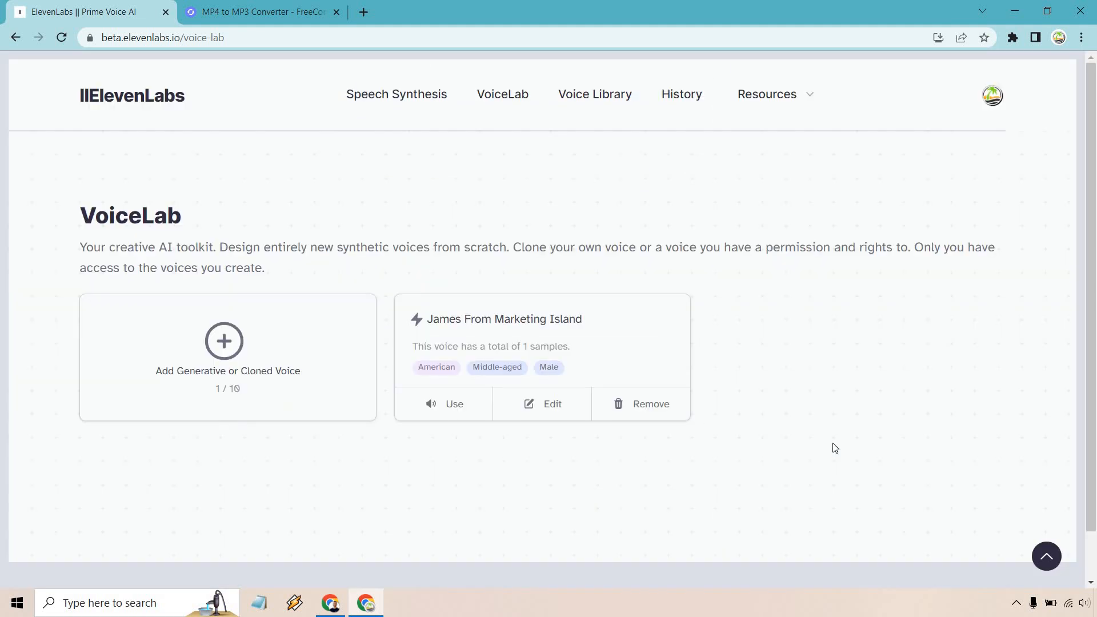
mouse_move(658, 315)
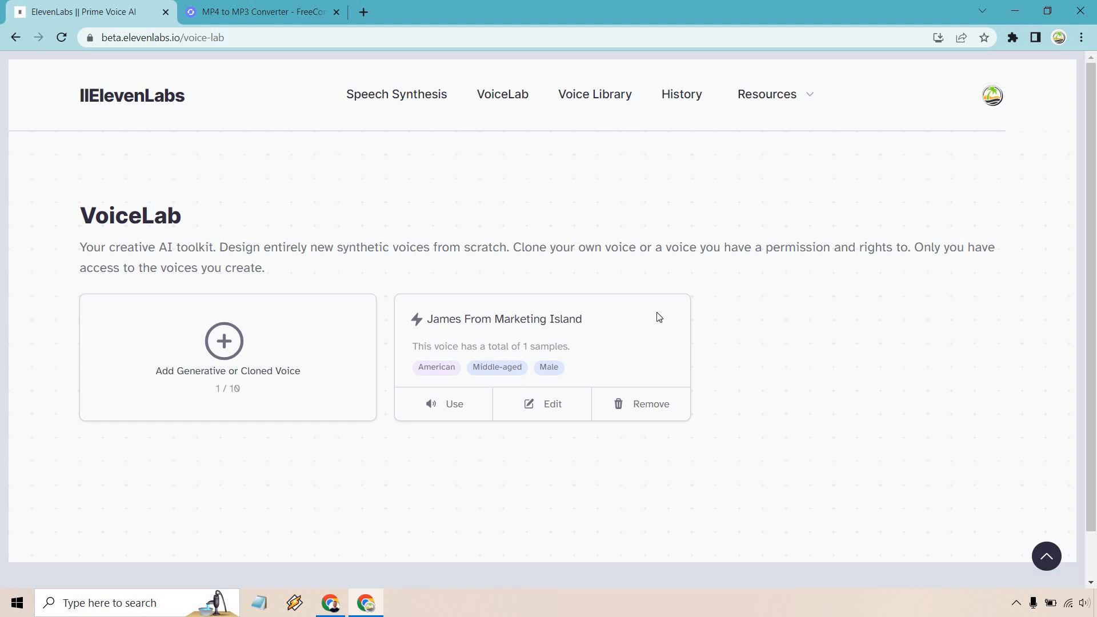
left_click(341, 12)
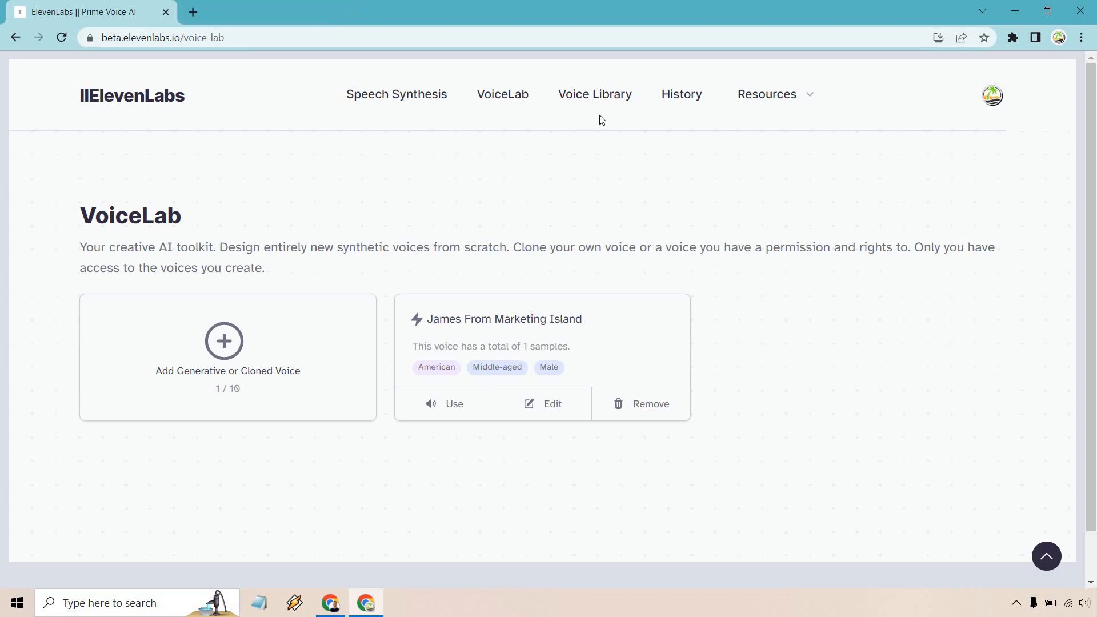
mouse_move(520, 423)
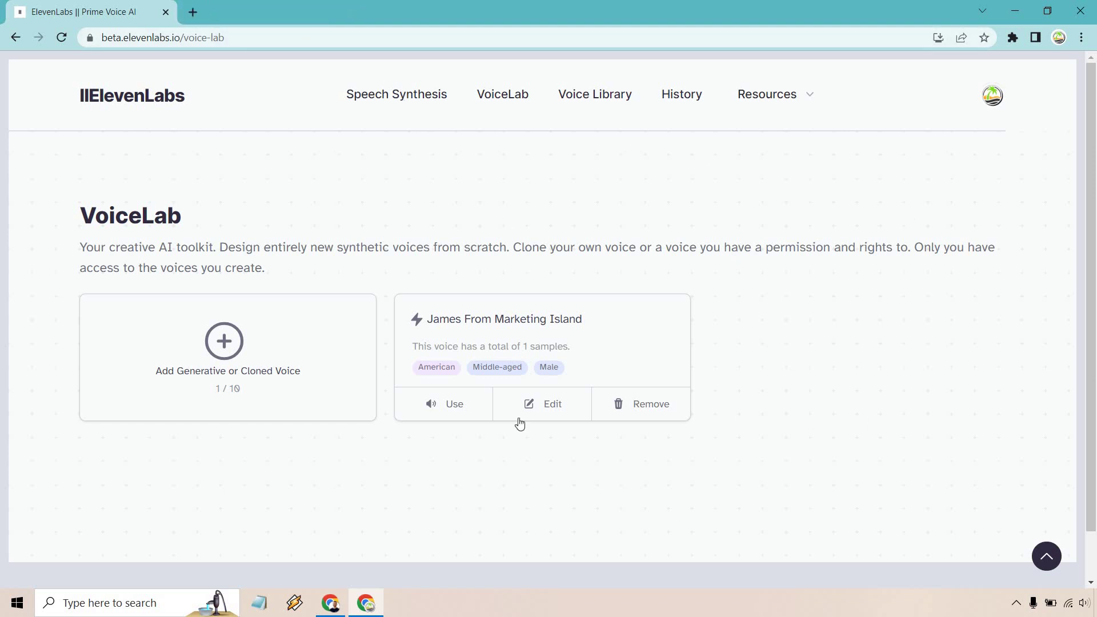
left_click(542, 405)
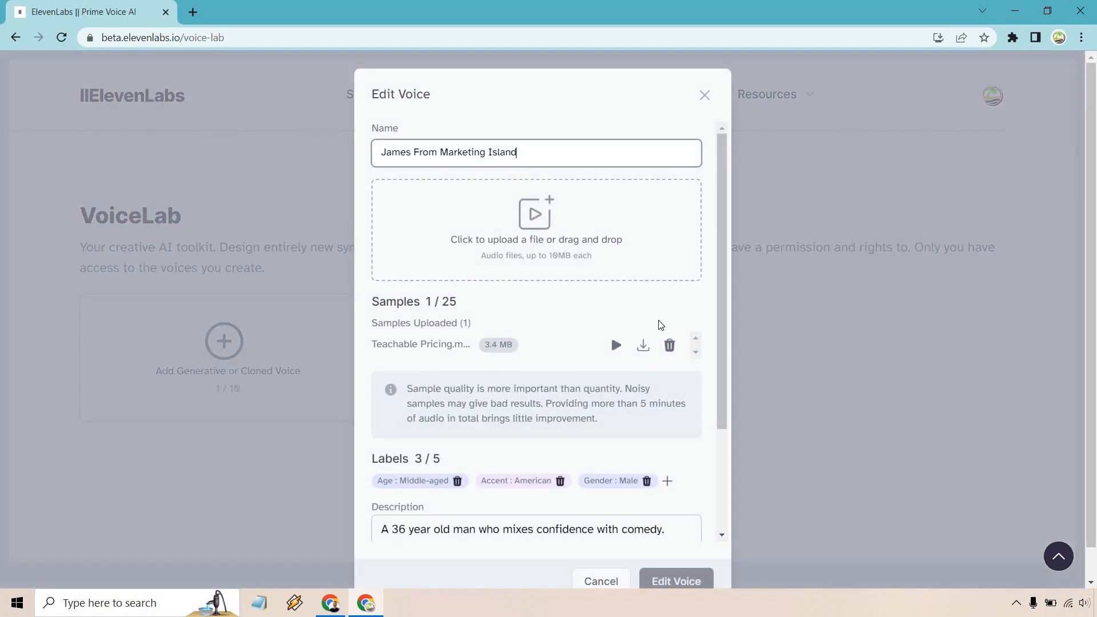
left_click(677, 581)
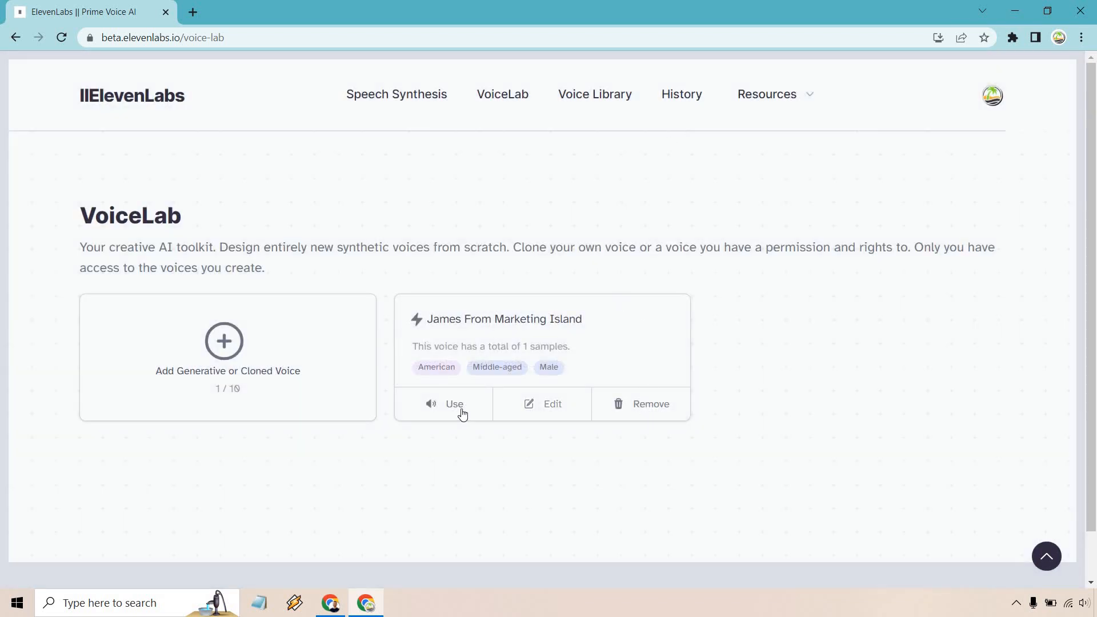
Use the cloned voice in Speech Synthesis and generate the thank-you line with voice settings shown.
left_click(455, 405)
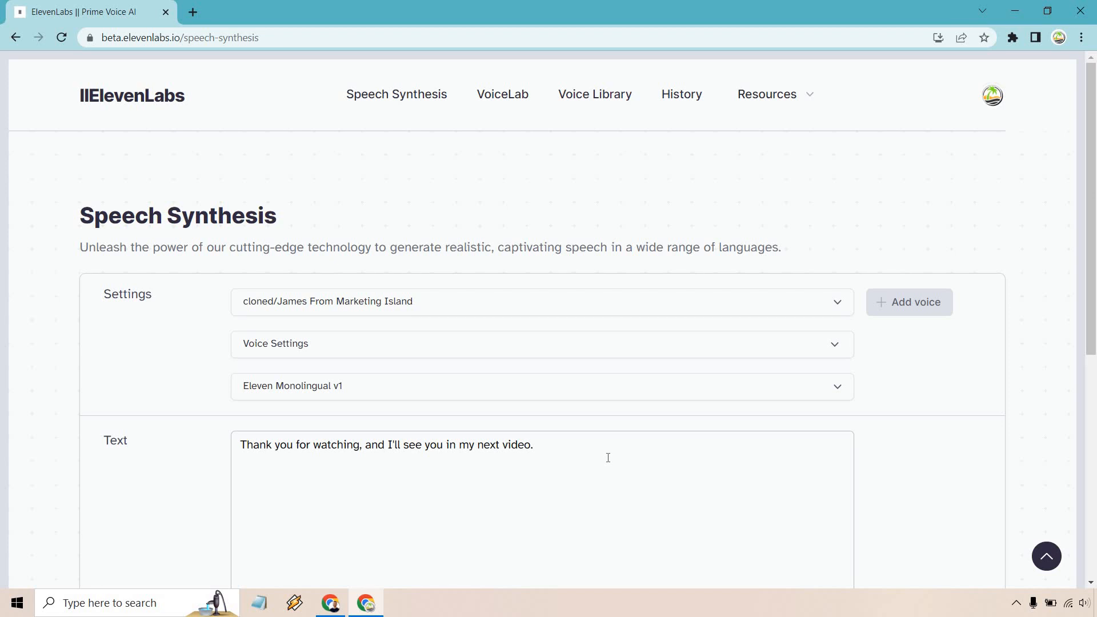
mouse_move(611, 360)
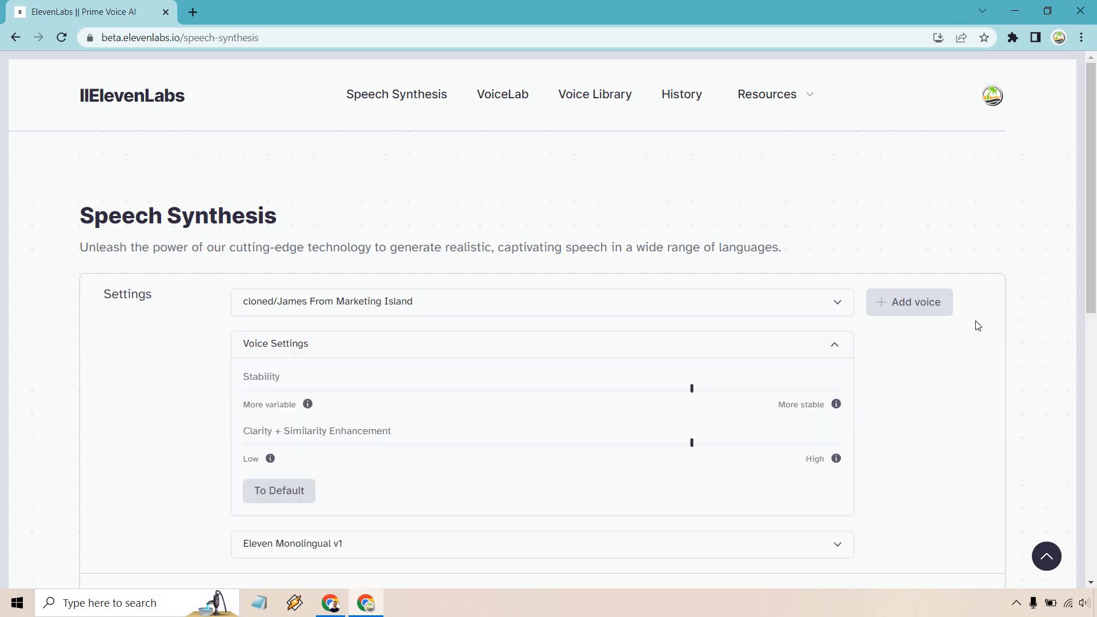
scroll("down", 3)
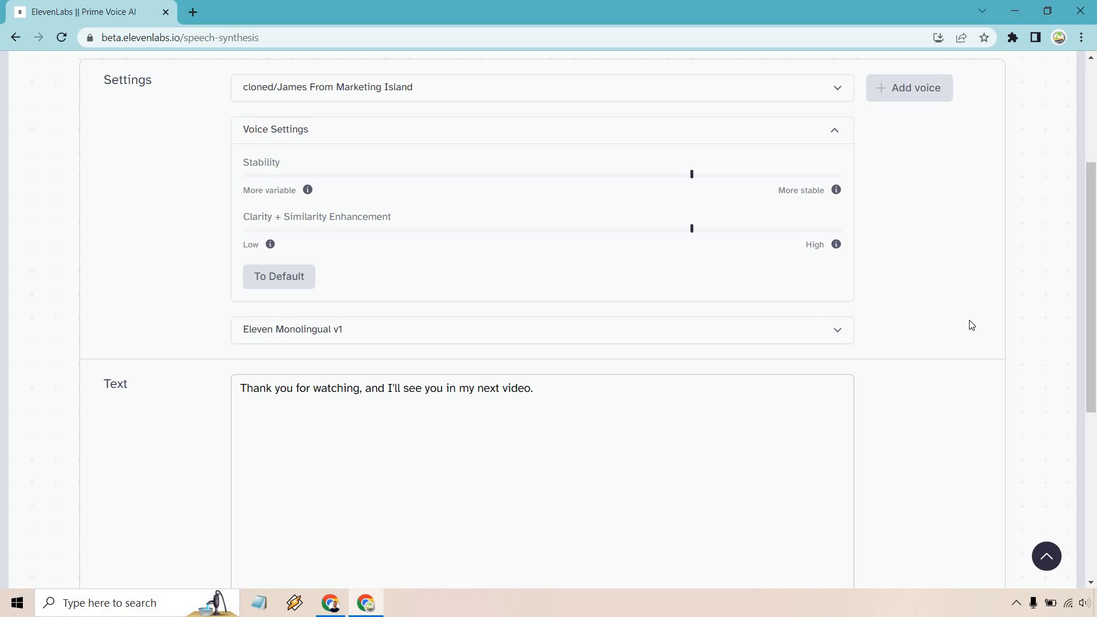
scroll("down", 3)
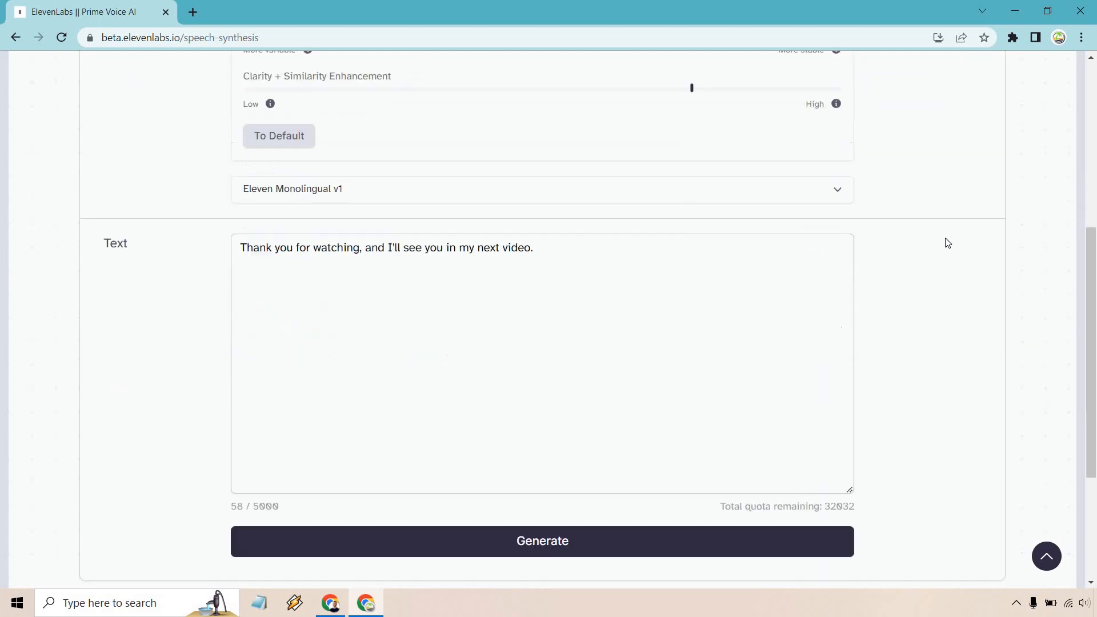
scroll("down", 3)
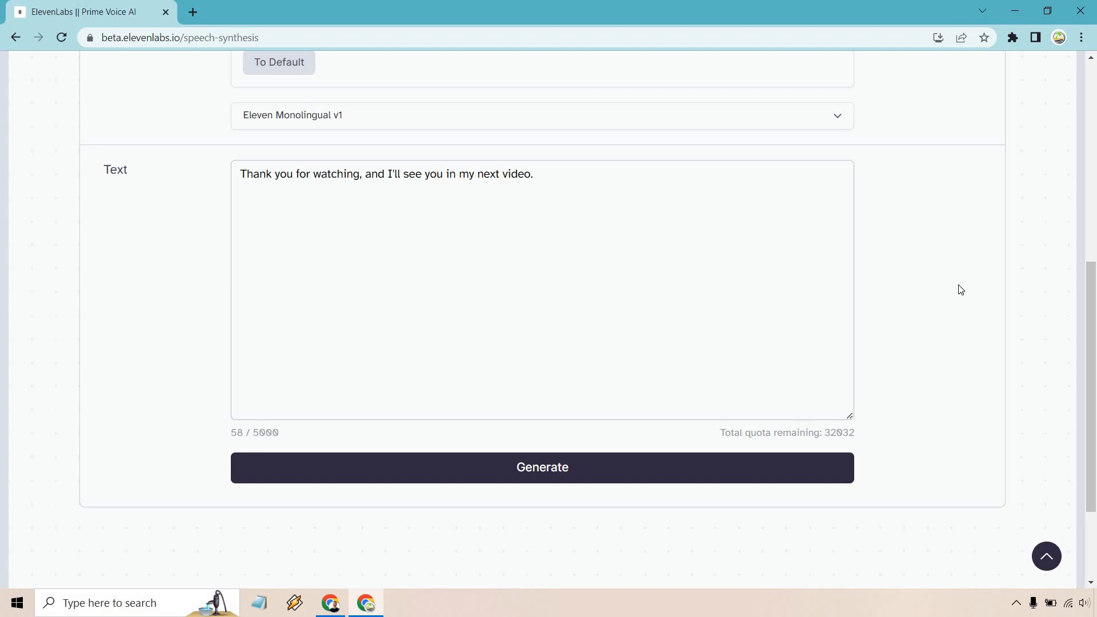
left_click(542, 468)
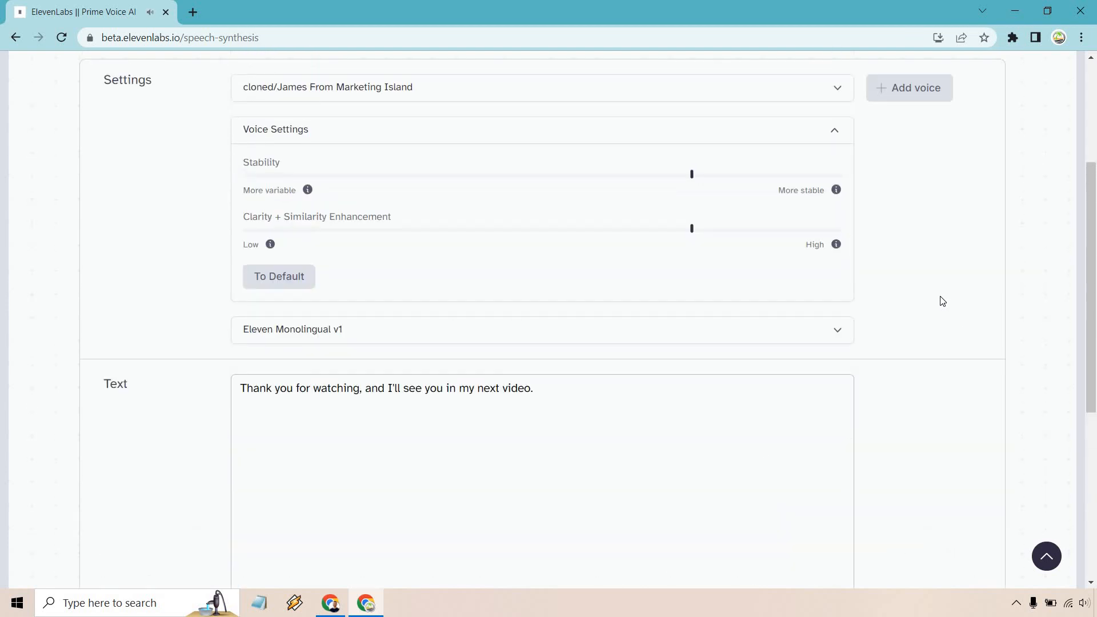
mouse_move(805, 193)
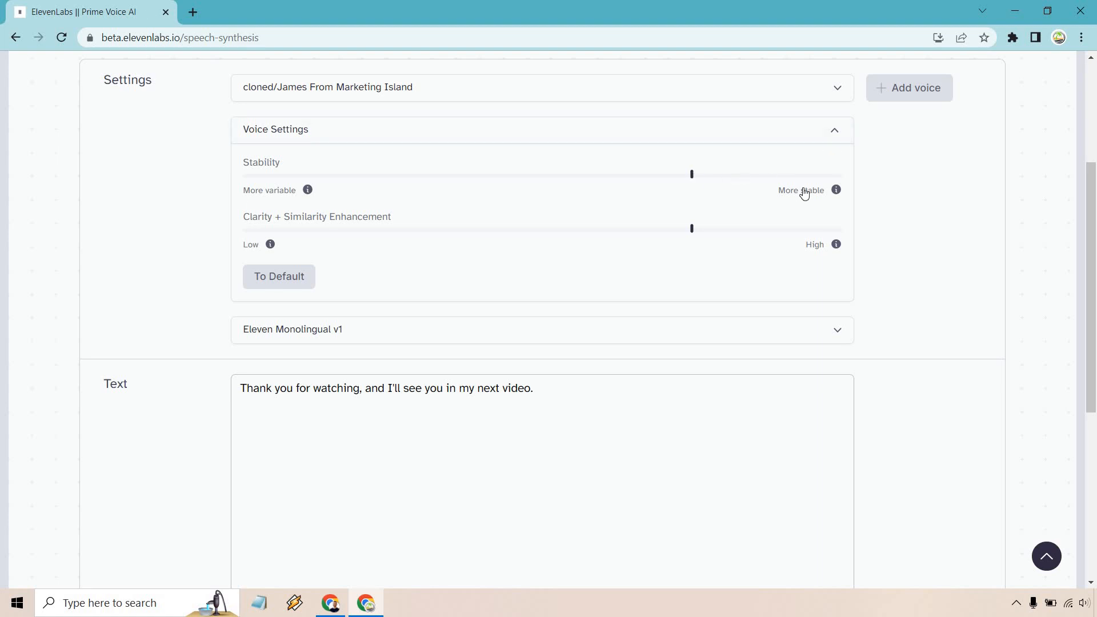
mouse_move(837, 190)
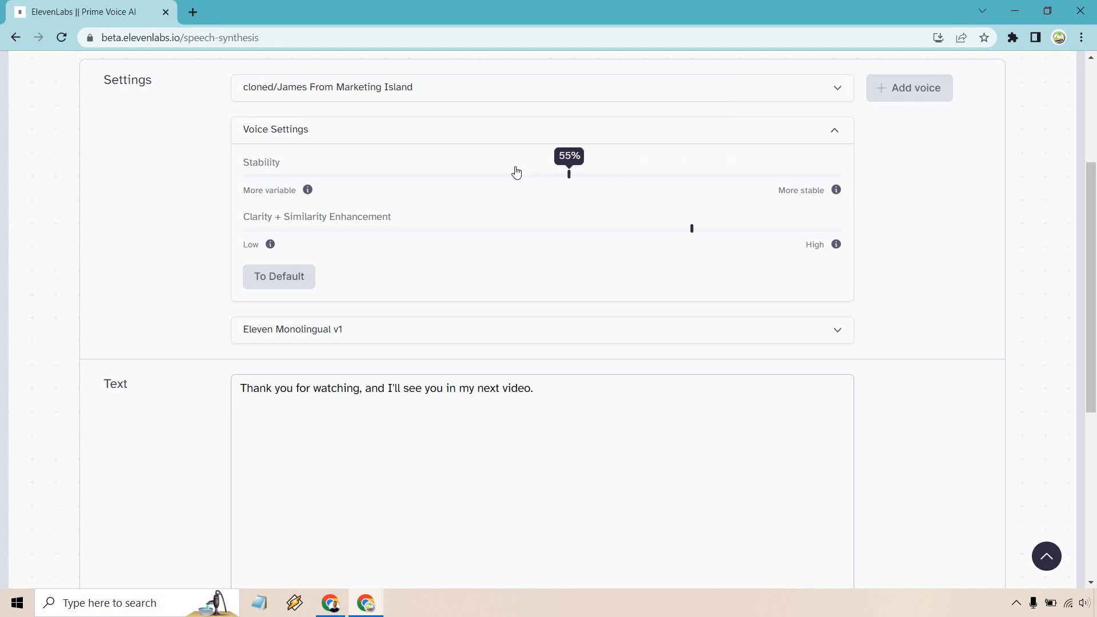
Generate the line at about 32% stability, then again with stability lowered to about 28%.
left_click_drag(569, 174, 434, 174)
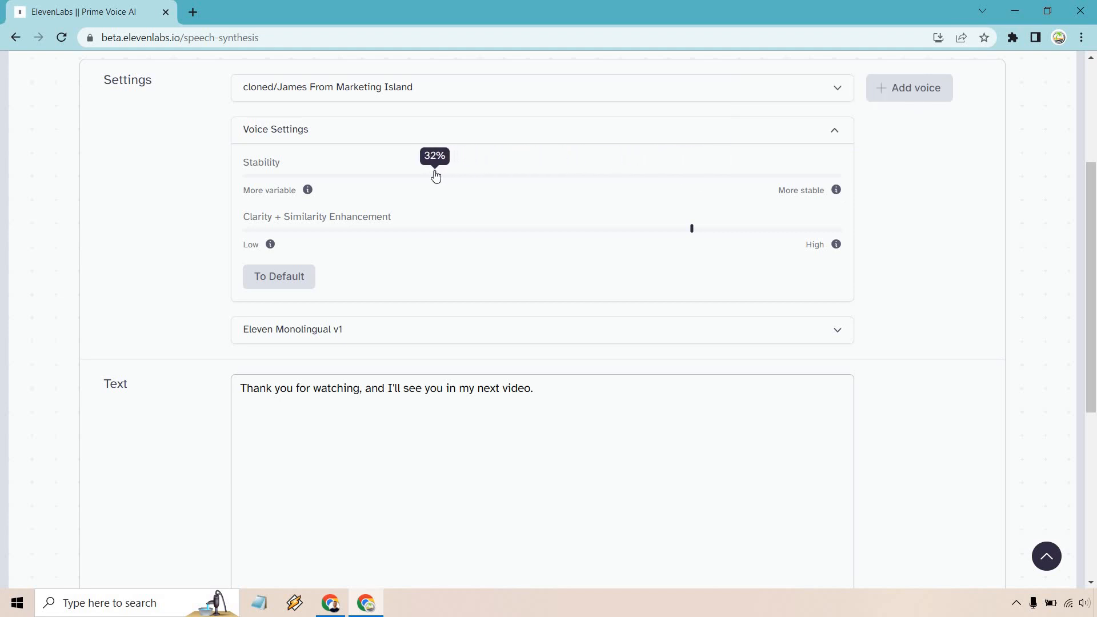
scroll("down", 3)
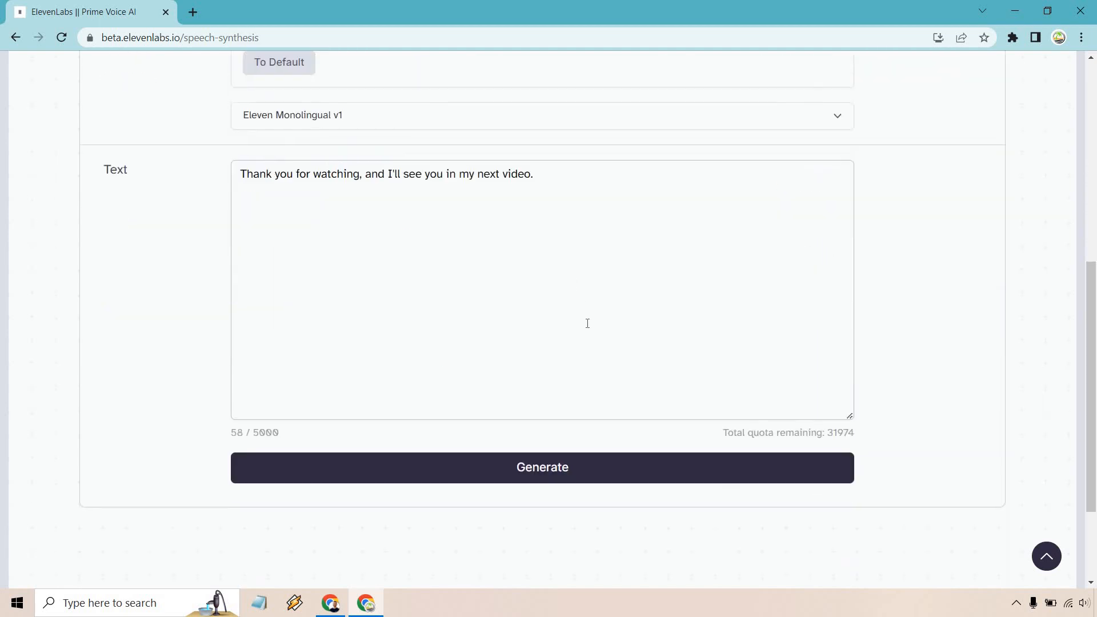
left_click(542, 468)
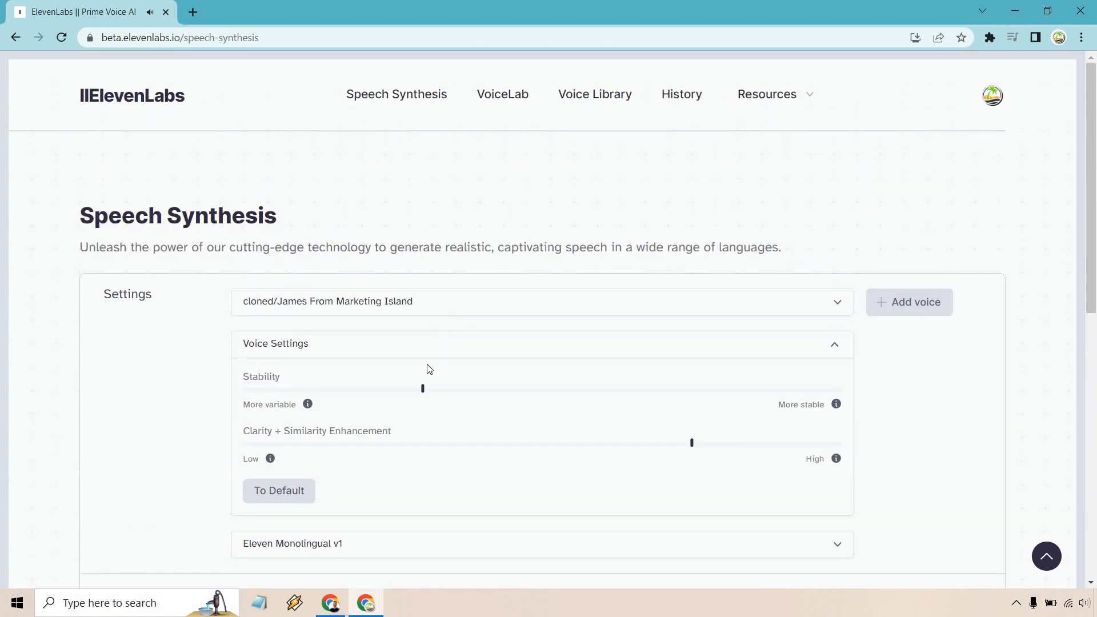
left_click_drag(422, 389, 360, 389)
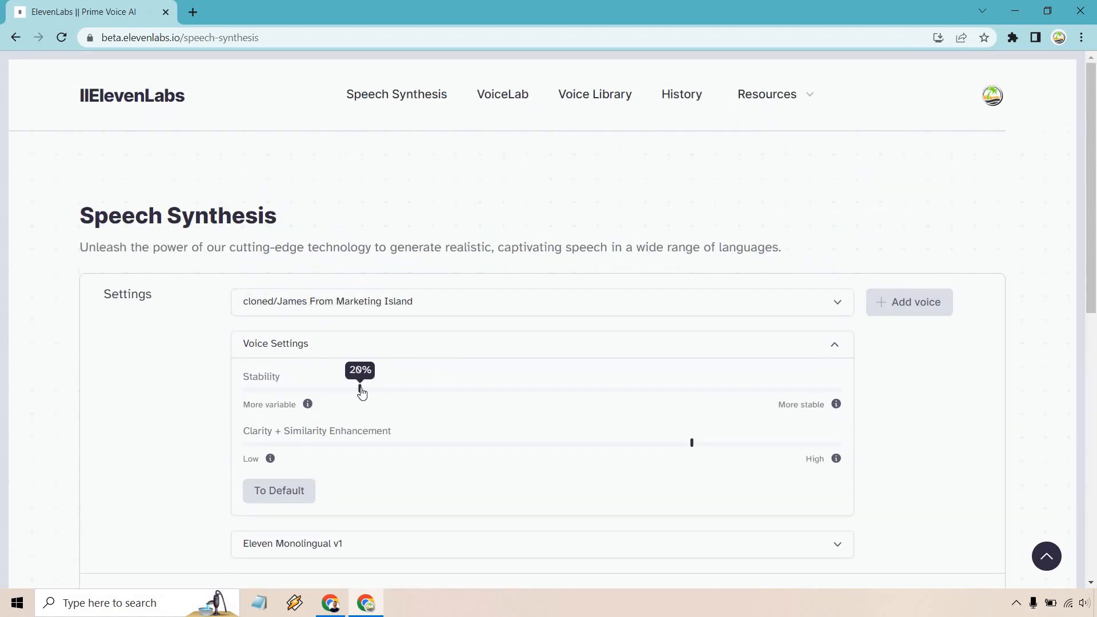
scroll("down", 3)
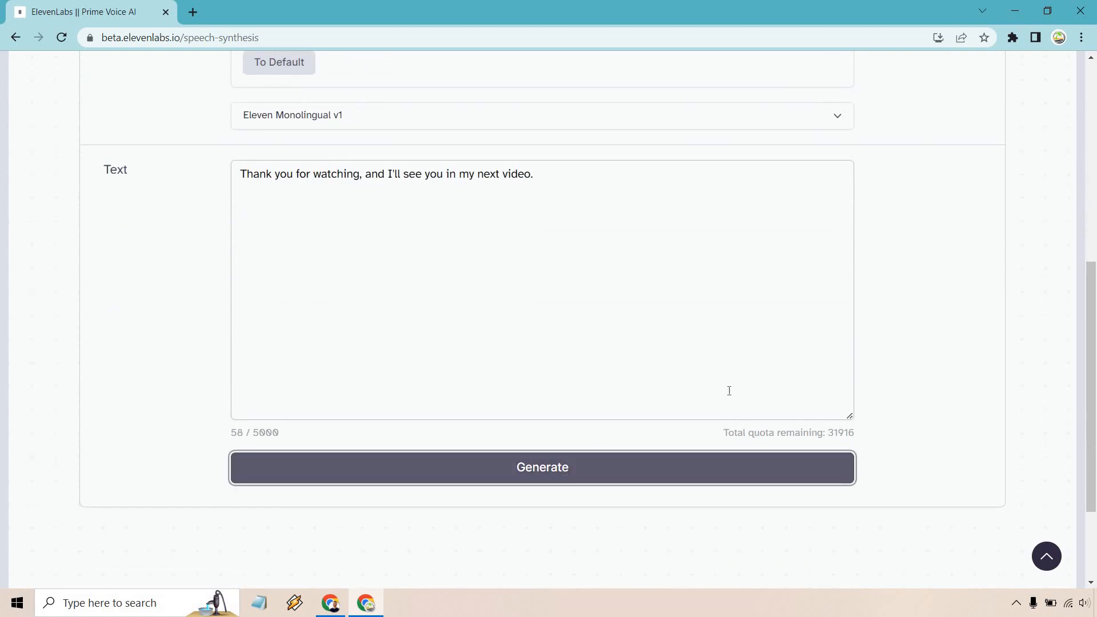
left_click(542, 467)
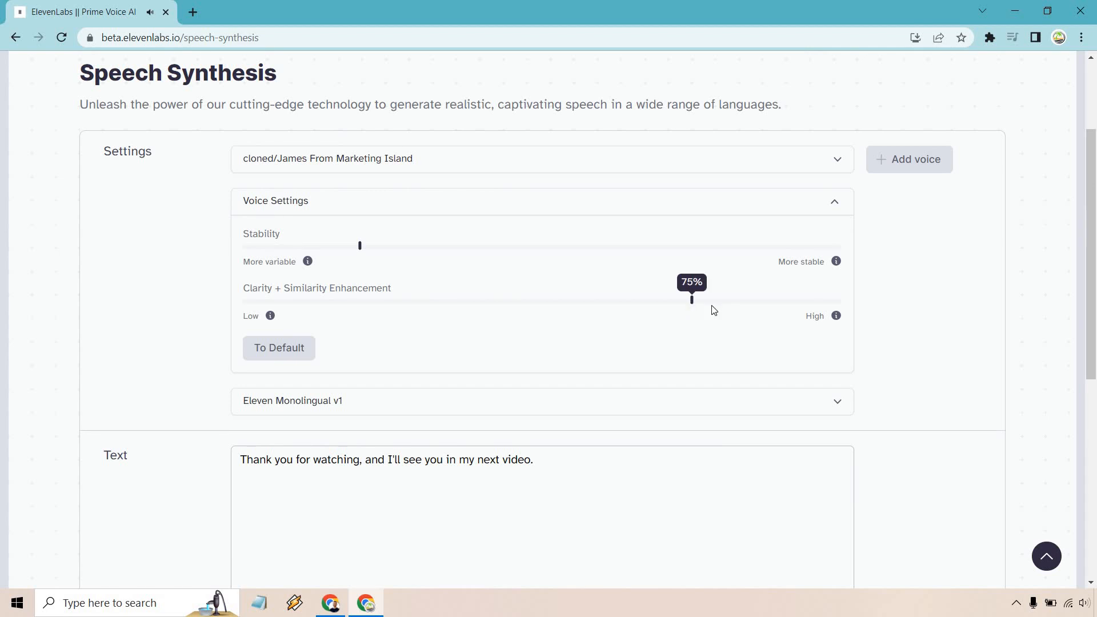
Generate the line at maximum clarity and similarity, then again at about 56%.
scroll("down", 3)
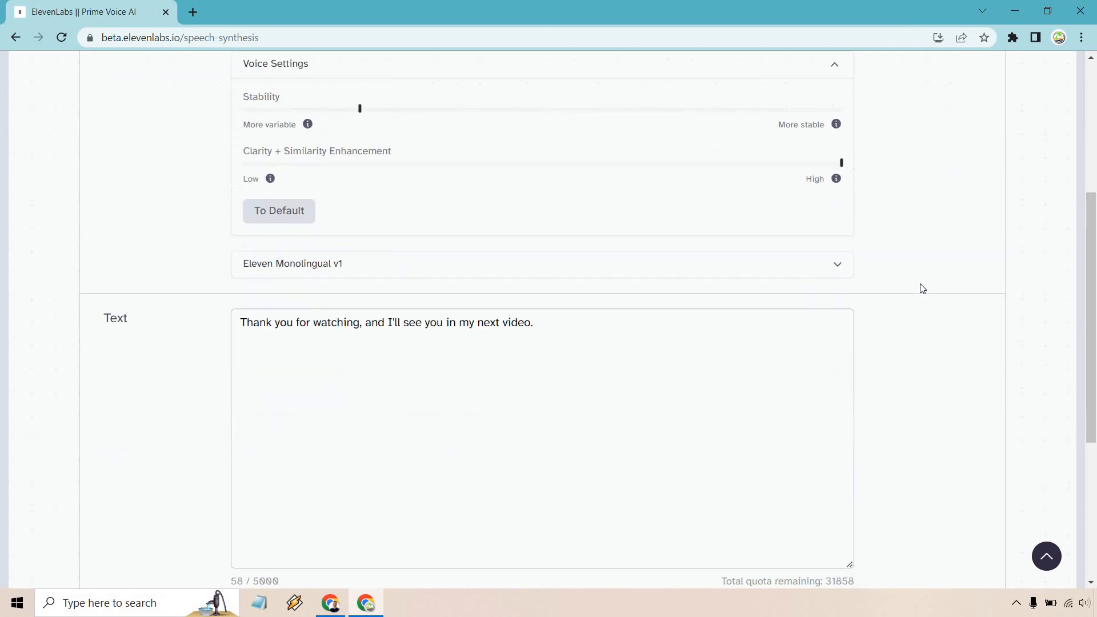
scroll("down", 3)
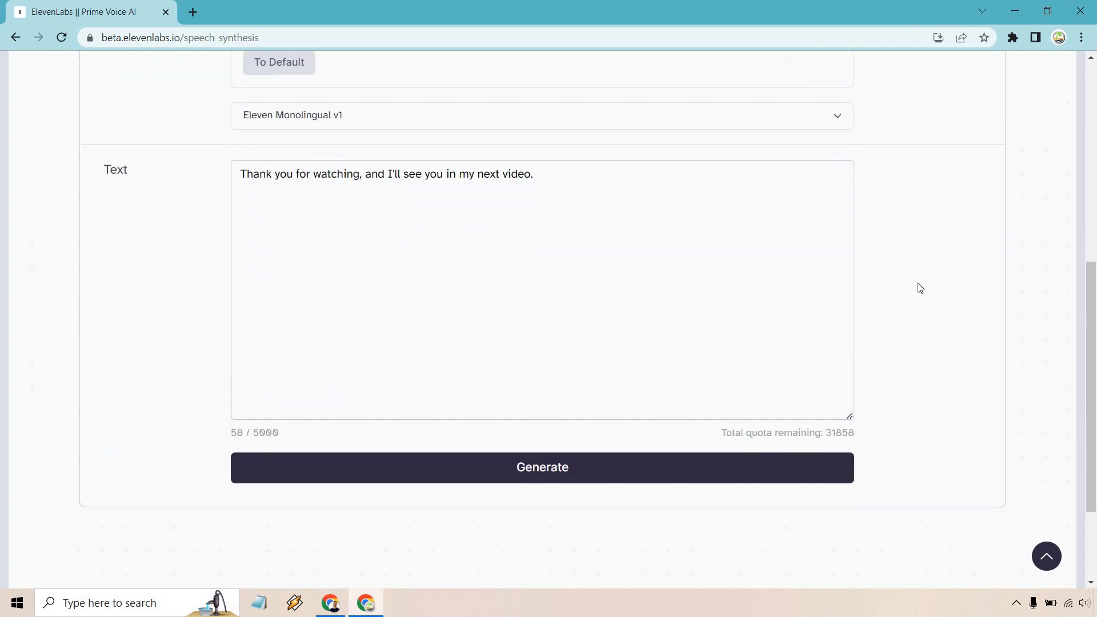
mouse_move(892, 325)
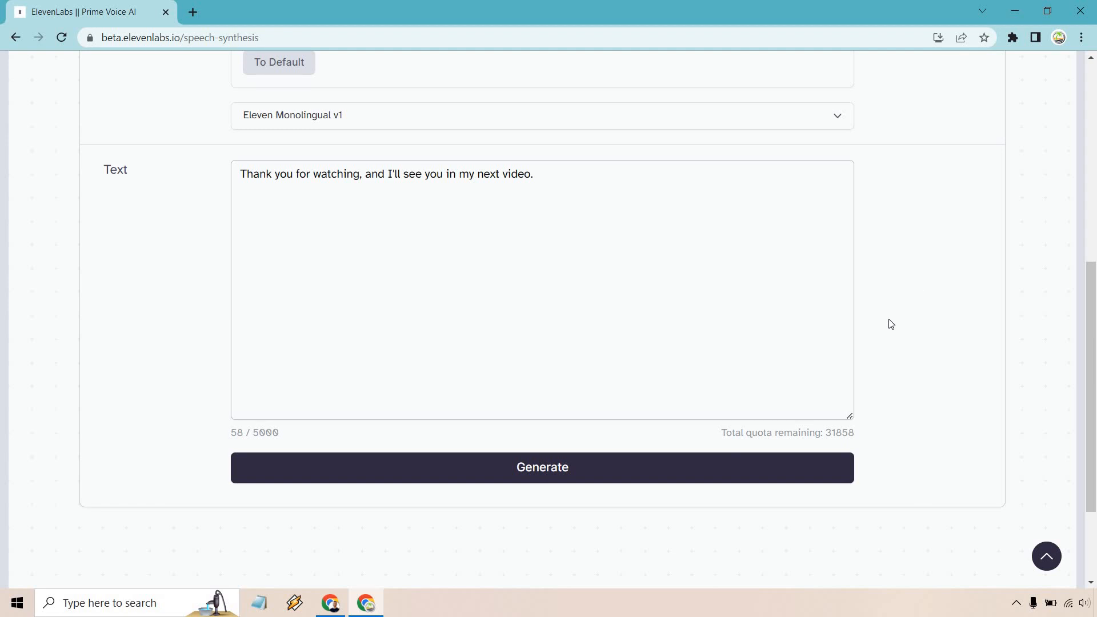
mouse_move(758, 495)
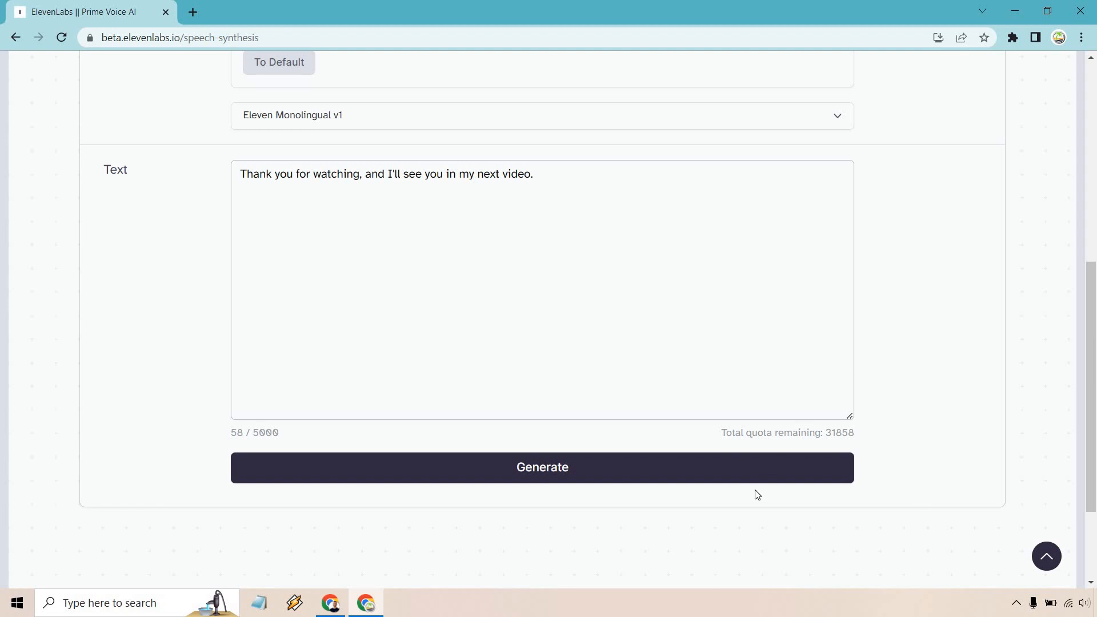
left_click(542, 468)
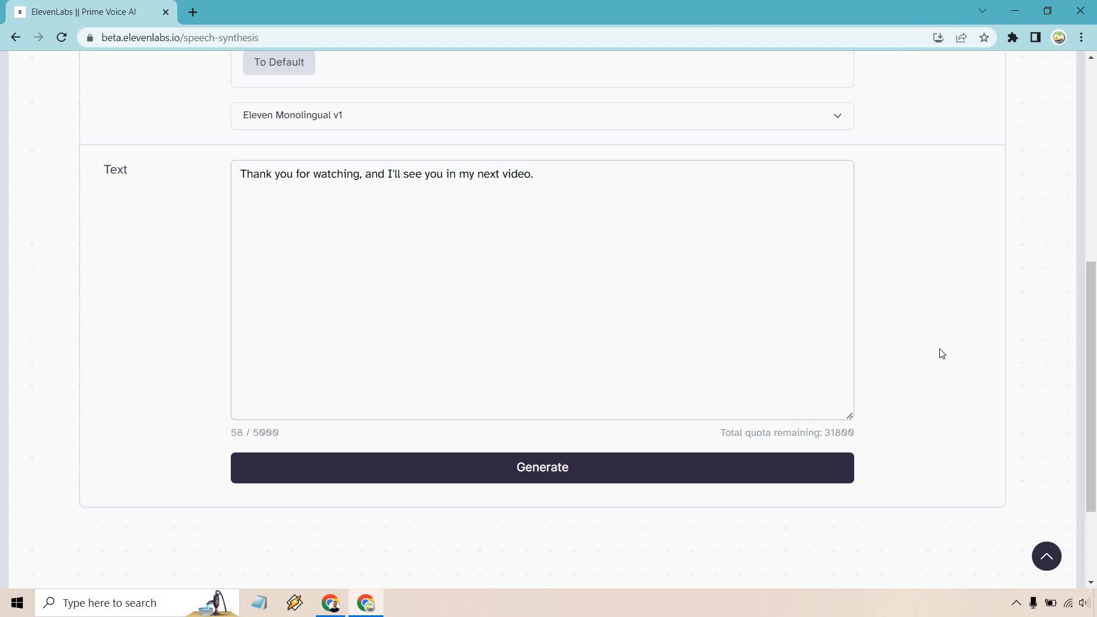
scroll("up", 3)
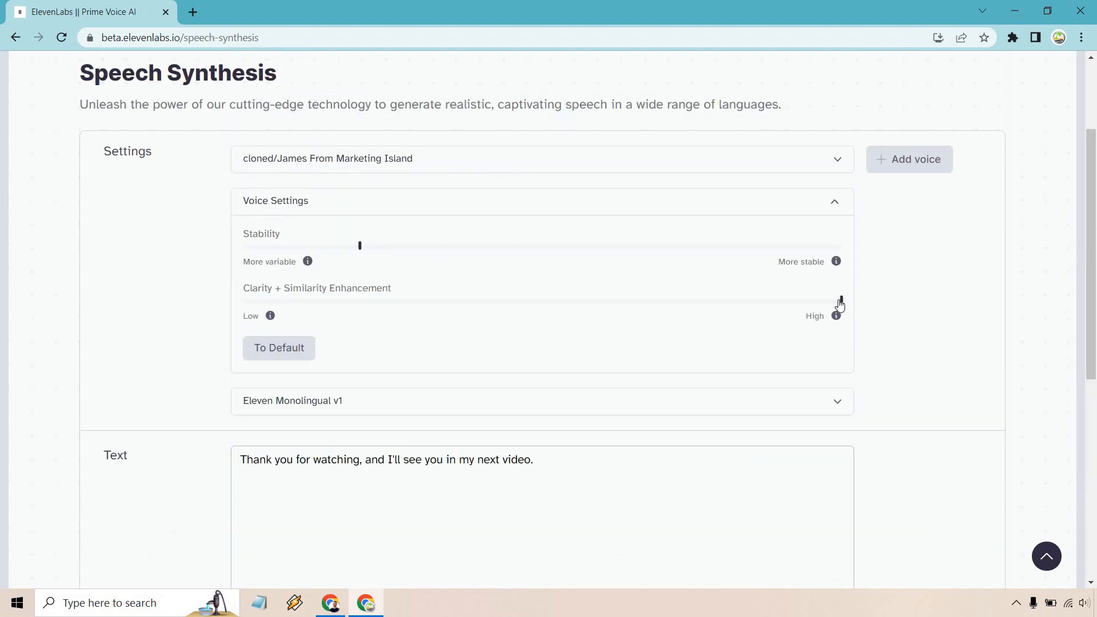
left_click_drag(840, 300, 579, 301)
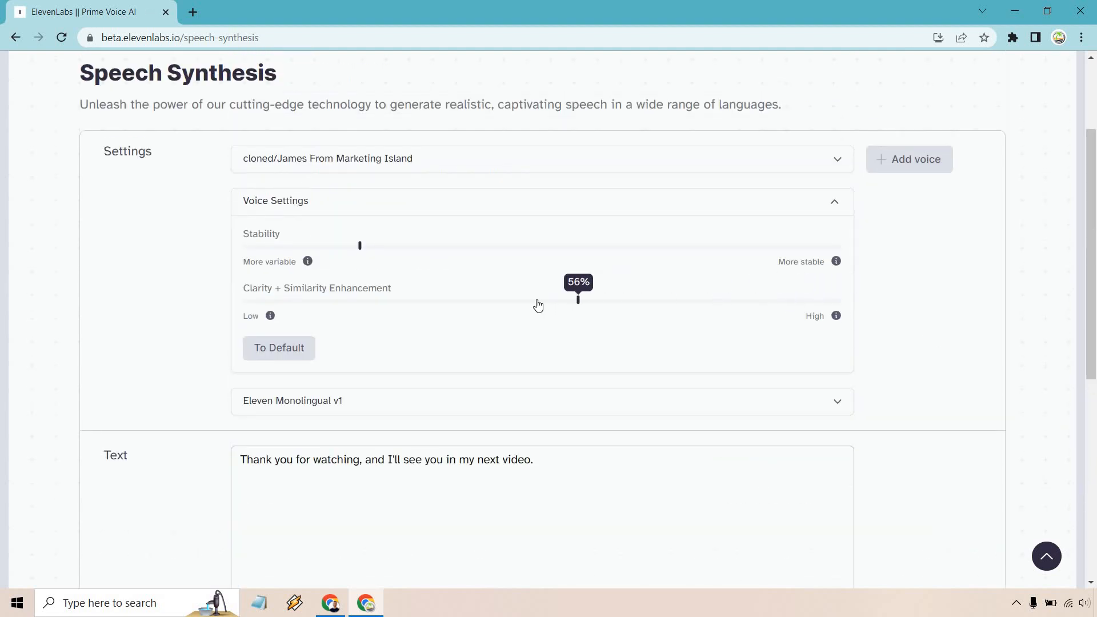
scroll("down", 3)
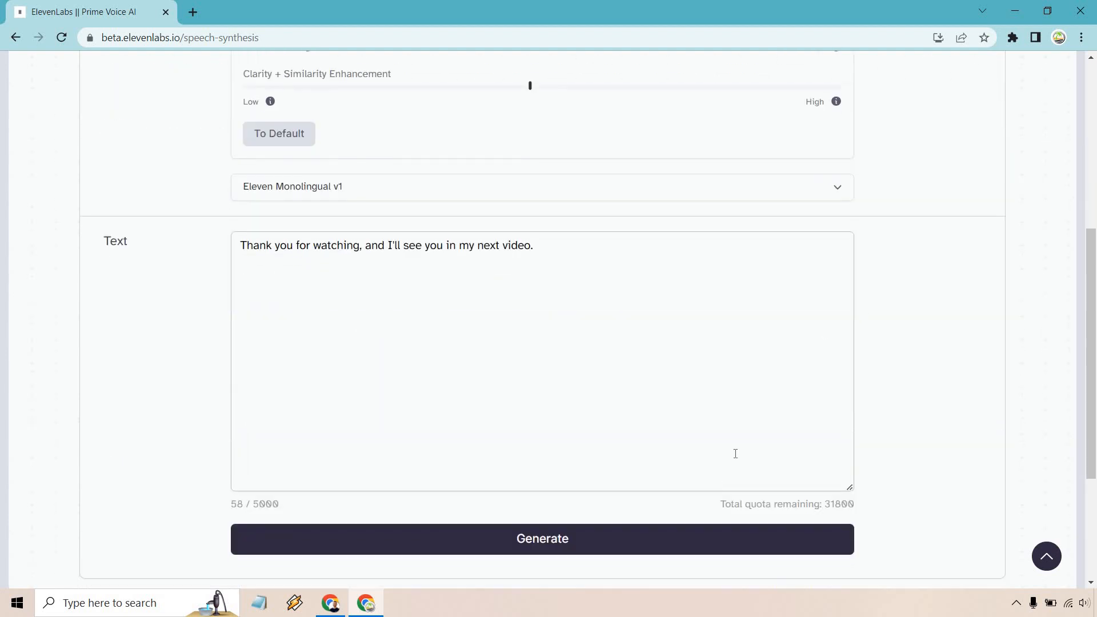
left_click(542, 540)
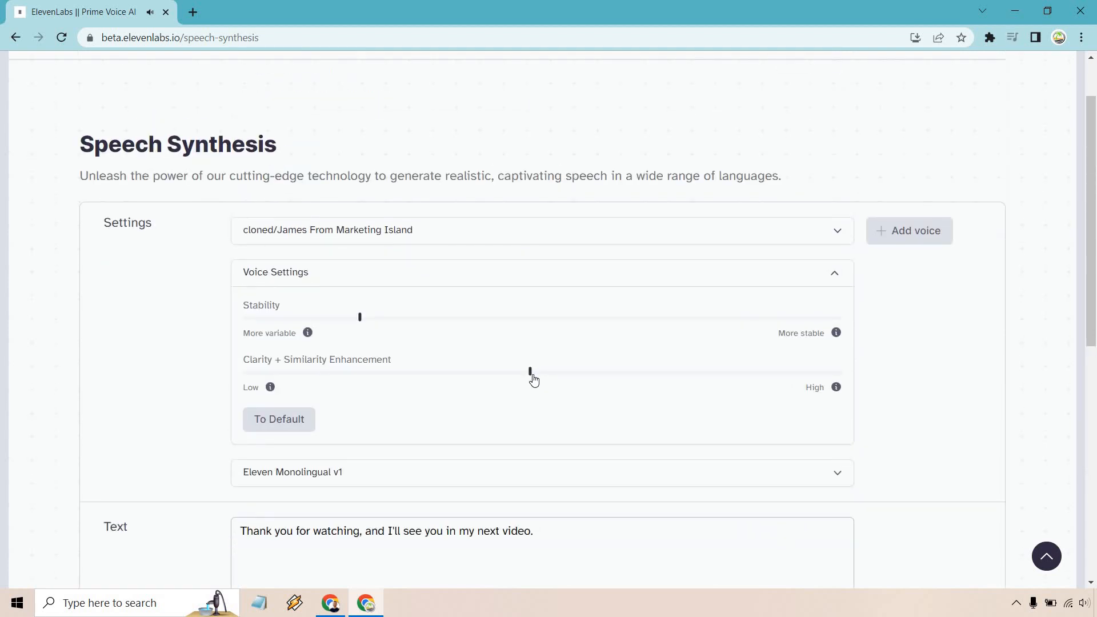
Generate the line at about 26% clarity and similarity, then lower it even further.
left_click_drag(529, 370, 363, 370)
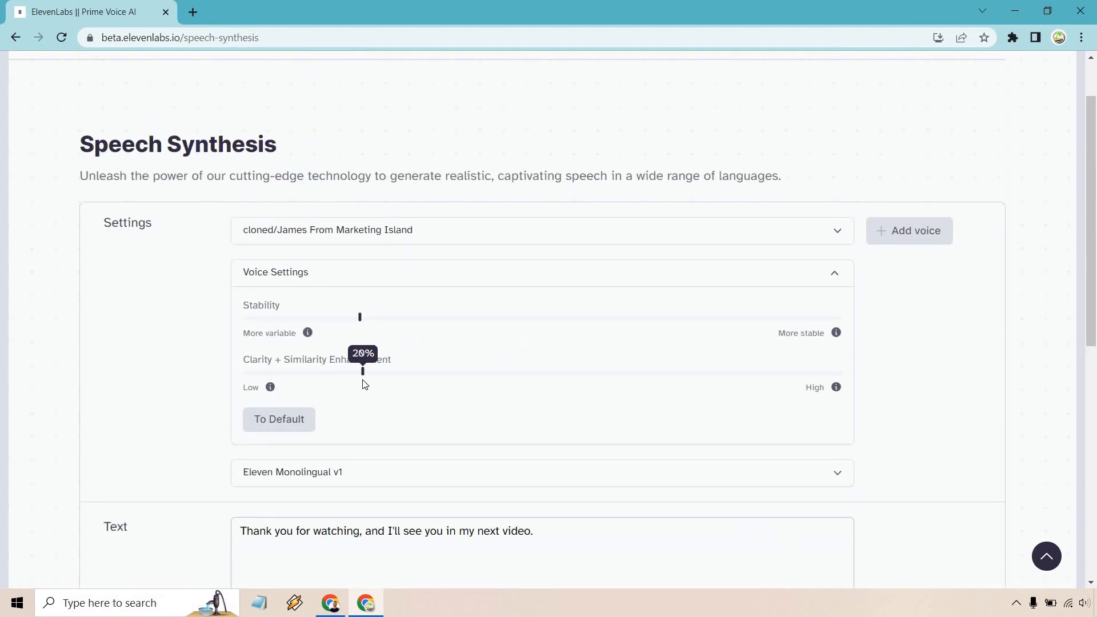
scroll("down", 3)
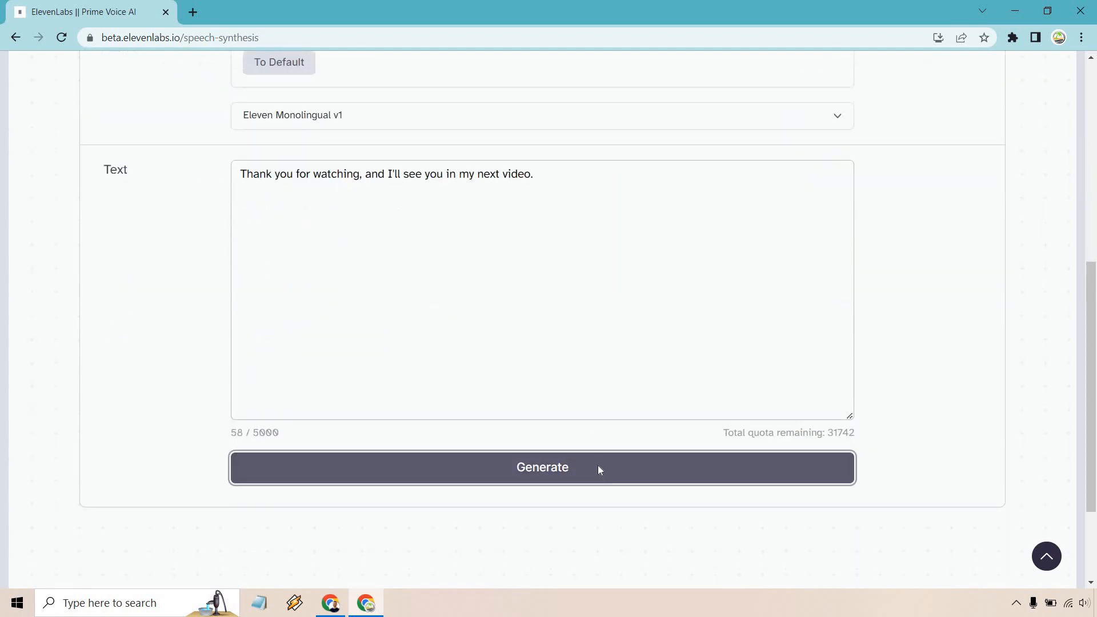
left_click(542, 468)
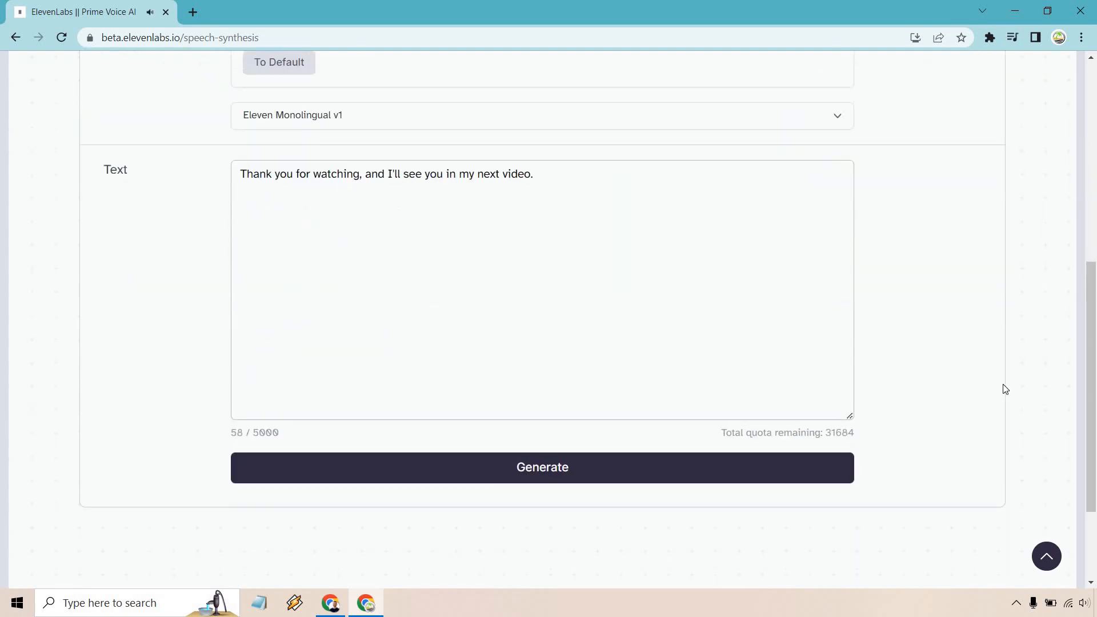
scroll("up", 3)
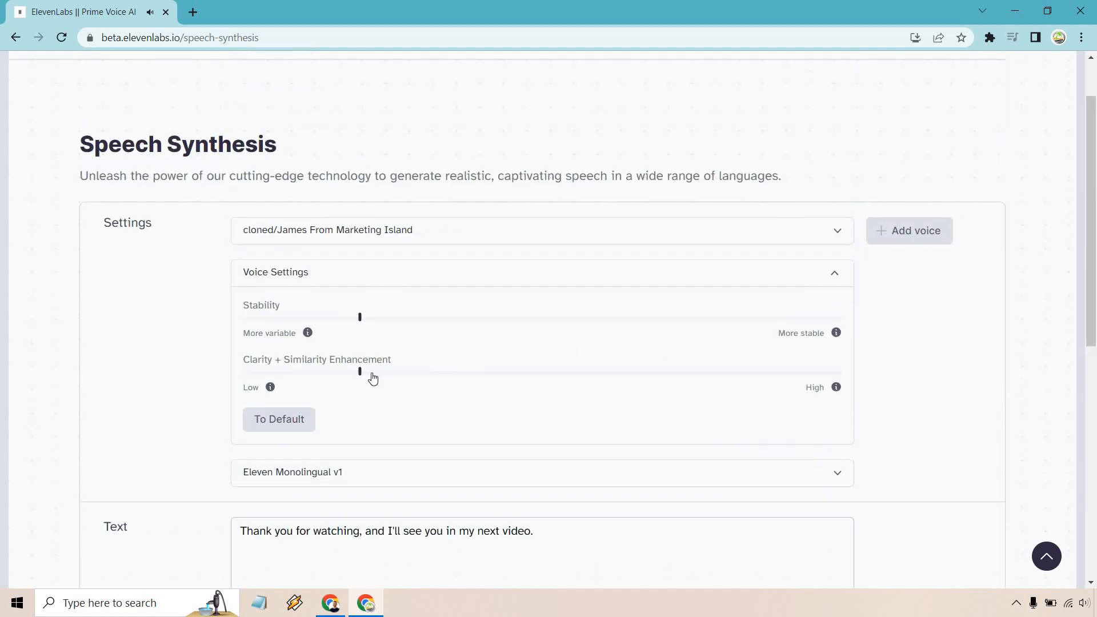
left_click_drag(359, 372, 242, 371)
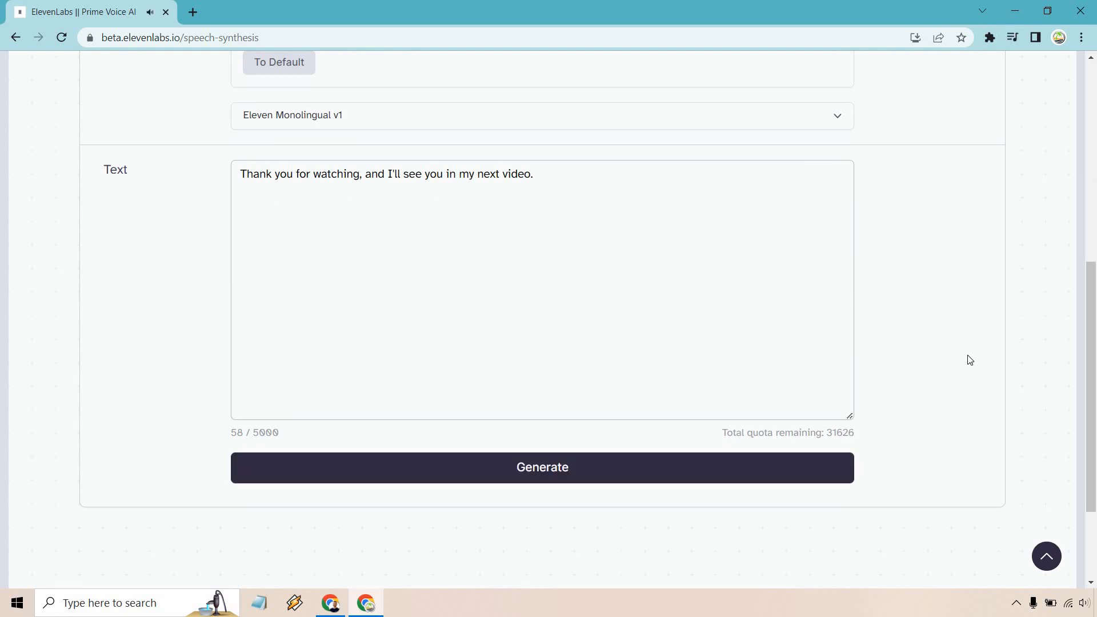
Raise clarity and similarity back up to about 71%.
scroll("up", 3)
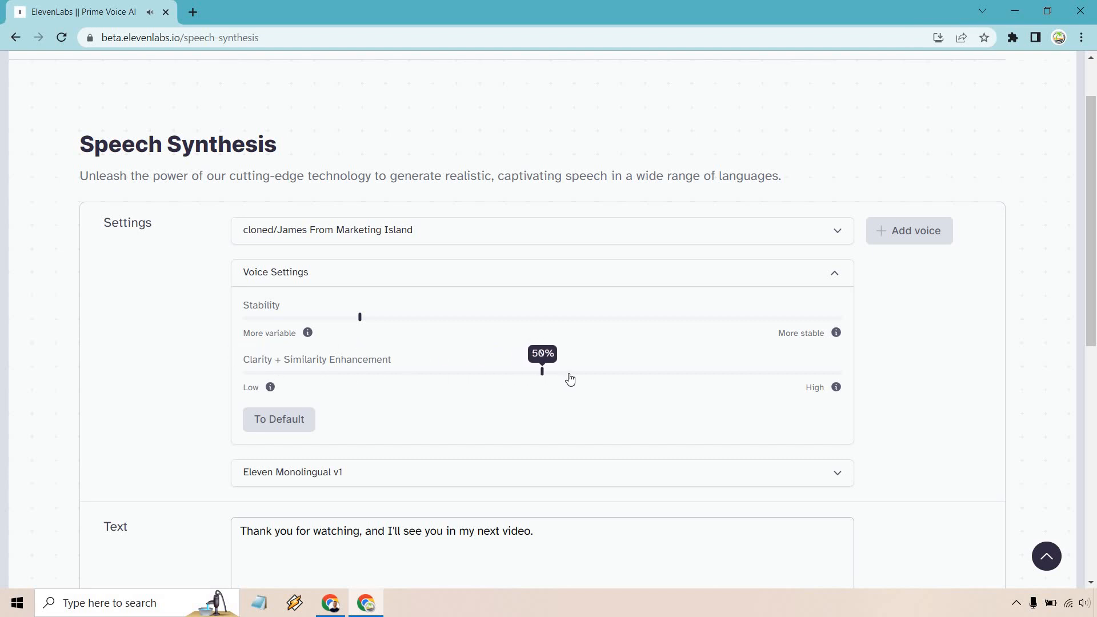
left_click_drag(542, 372, 601, 371)
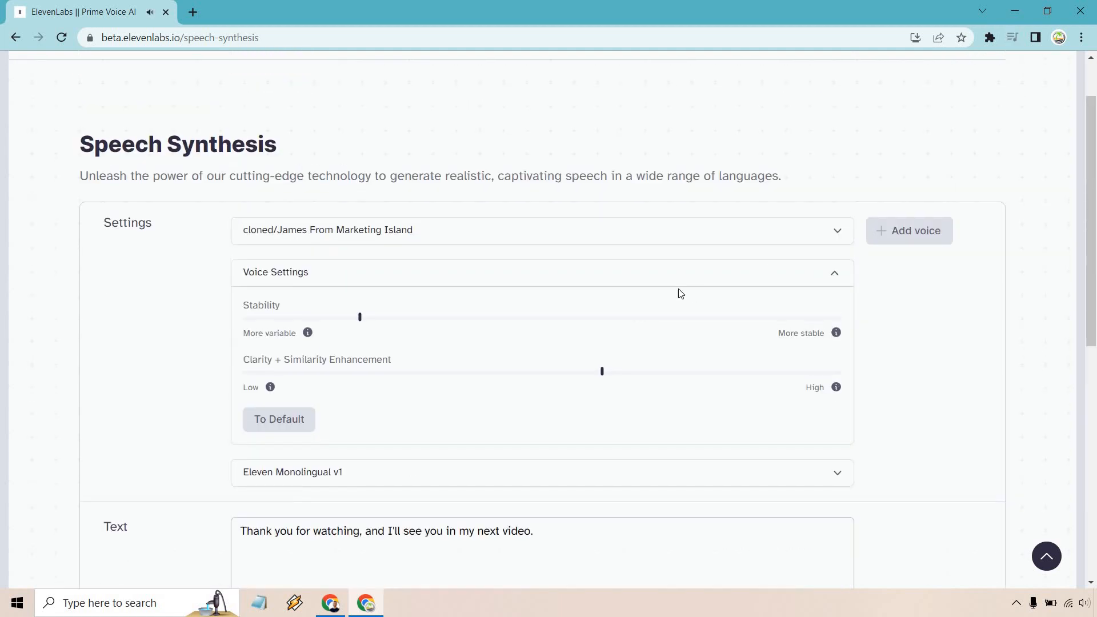
left_click_drag(602, 372, 667, 372)
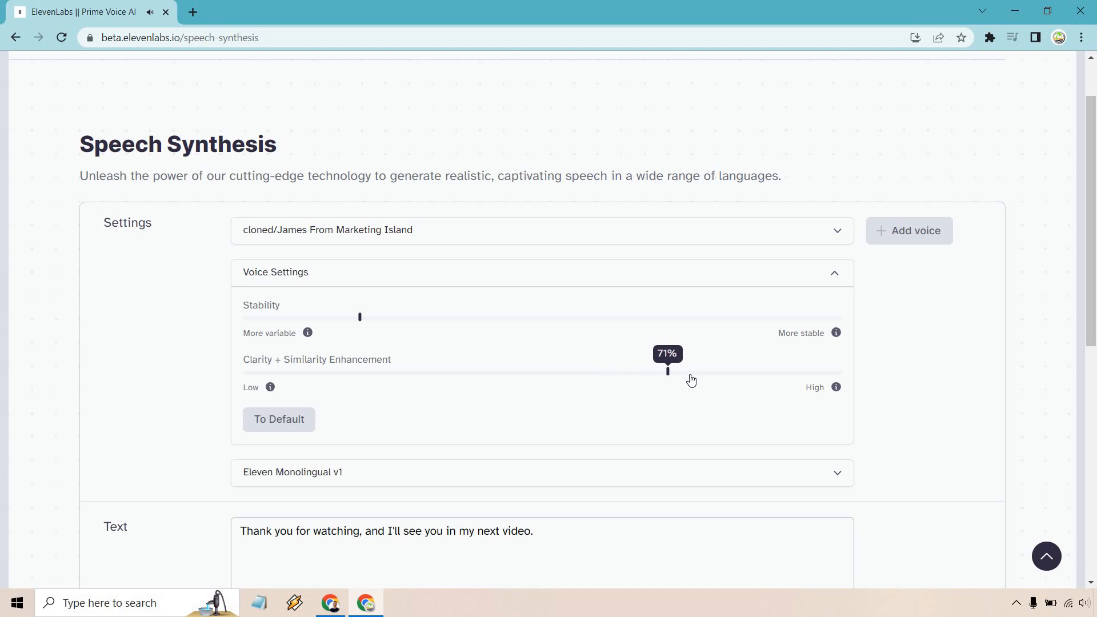
left_click_drag(668, 370, 719, 370)
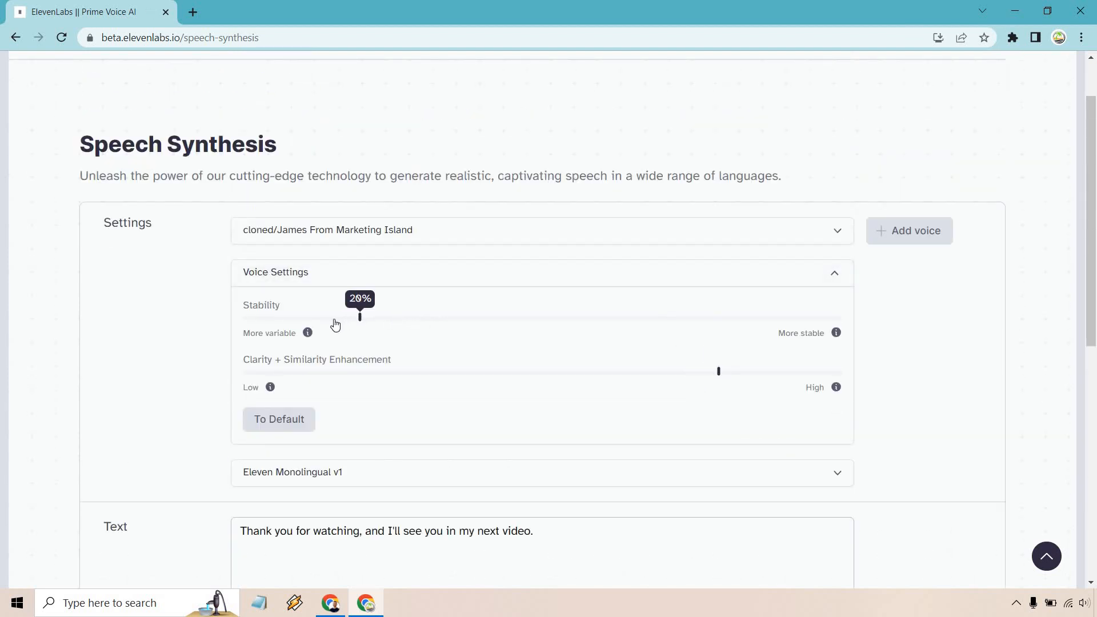
left_click_drag(360, 316, 298, 317)
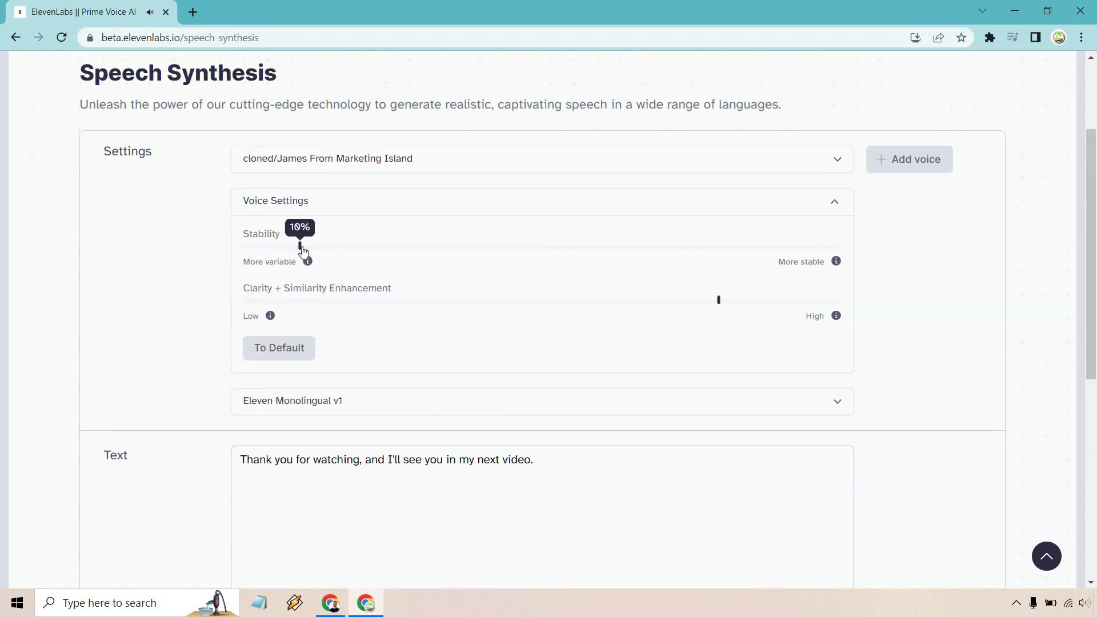
left_click_drag(299, 246, 274, 245)
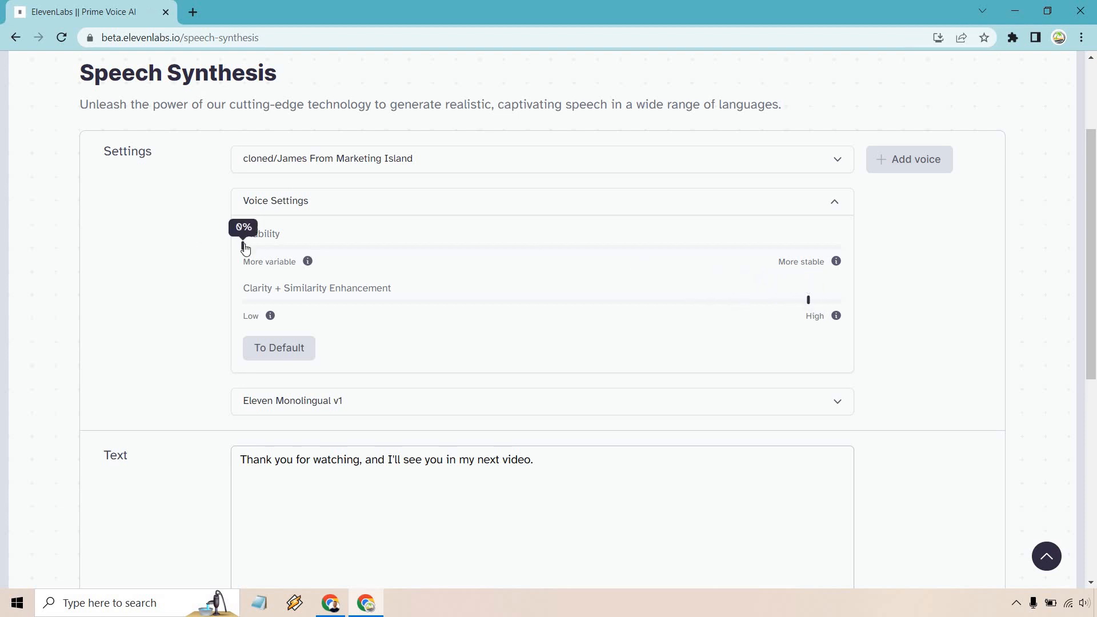
left_click_drag(242, 247, 398, 247)
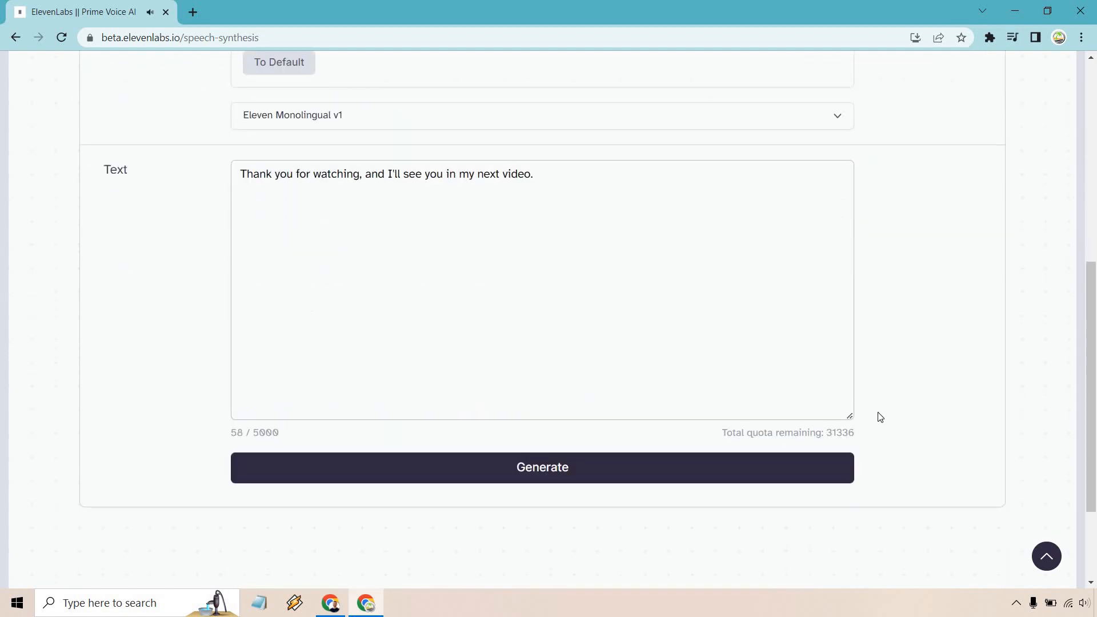
mouse_move(906, 380)
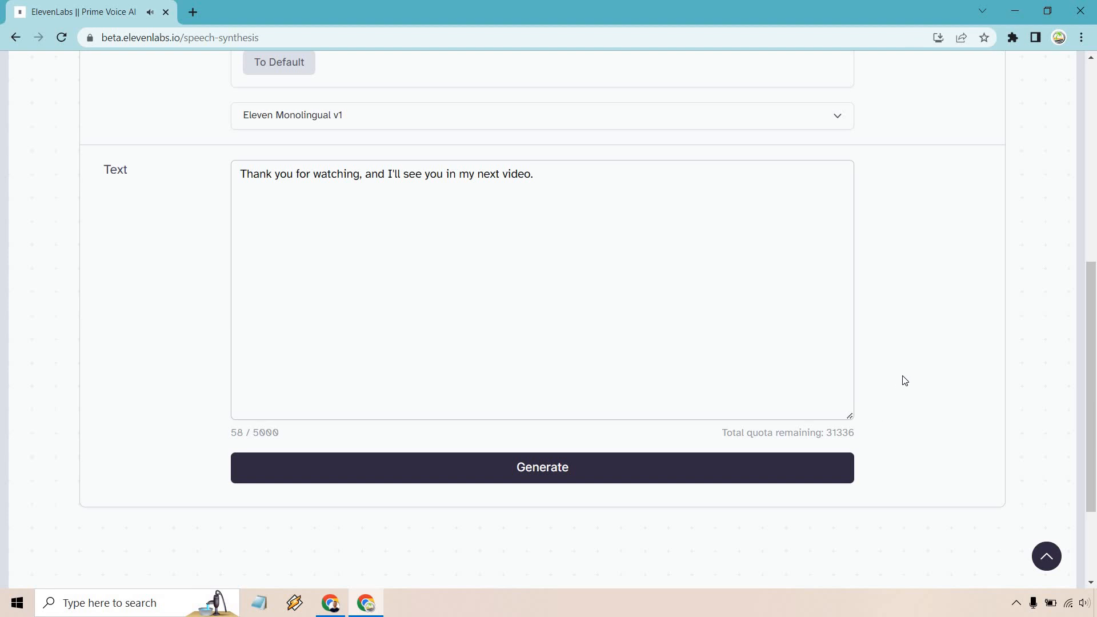
mouse_move(908, 364)
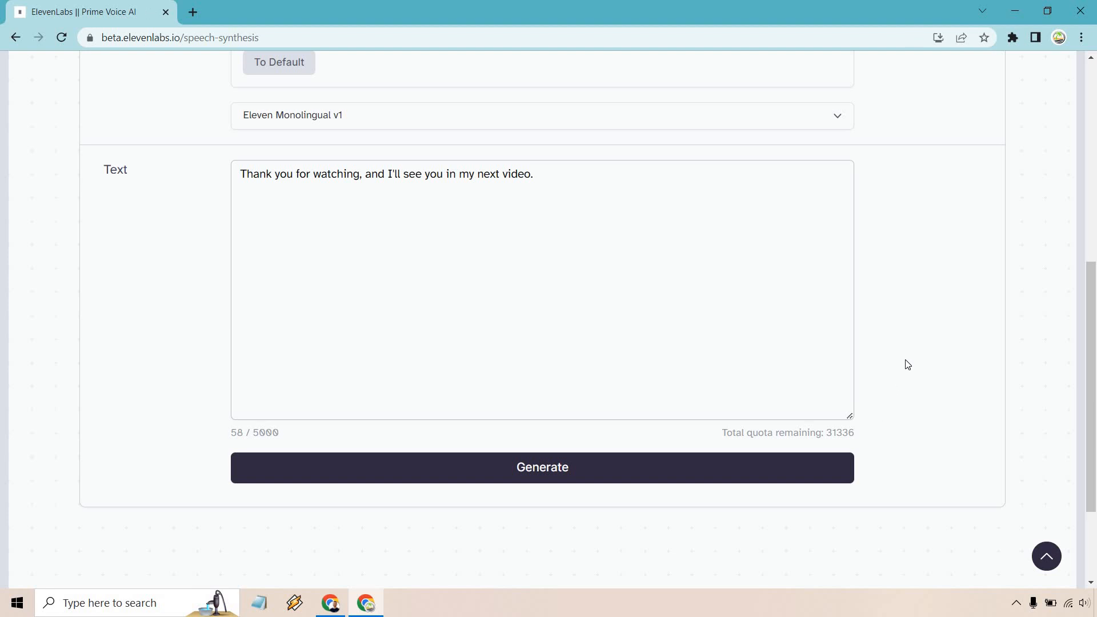
Lower the Clarity + Similarity Enhancement slider from 96% to roughly 50%, leaving stability at 26%.
scroll("up", 3)
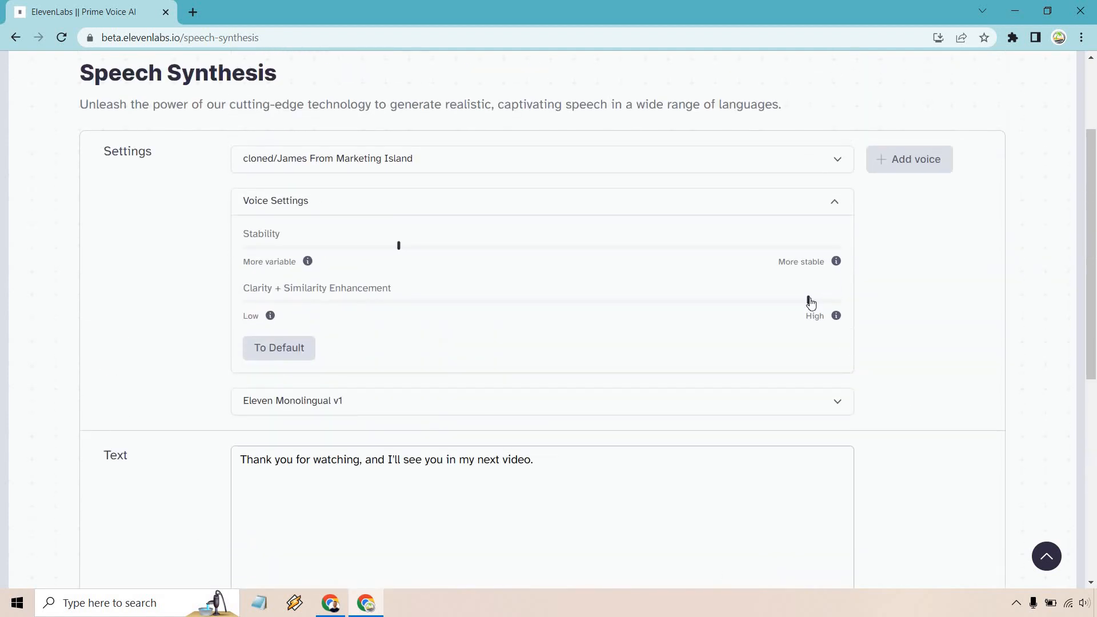
mouse_move(794, 302)
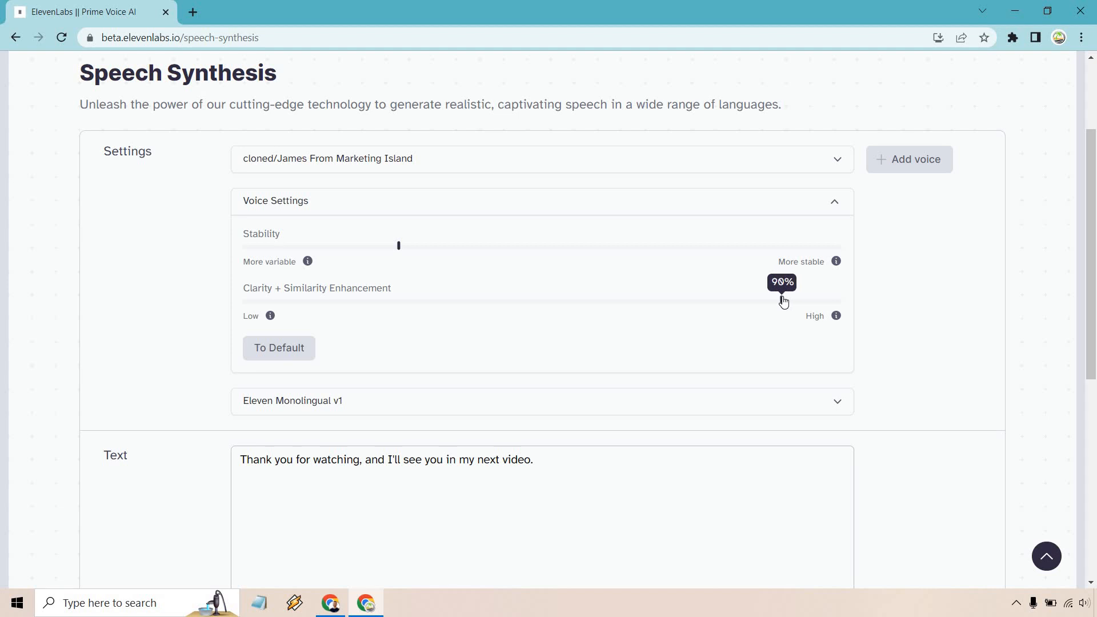
scroll("down", 3)
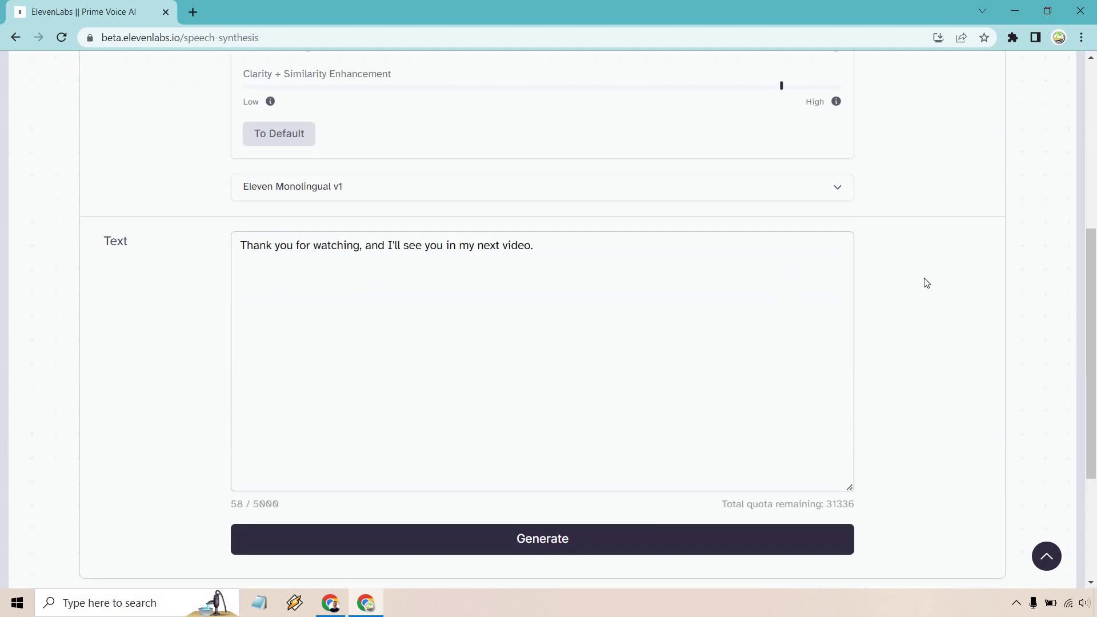
mouse_move(947, 295)
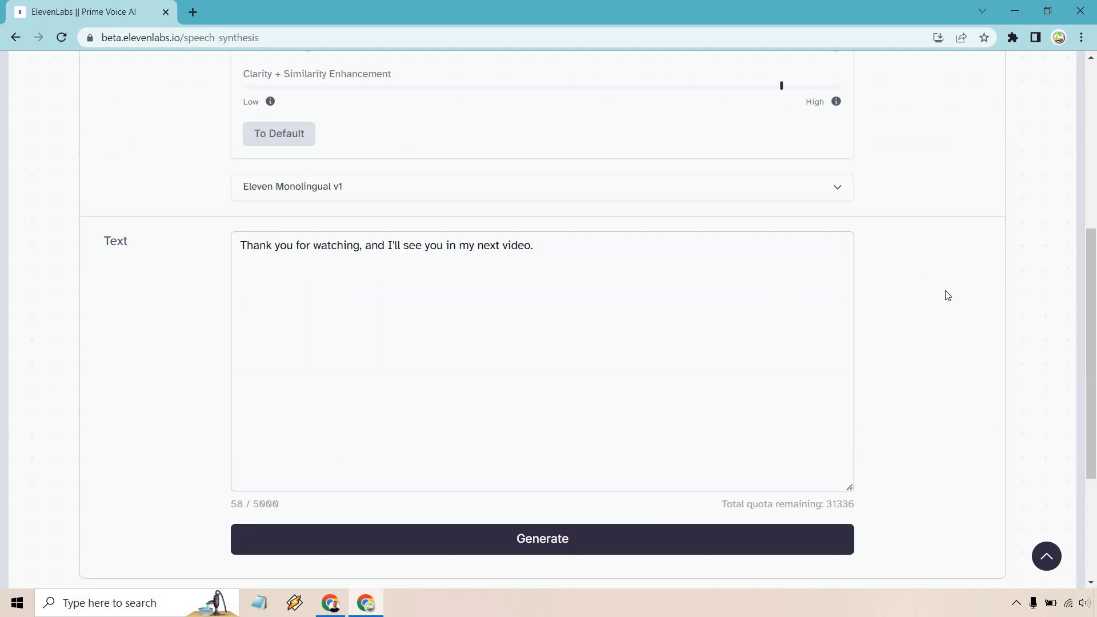
left_click(542, 540)
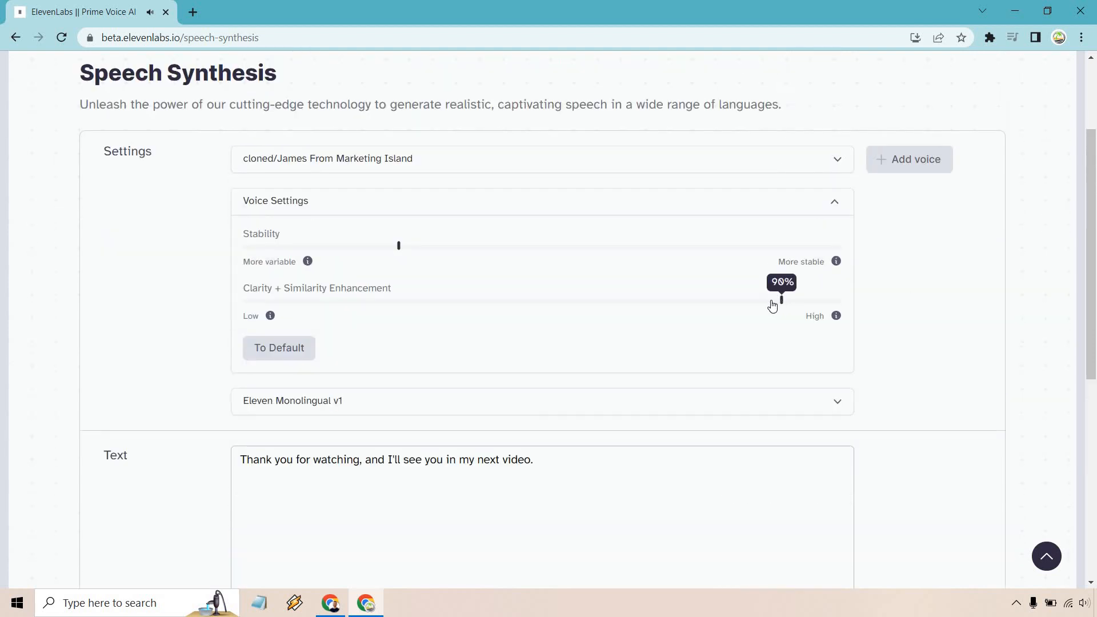
left_click_drag(782, 300, 659, 300)
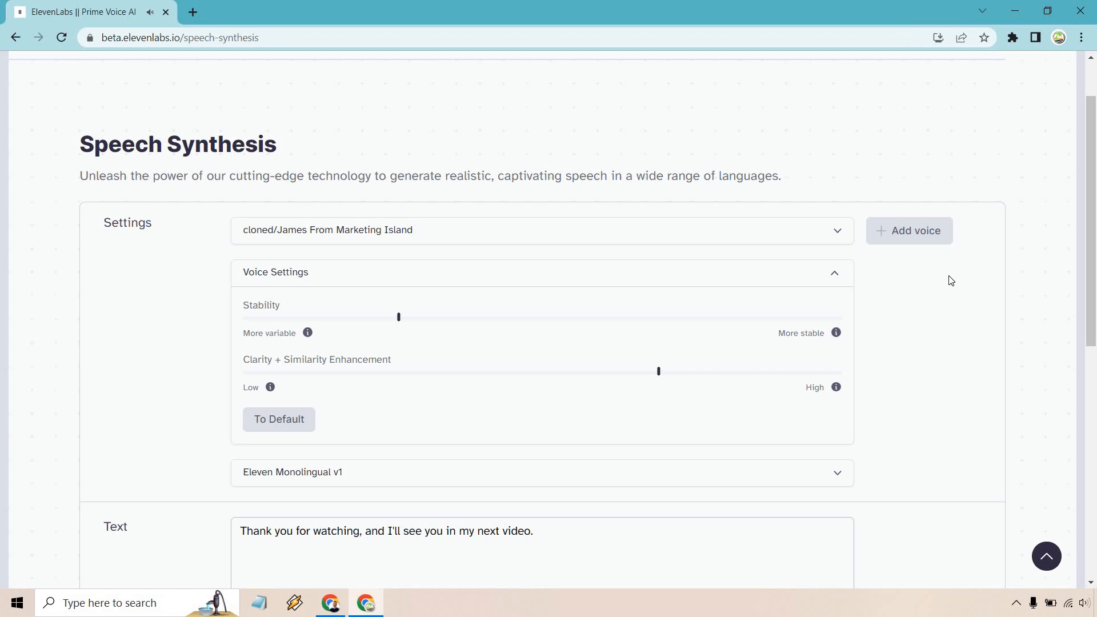
left_click_drag(658, 372, 611, 371)
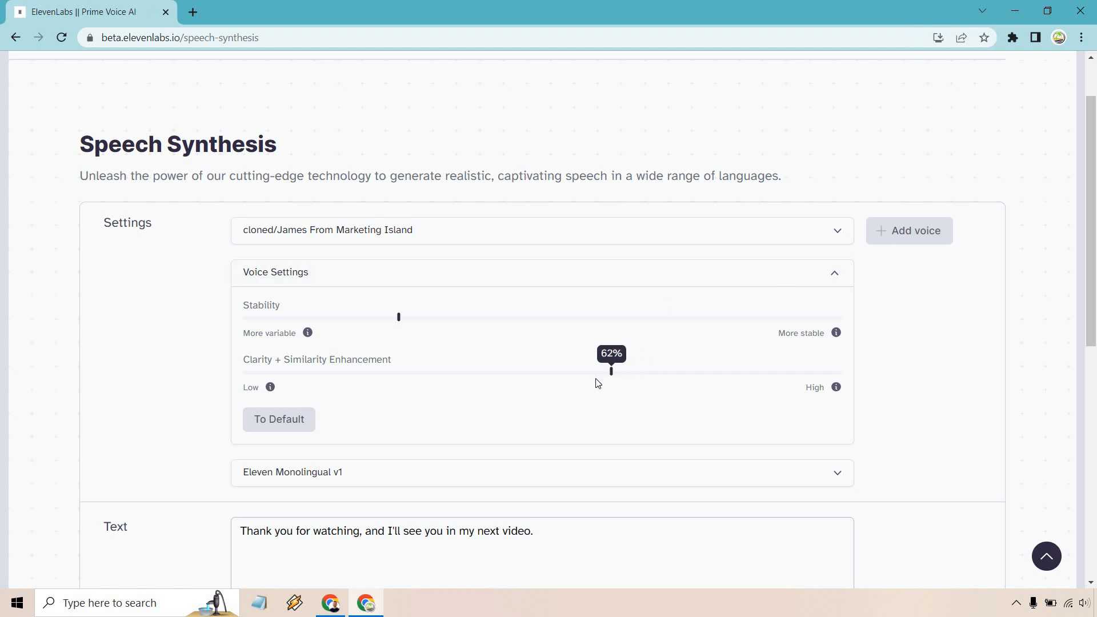
left_click_drag(611, 372, 563, 371)
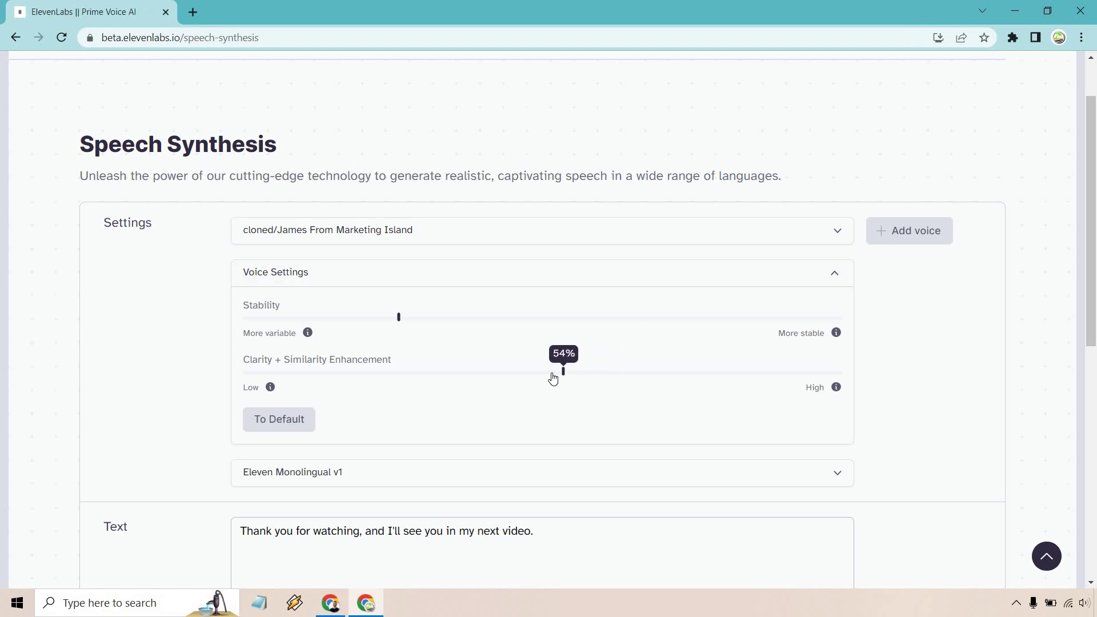
left_click_drag(564, 371, 542, 370)
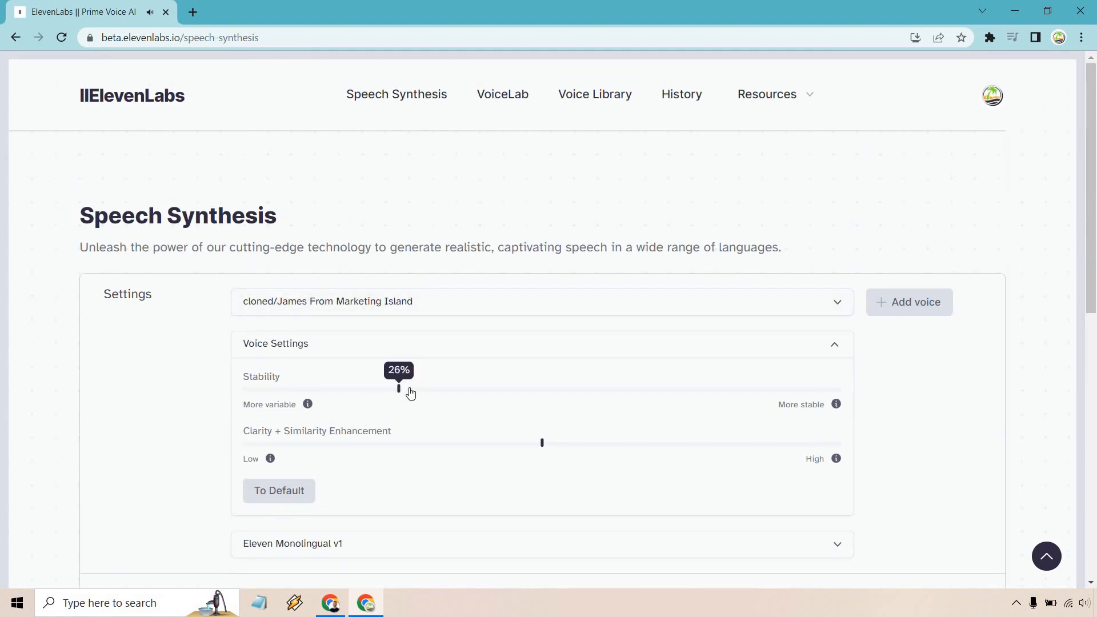
Generate a new test clip of the thank-you line and raise stability to around 45%.
scroll("down", 3)
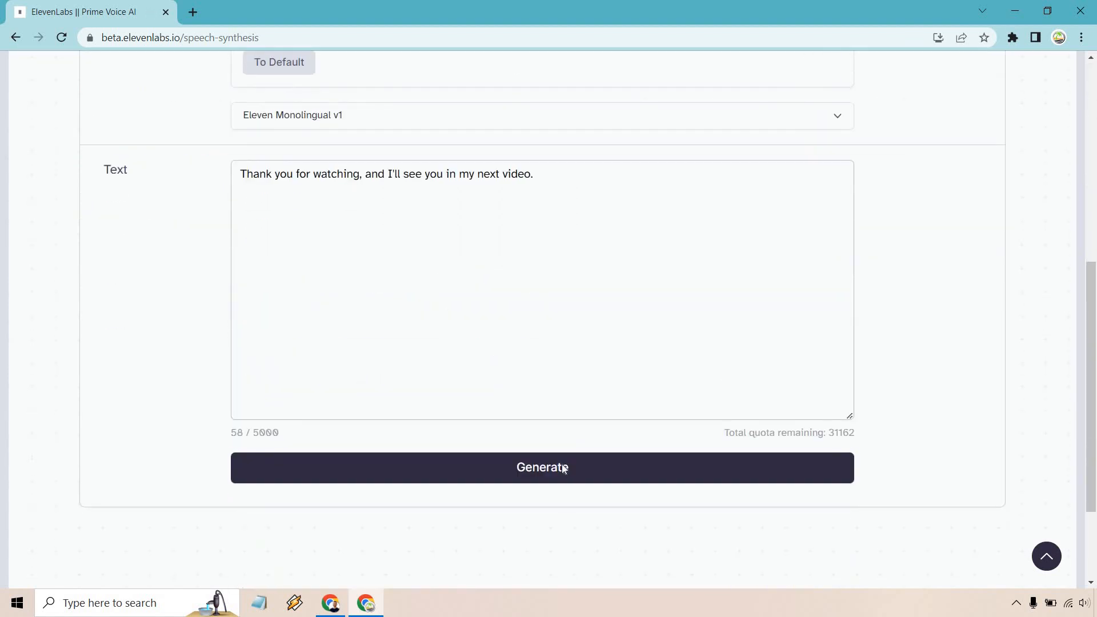
left_click(542, 467)
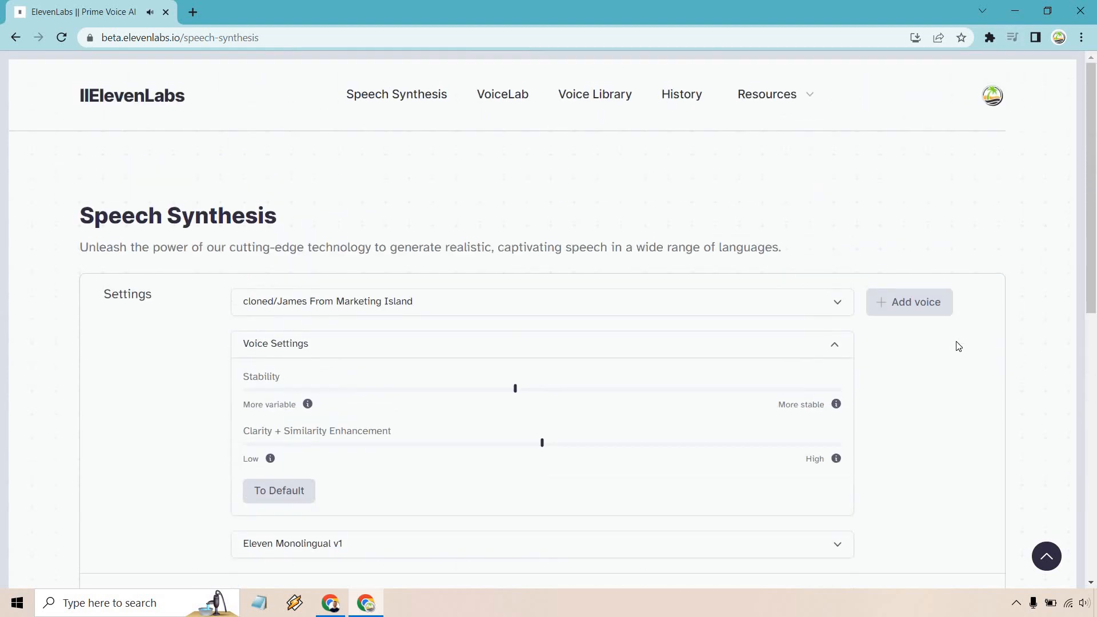
mouse_move(503, 102)
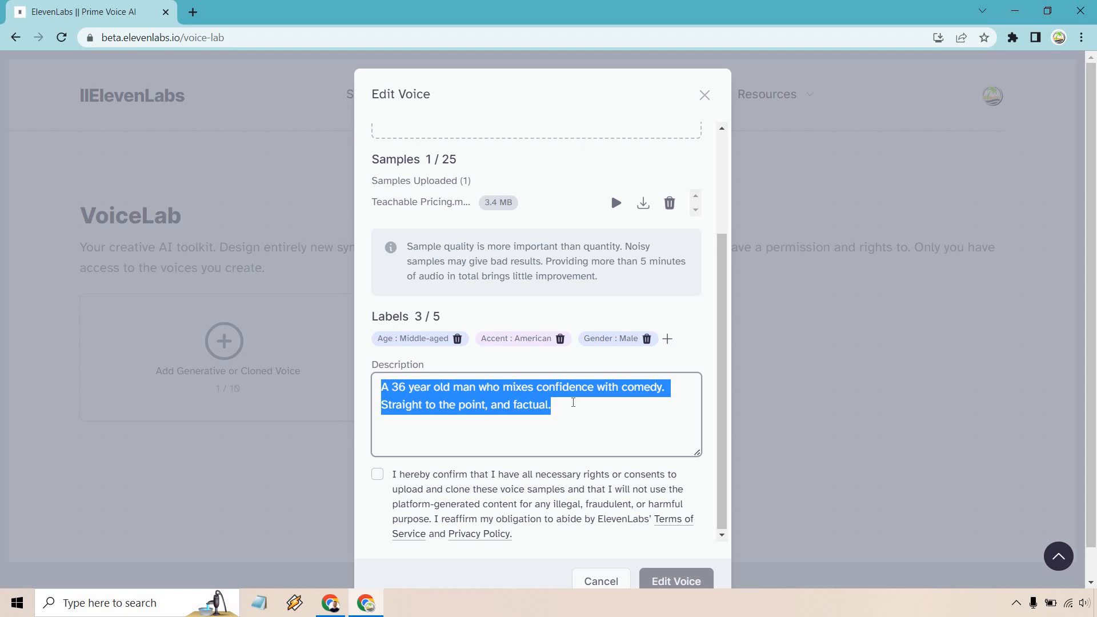
Rewrite the voice description as 'a 36 year old man' and return to Speech Synthesis.
type("a 36 year")
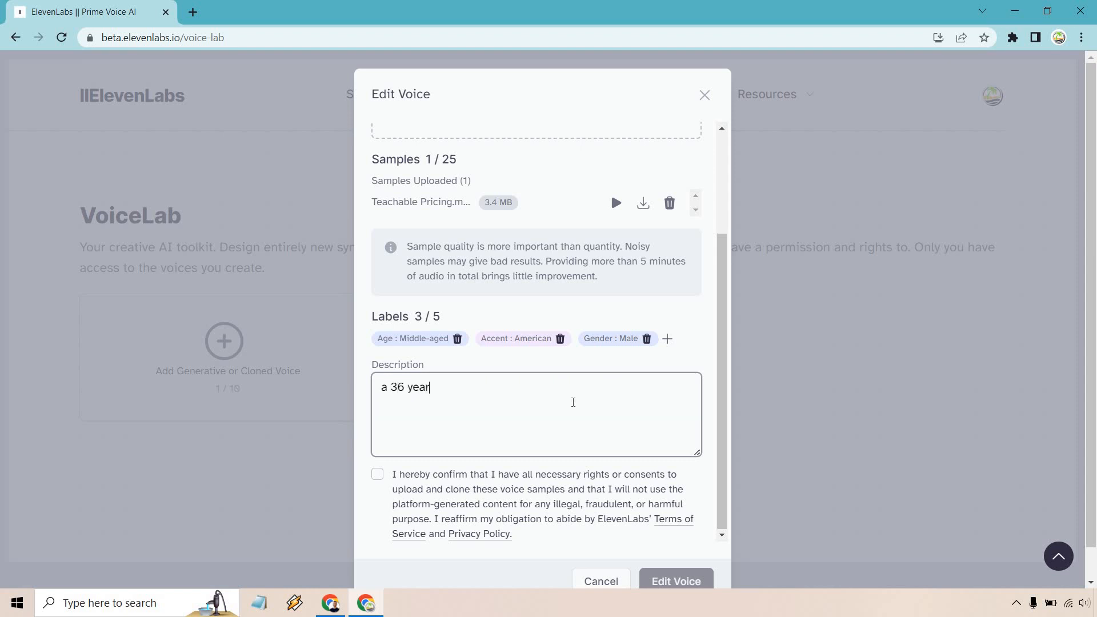
type("old man")
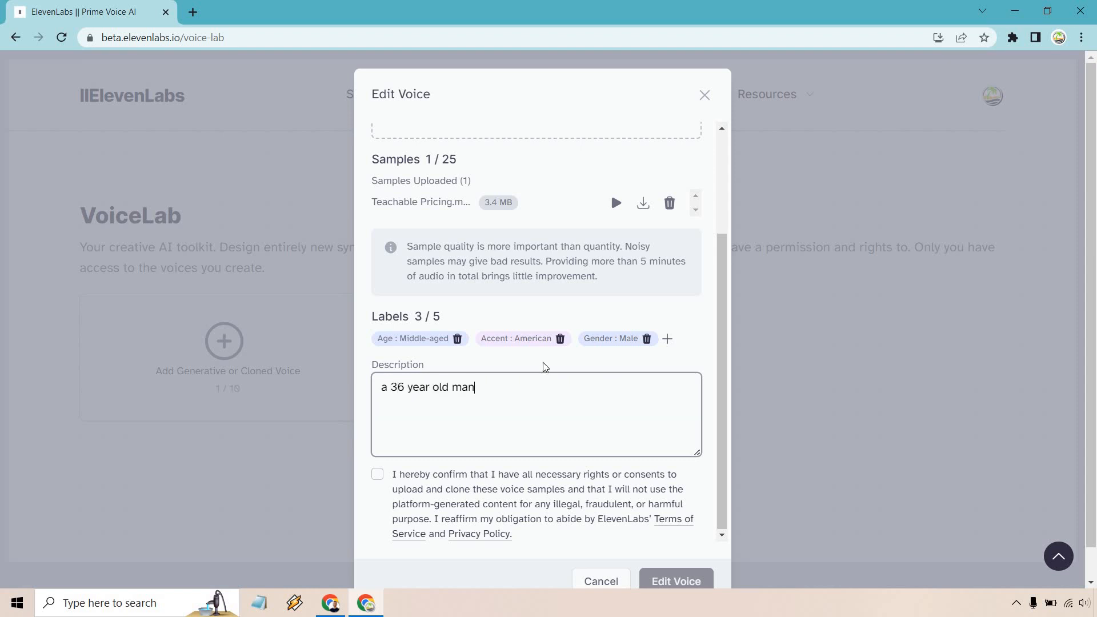
left_click(456, 338)
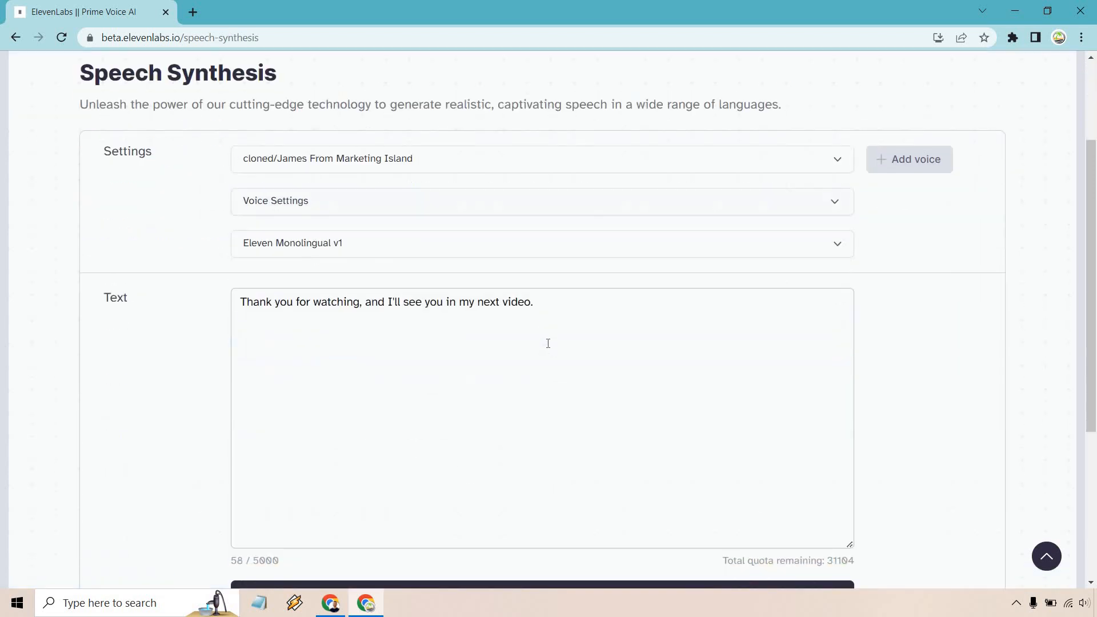
Expand Voice Settings and generate the thank-you line again with the current settings.
left_click(542, 201)
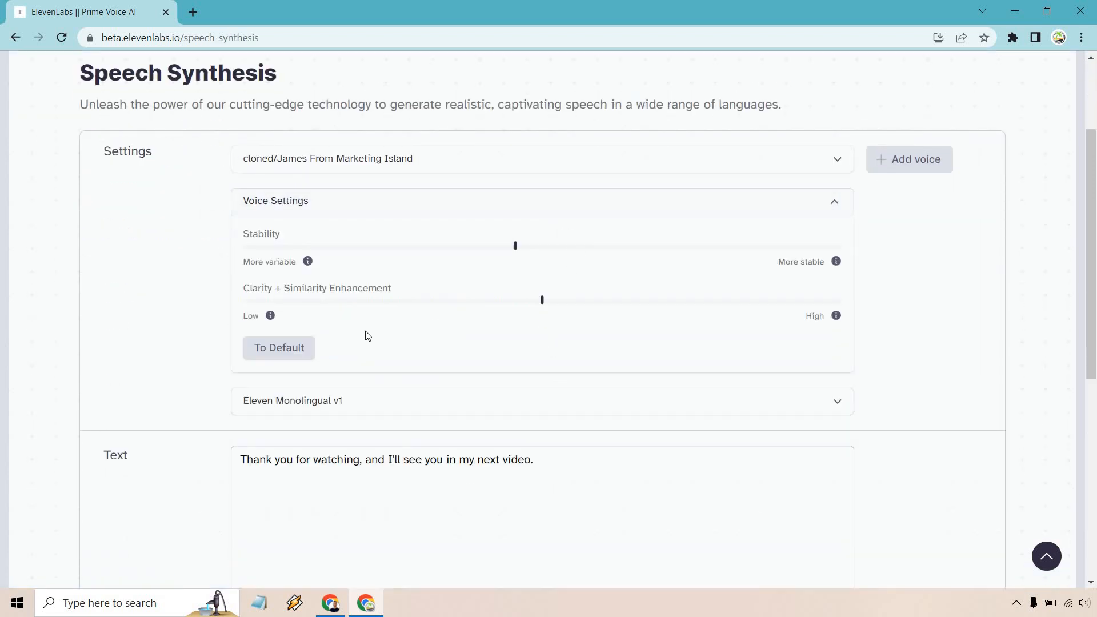
scroll("down", 3)
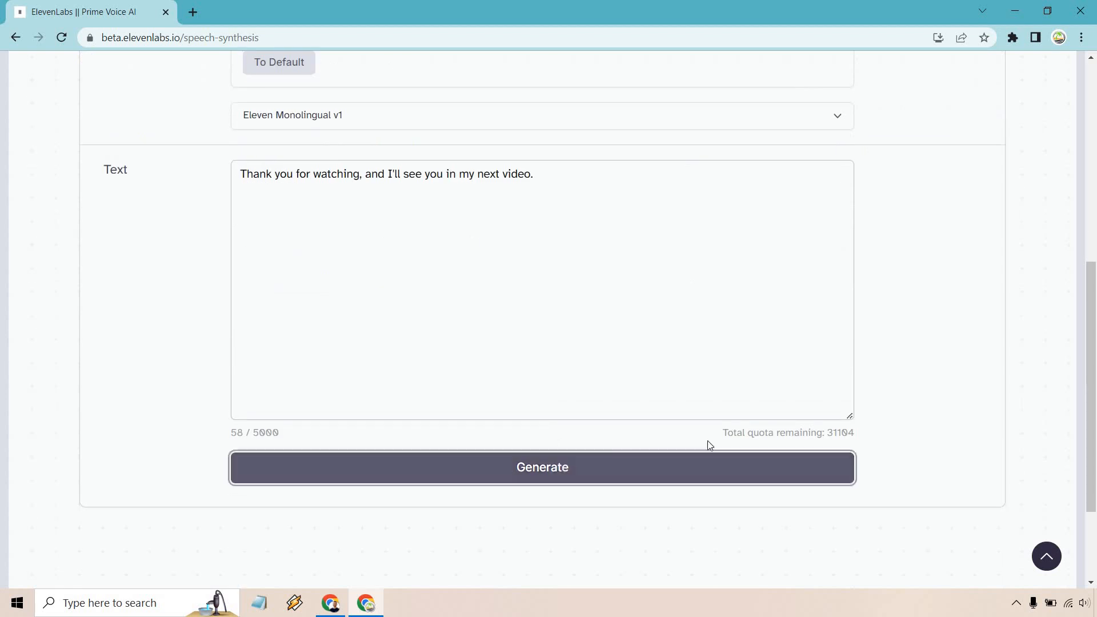
left_click(542, 467)
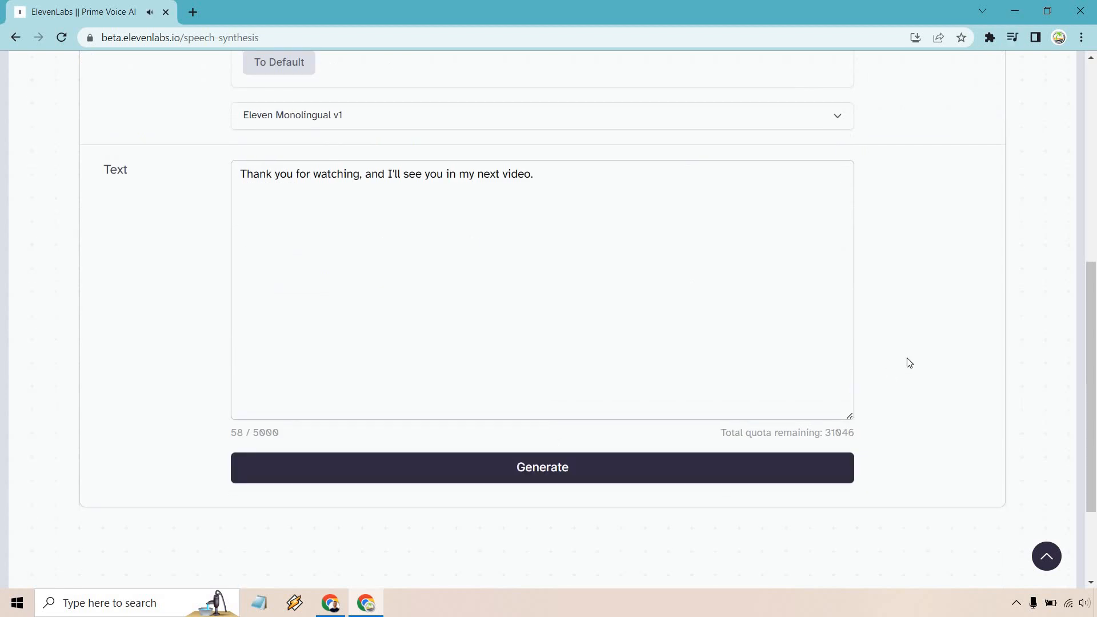
scroll("up", 3)
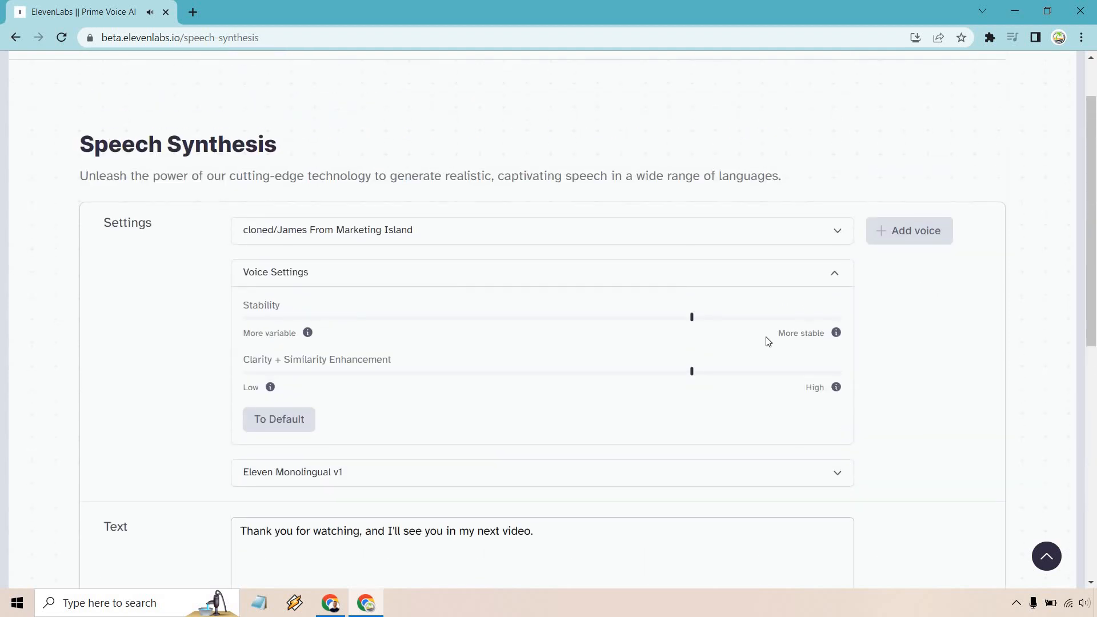
Set stability to about 64% and clarity plus similarity enhancement to roughly 88%.
left_click_drag(692, 372, 743, 372)
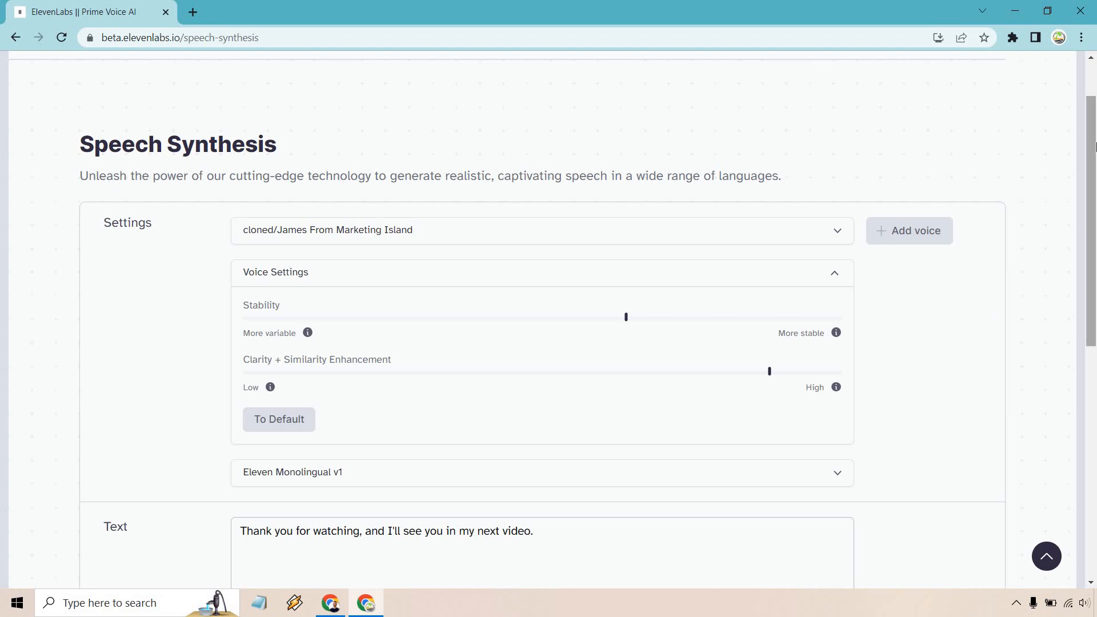
scroll("down", 3)
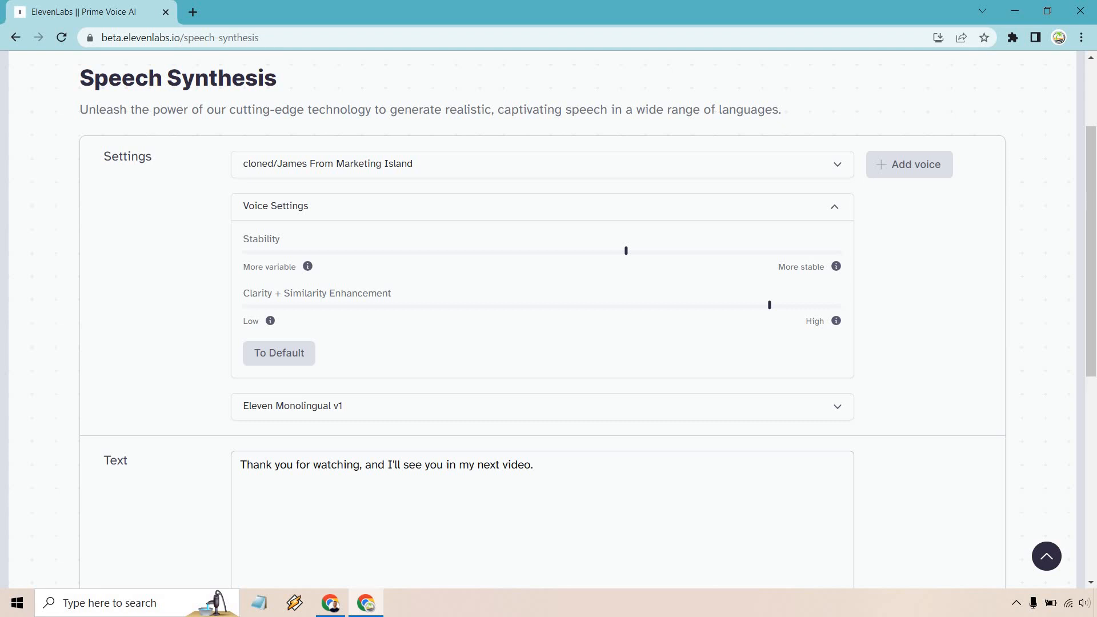
mouse_move(1077, 199)
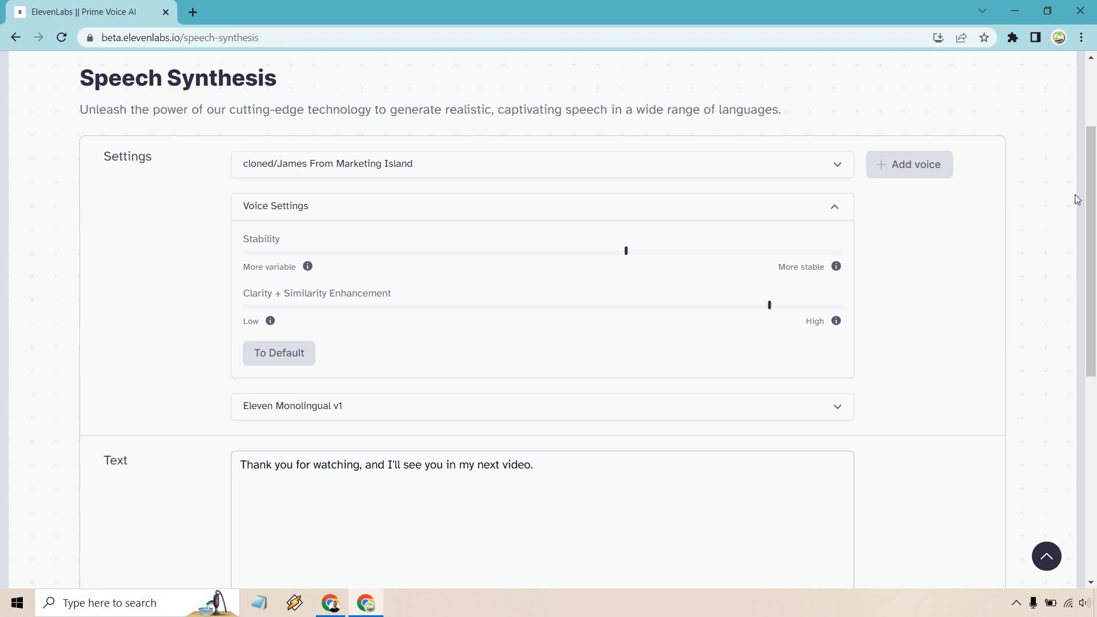